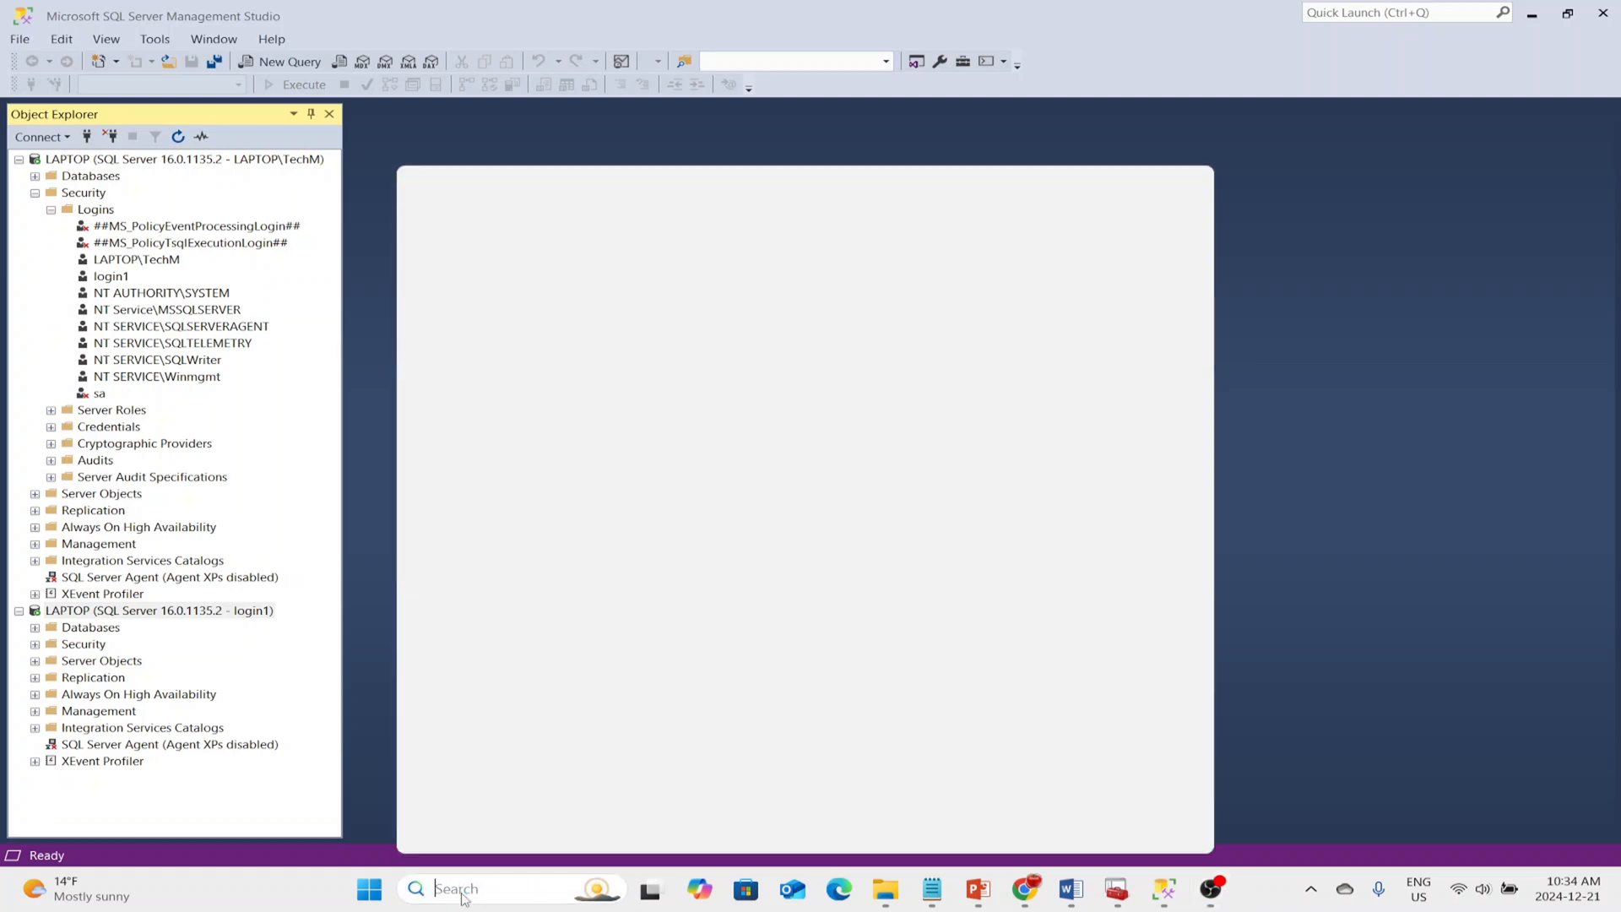
Launch SQL Server 2022 Configuration Manager, list SQL Server Services, and right-click SQL Server (MSSQLSERVER)
{"action": "left_click", "coordinate": [455, 889]}
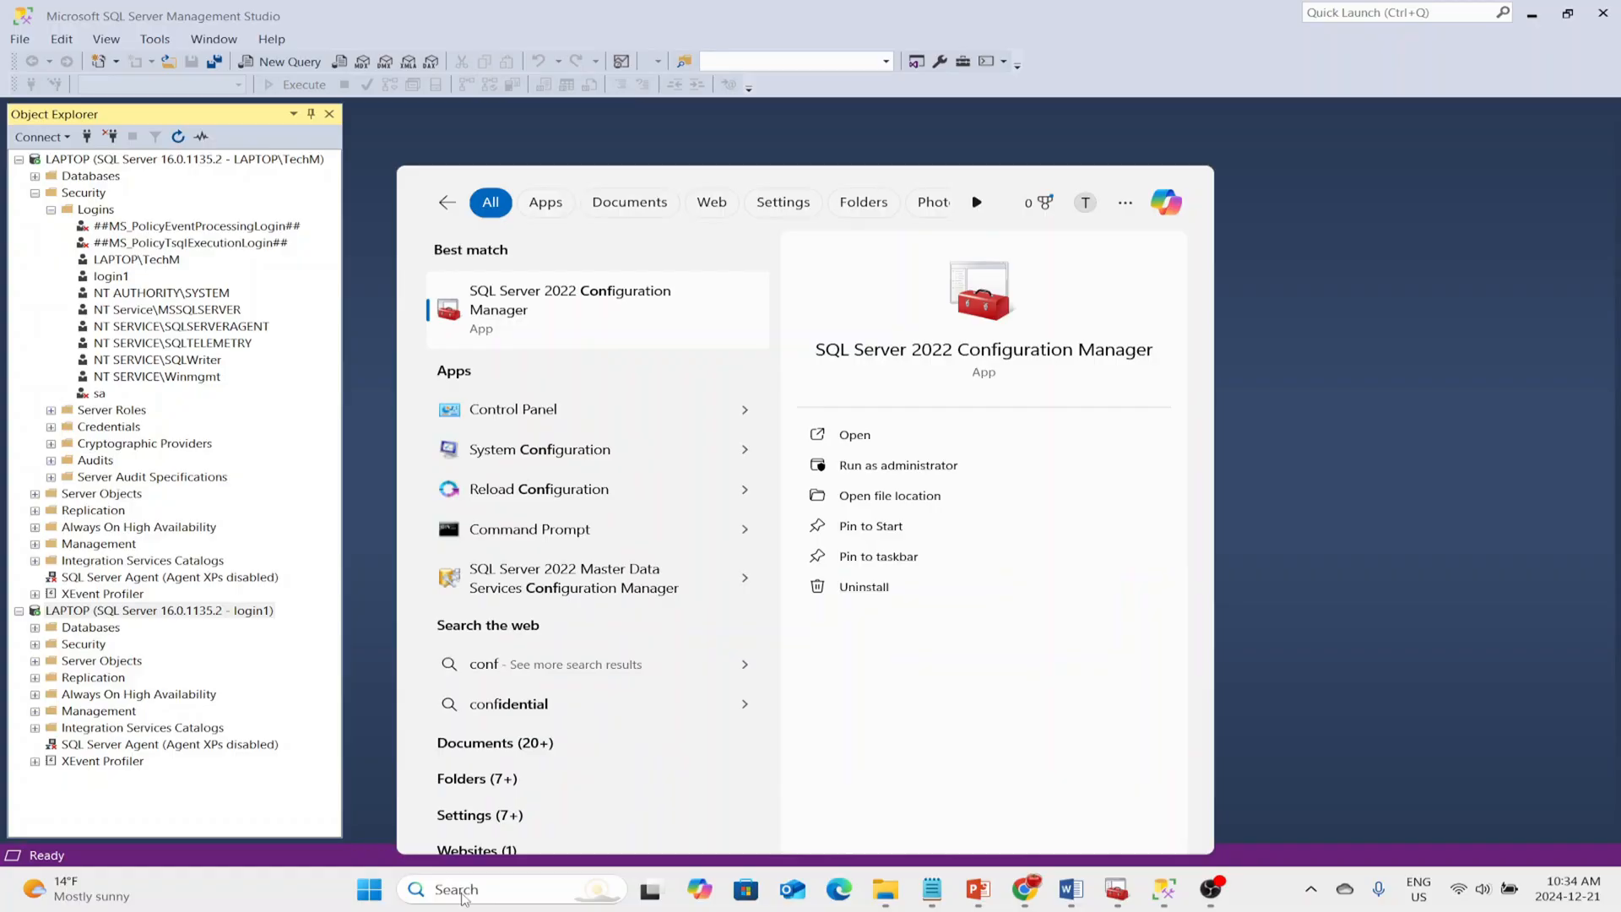
{"action": "left_click", "coordinate": [568, 309]}
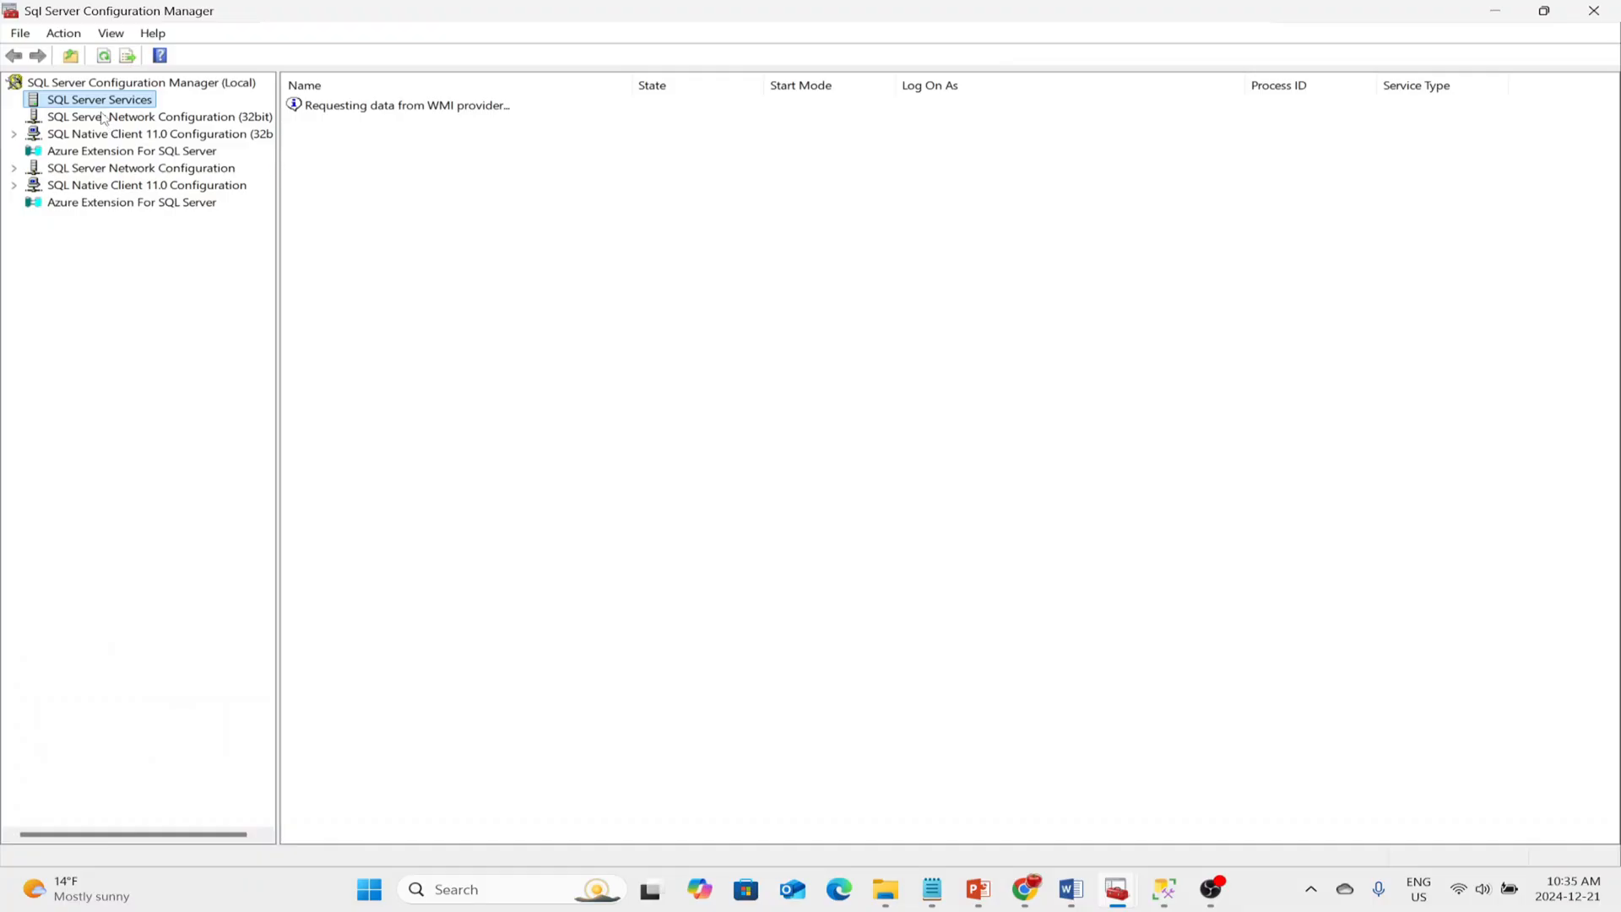
{"action": "left_click", "coordinate": [155, 116]}
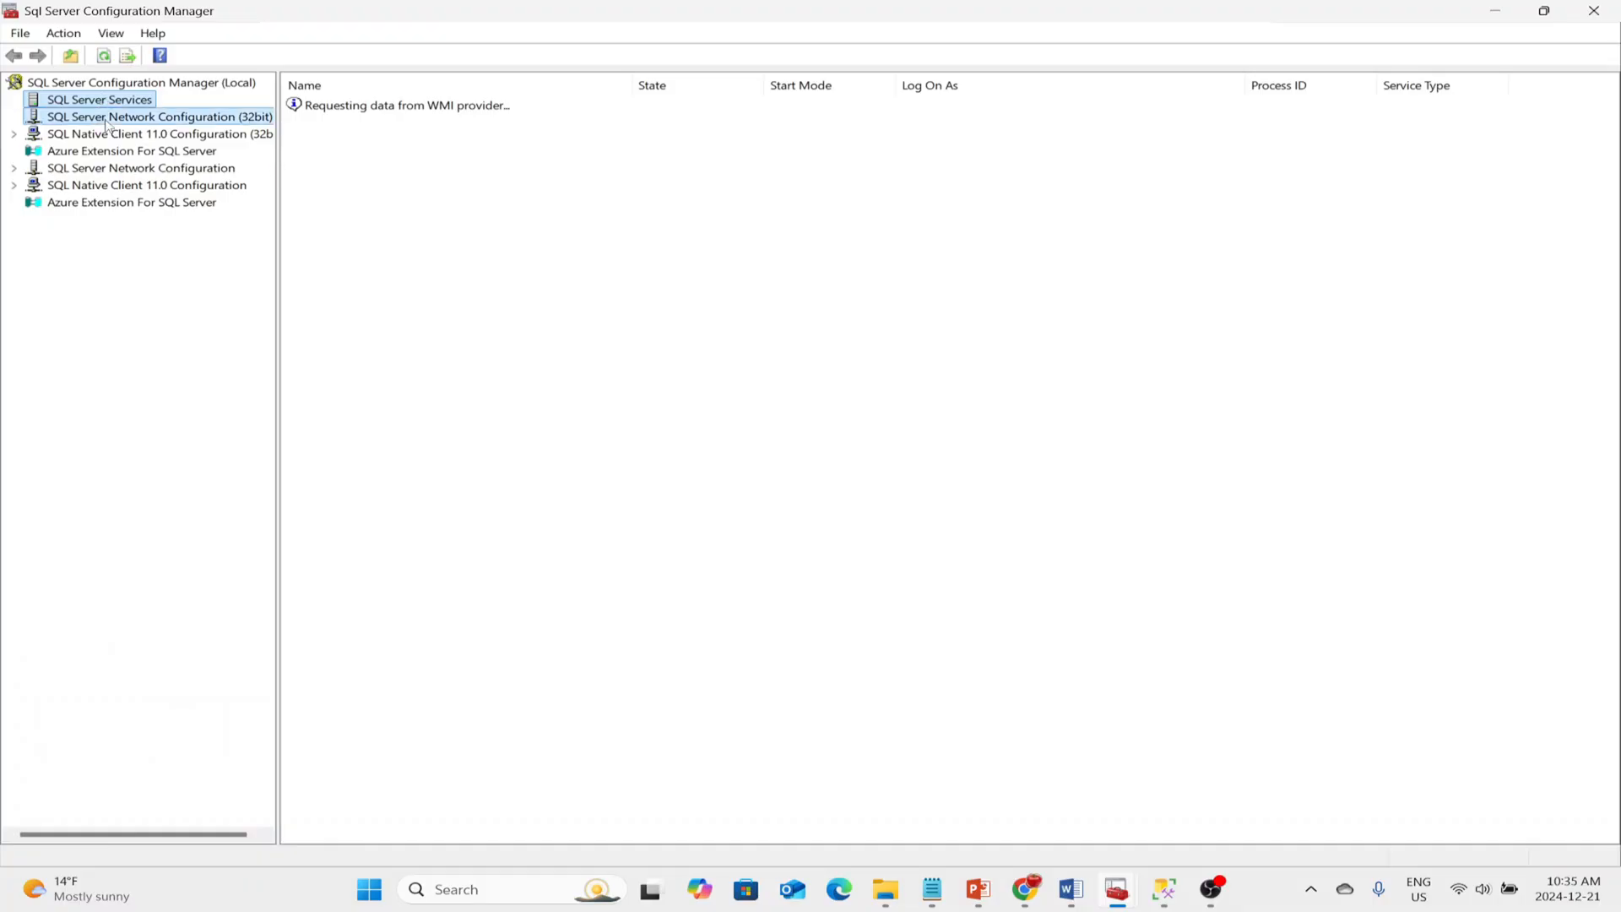
{"action": "left_click", "coordinate": [100, 99]}
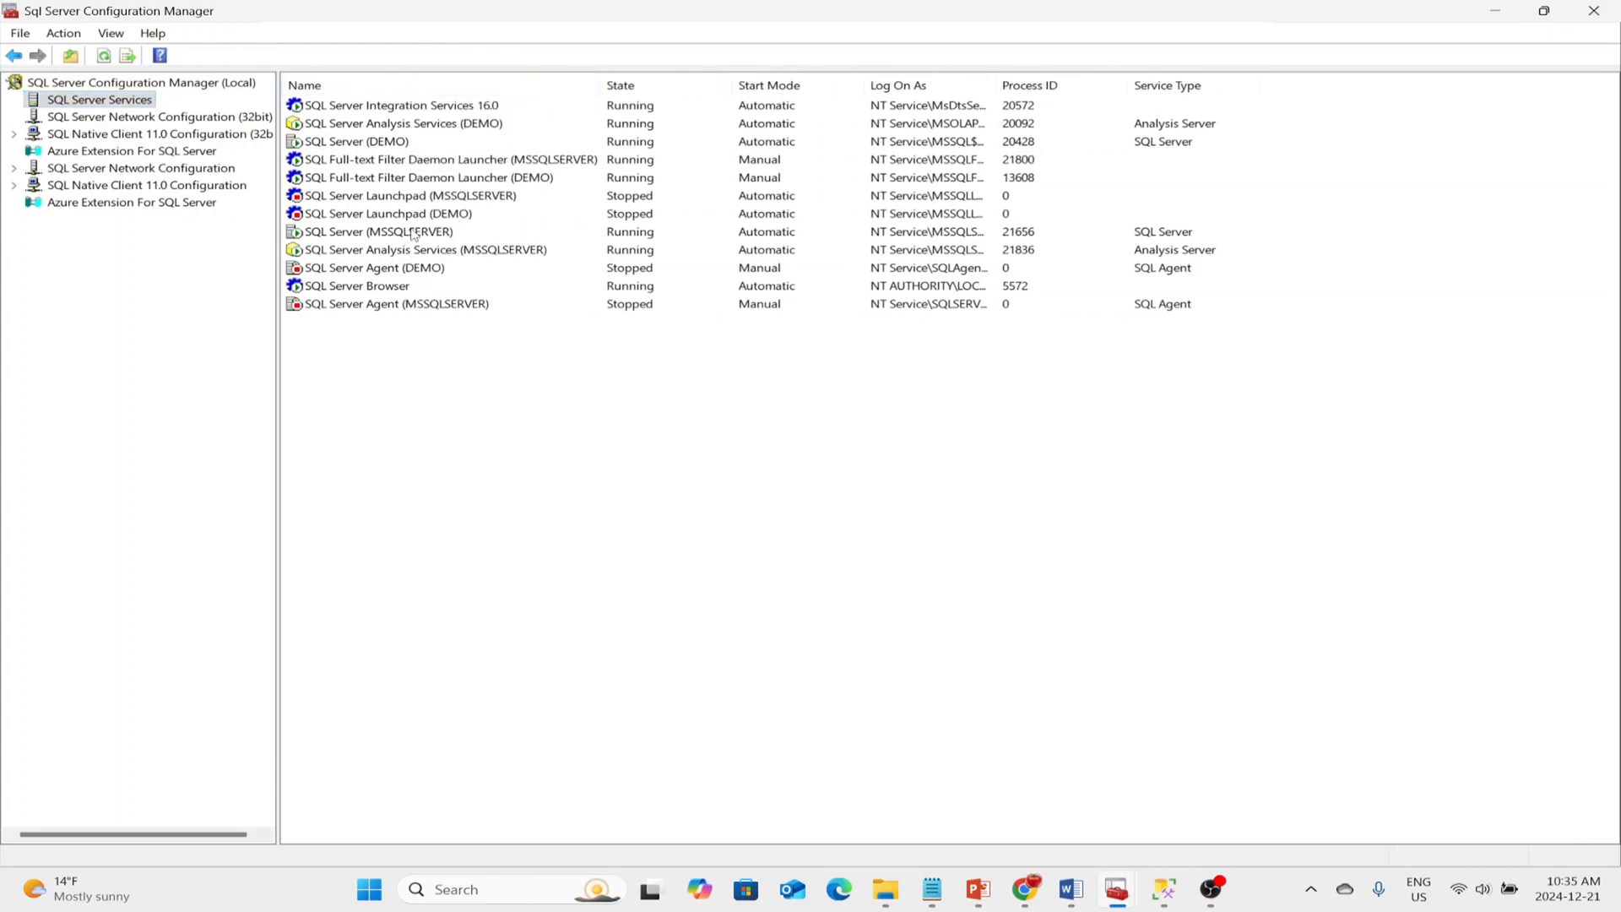
{"action": "left_click", "coordinate": [378, 231]}
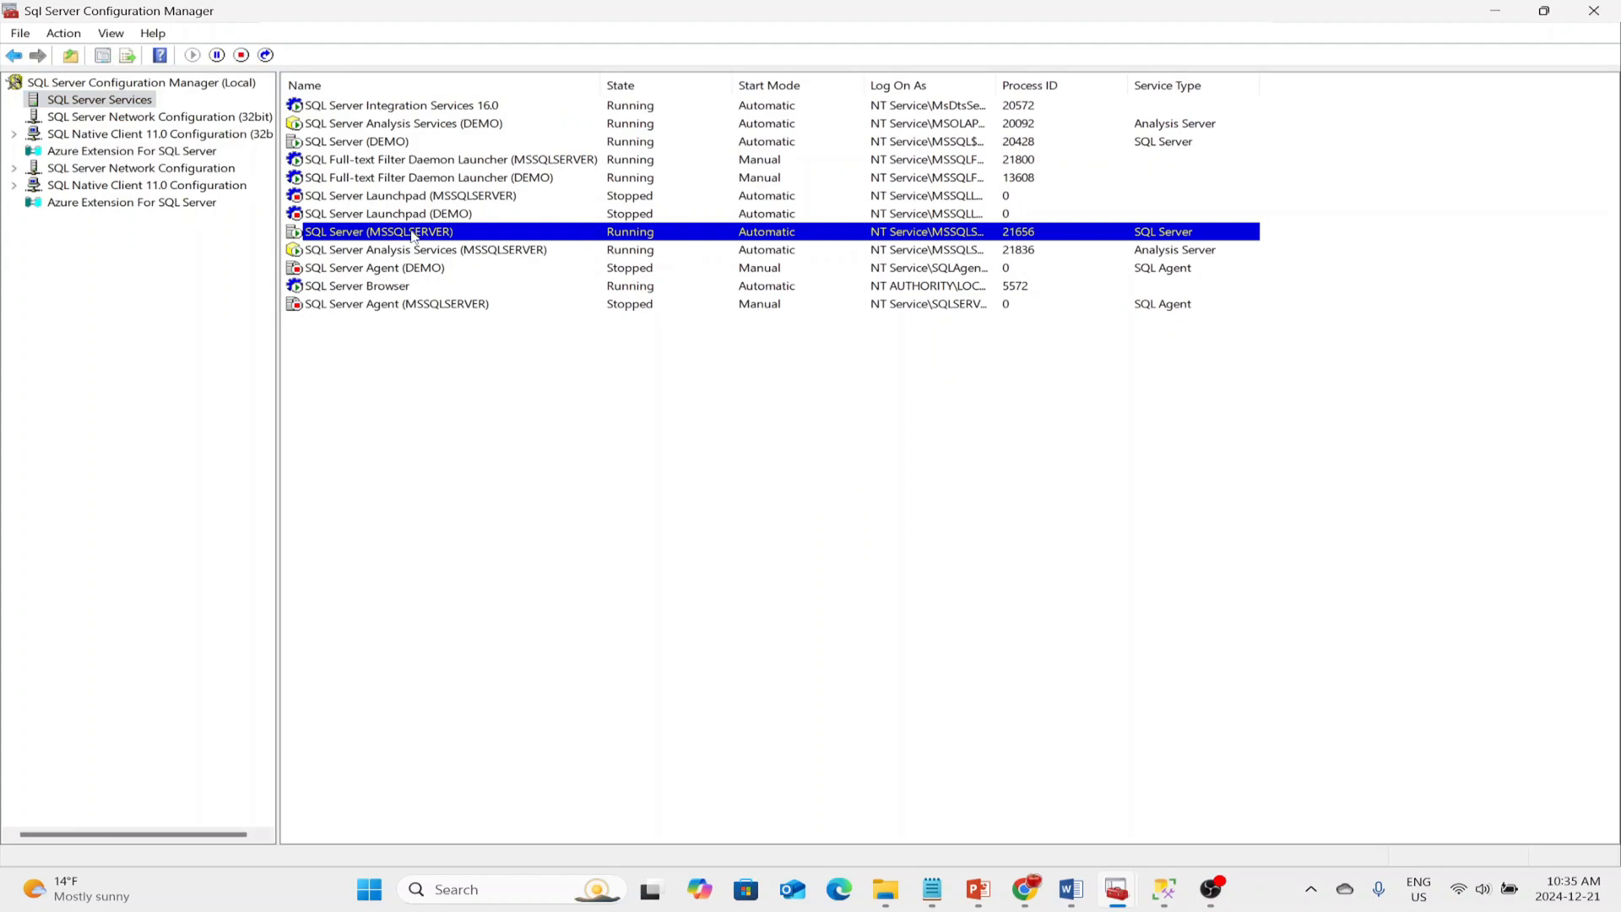
{"action": "right_click", "coordinate": [378, 230]}
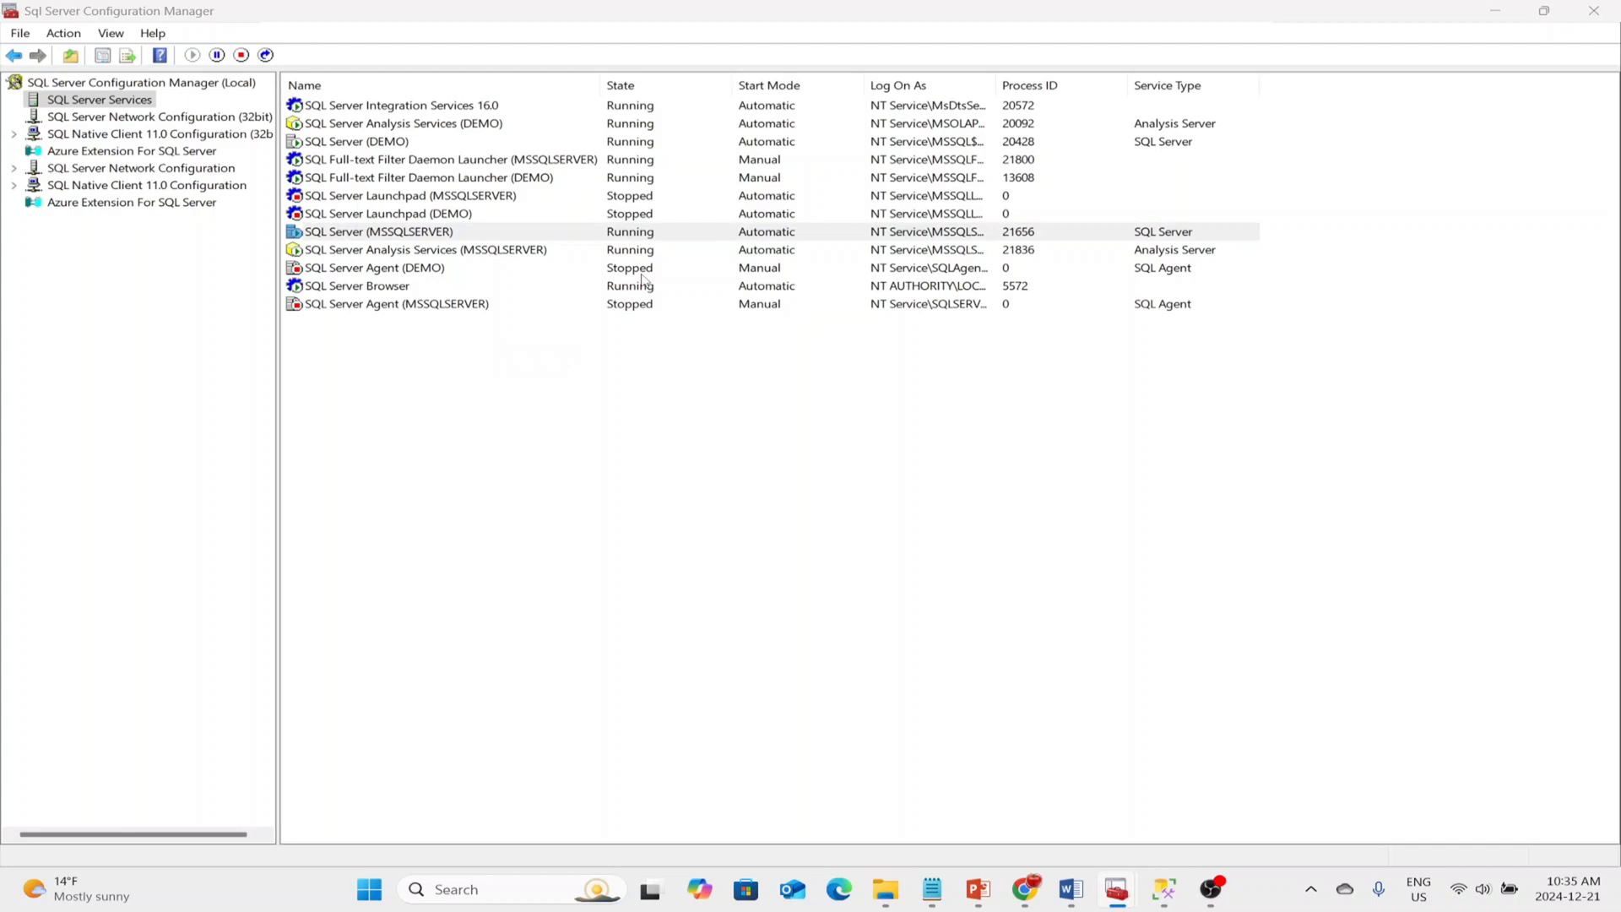
{"action": "mouse_move", "coordinate": [904, 181]}
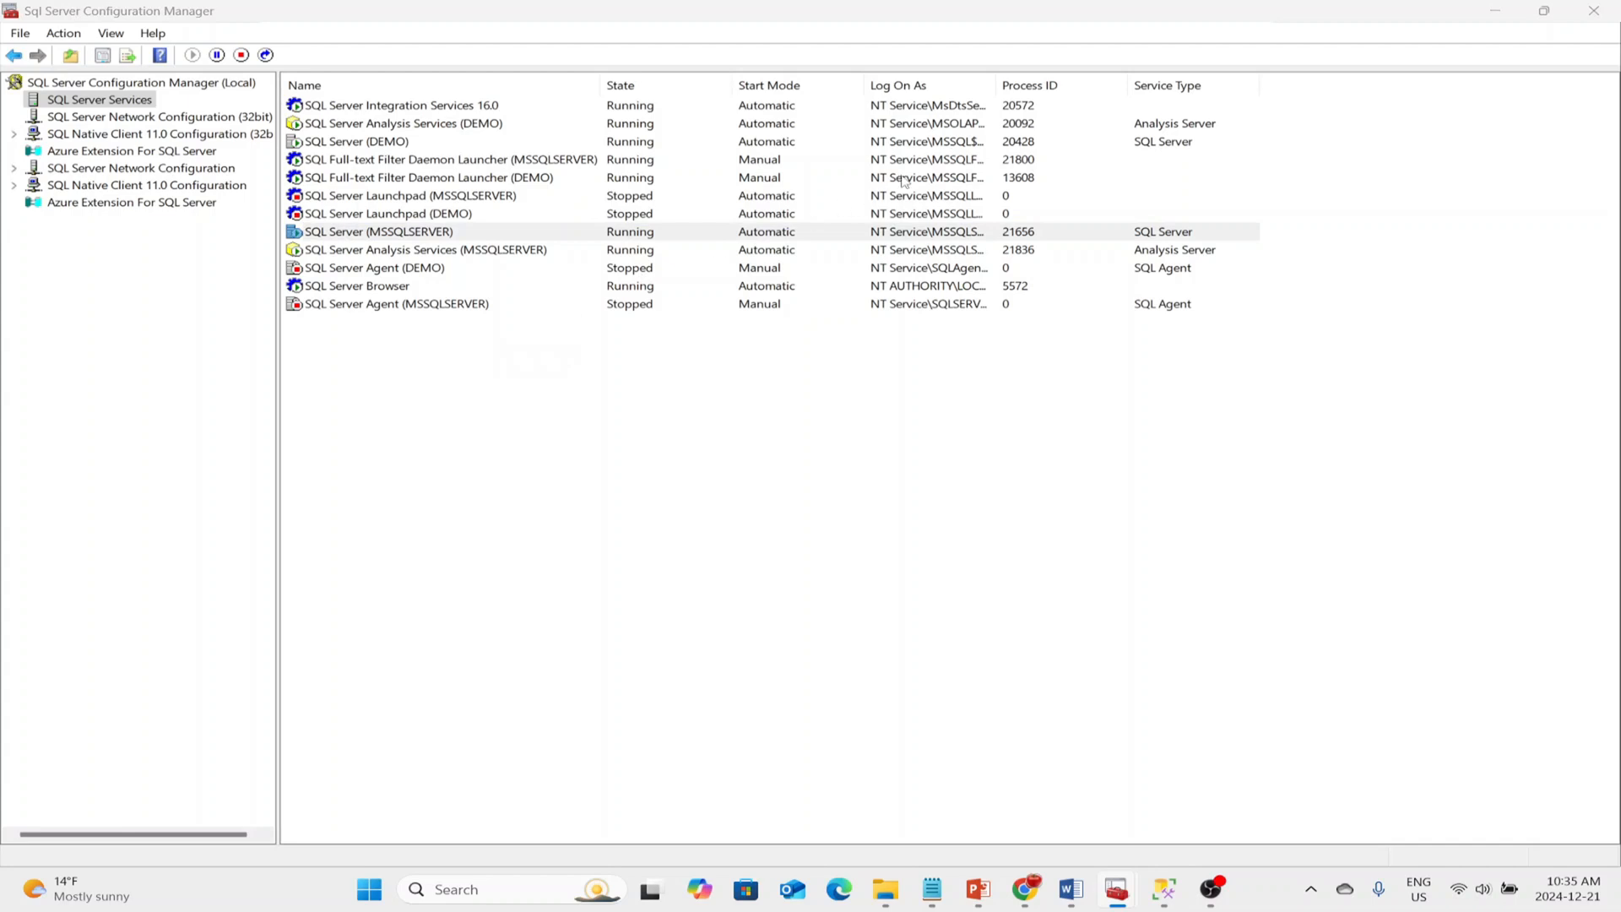
Add -m to MSSQLSERVER's startup parameters, apply, and acknowledge the restart warning
{"action": "double_click", "coordinate": [379, 230]}
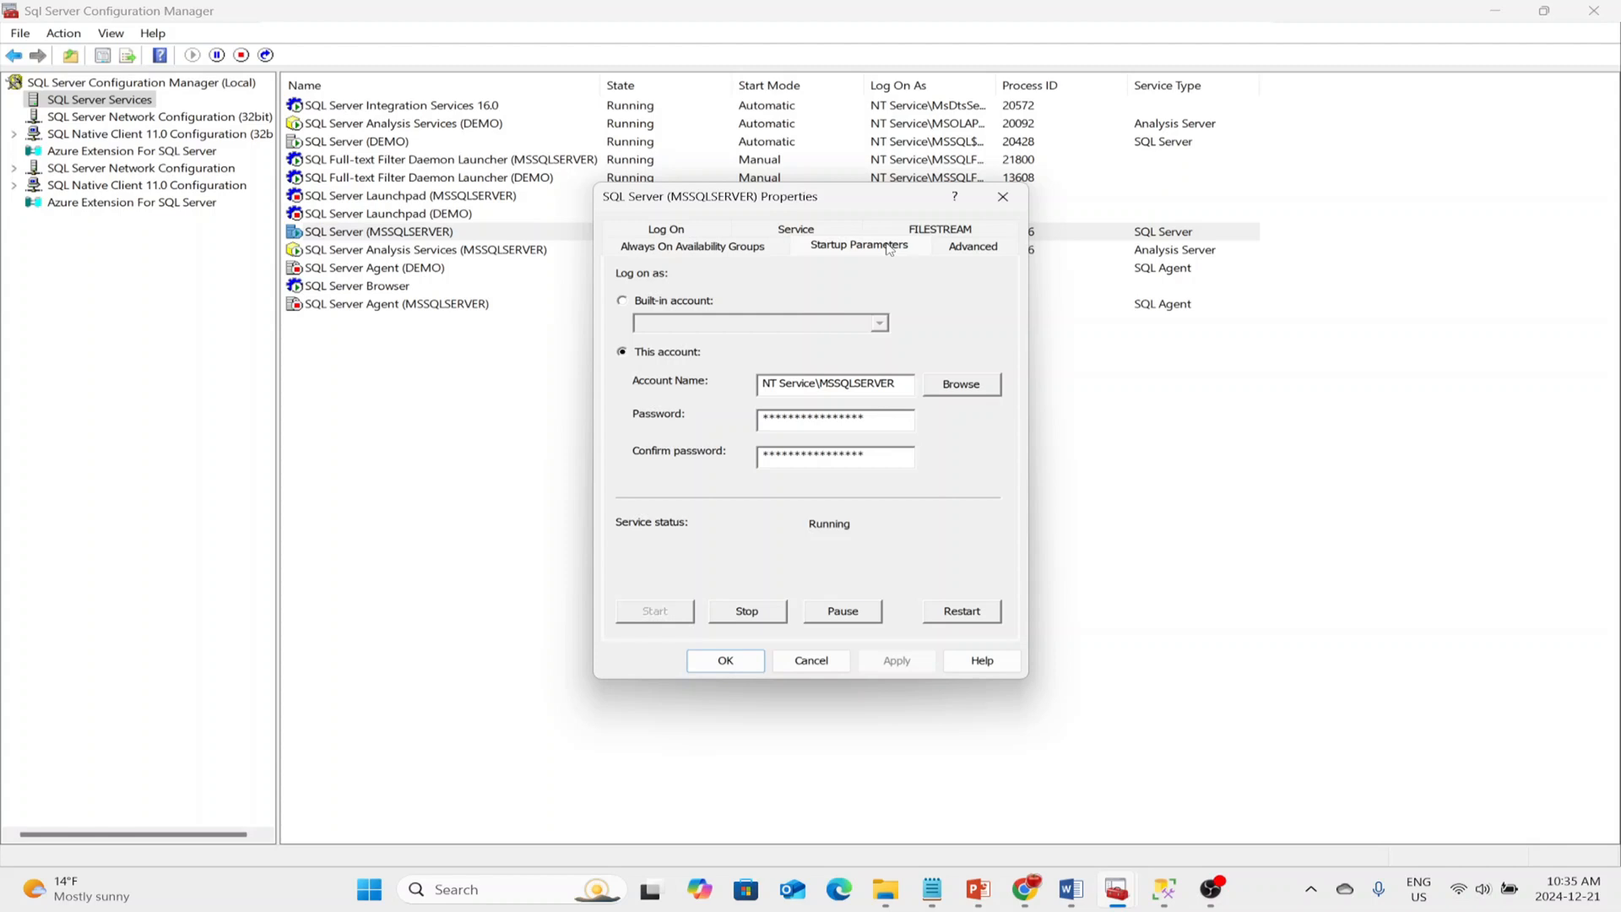
{"action": "left_click", "coordinate": [860, 245]}
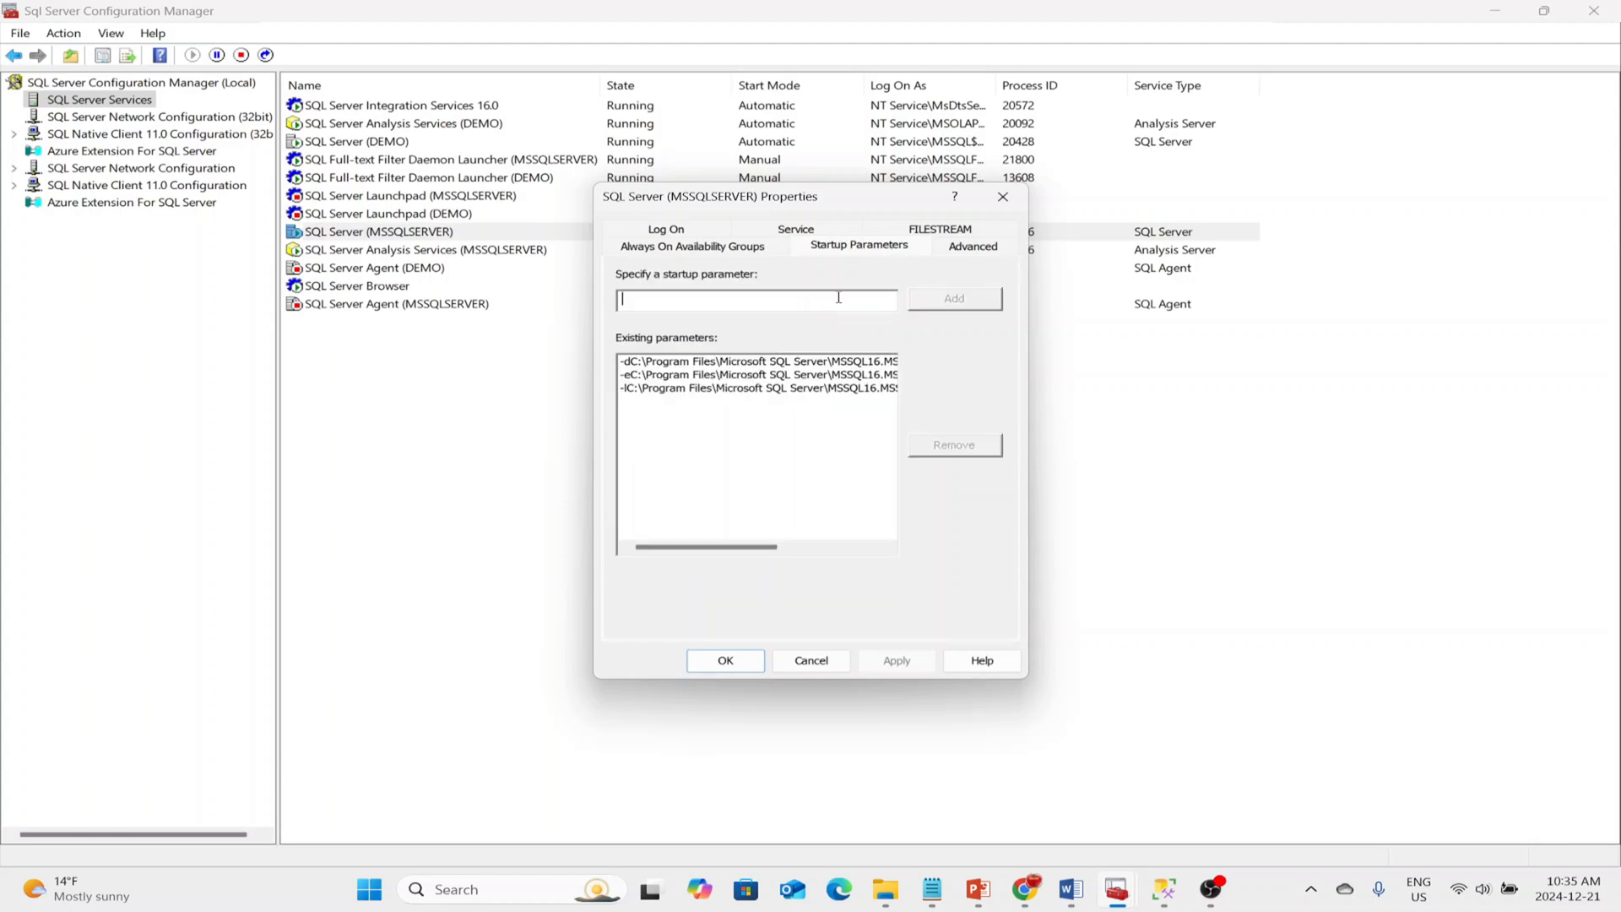
{"action": "type", "text": "-m"}
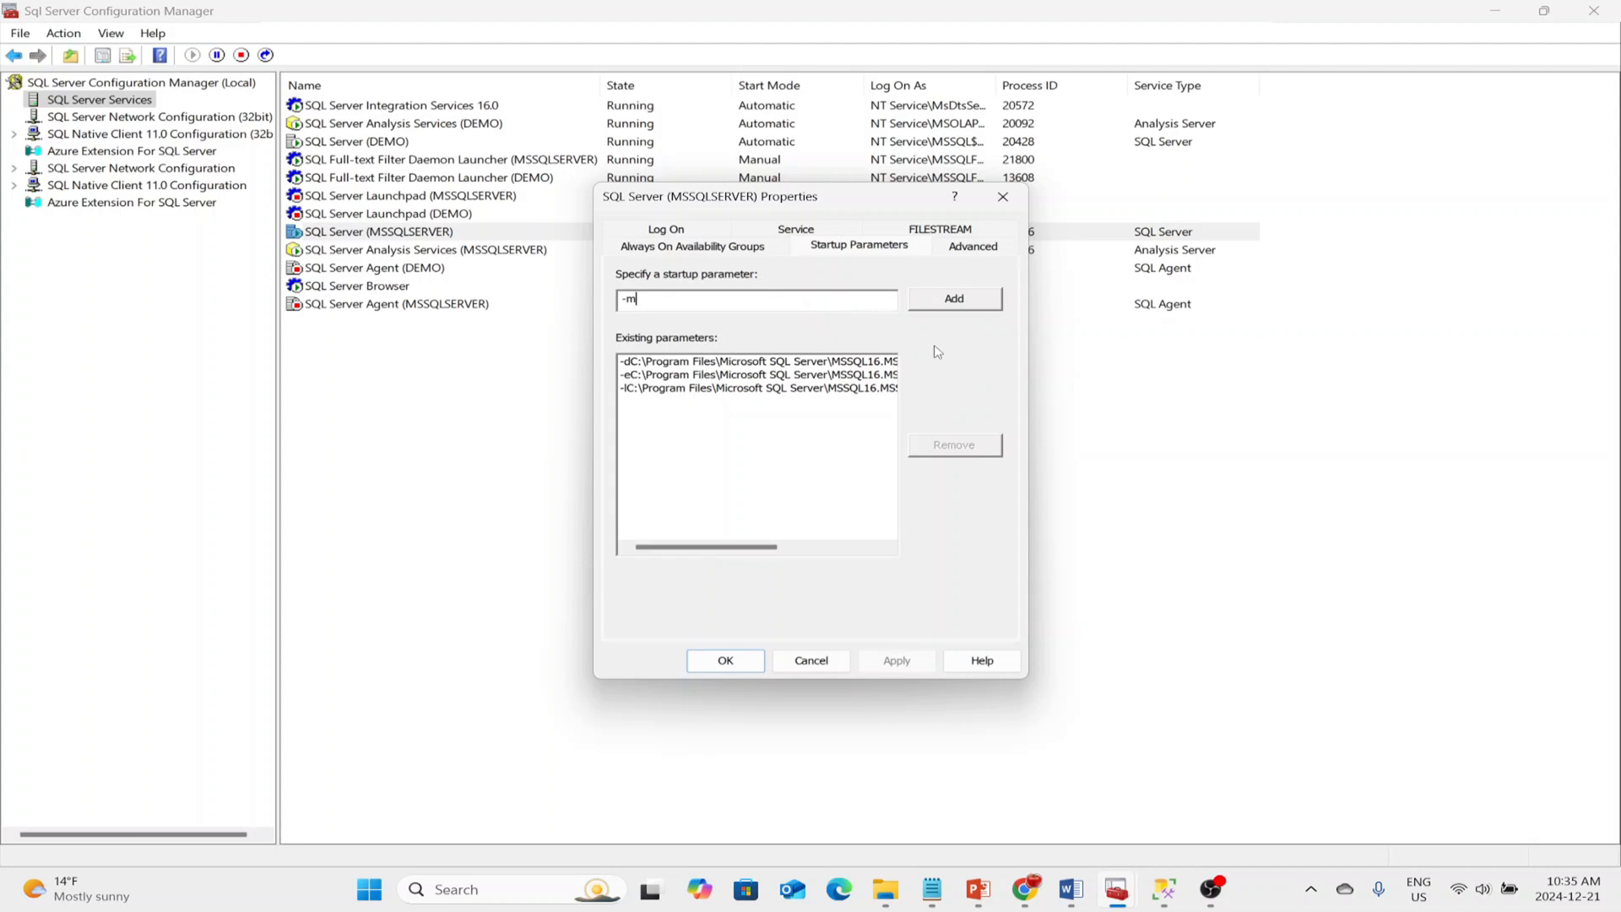
{"action": "left_click", "coordinate": [951, 298]}
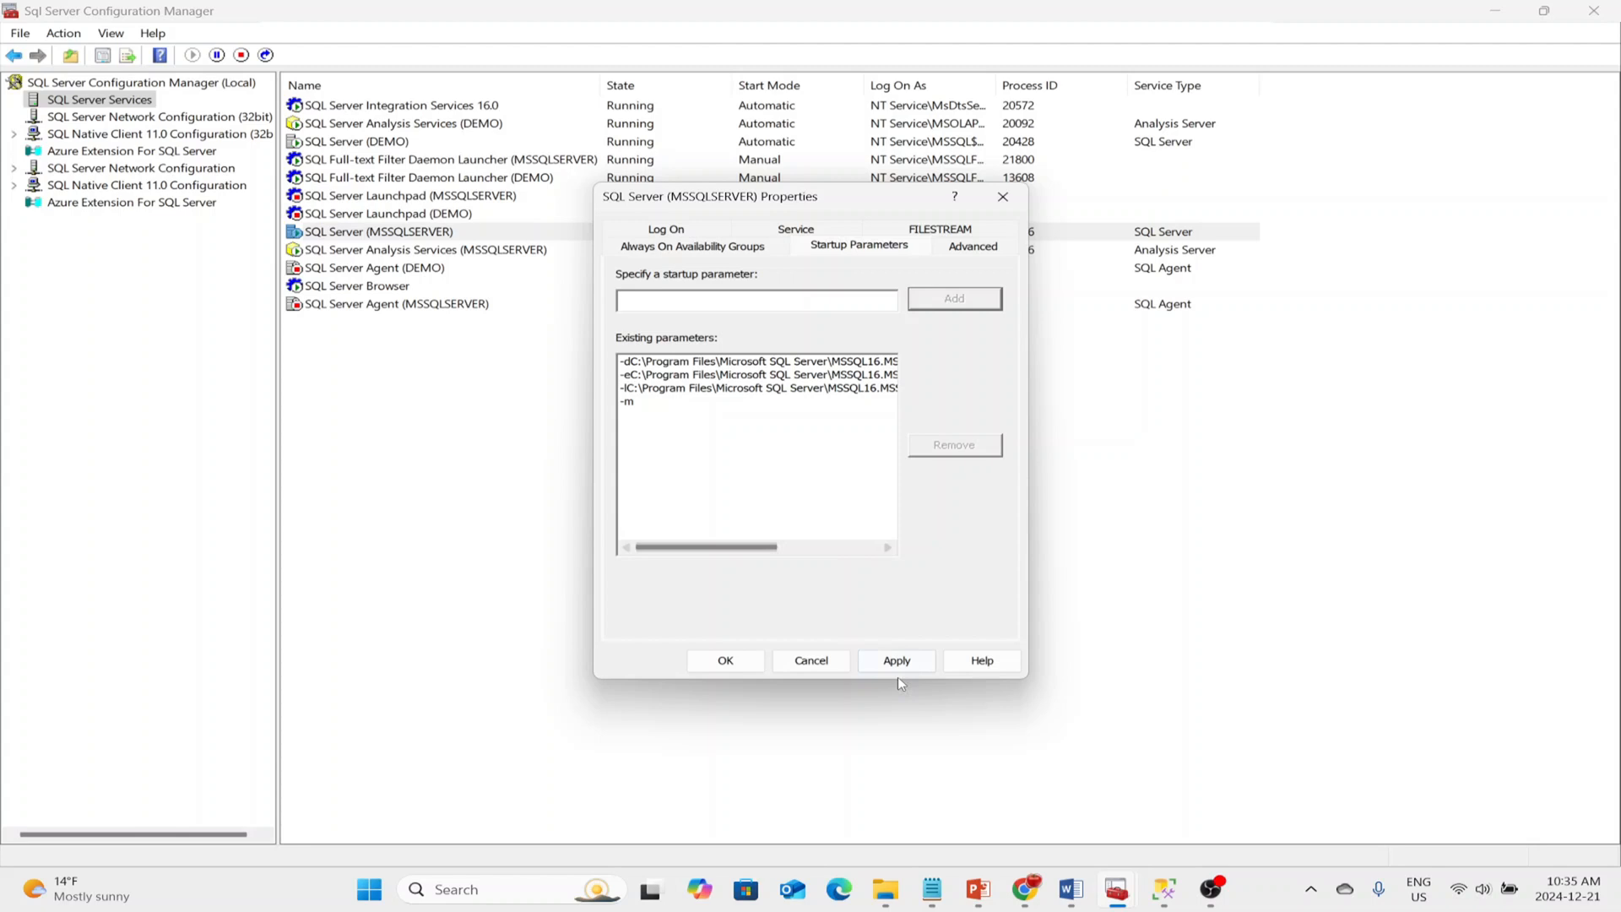
{"action": "left_click", "coordinate": [894, 660]}
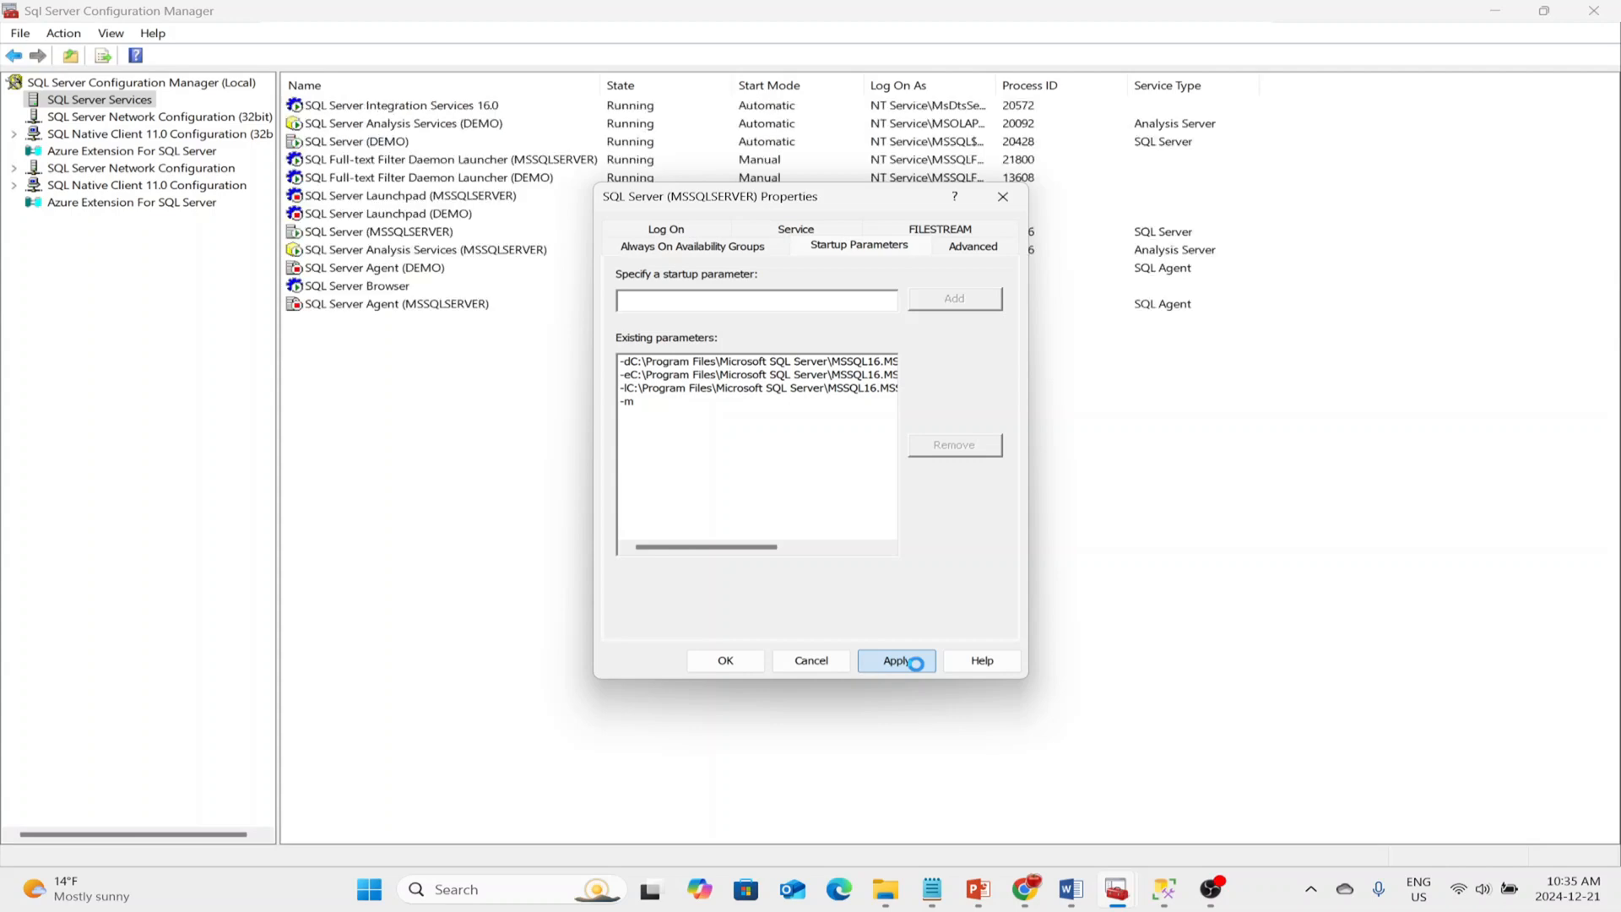
{"action": "left_click", "coordinate": [895, 659]}
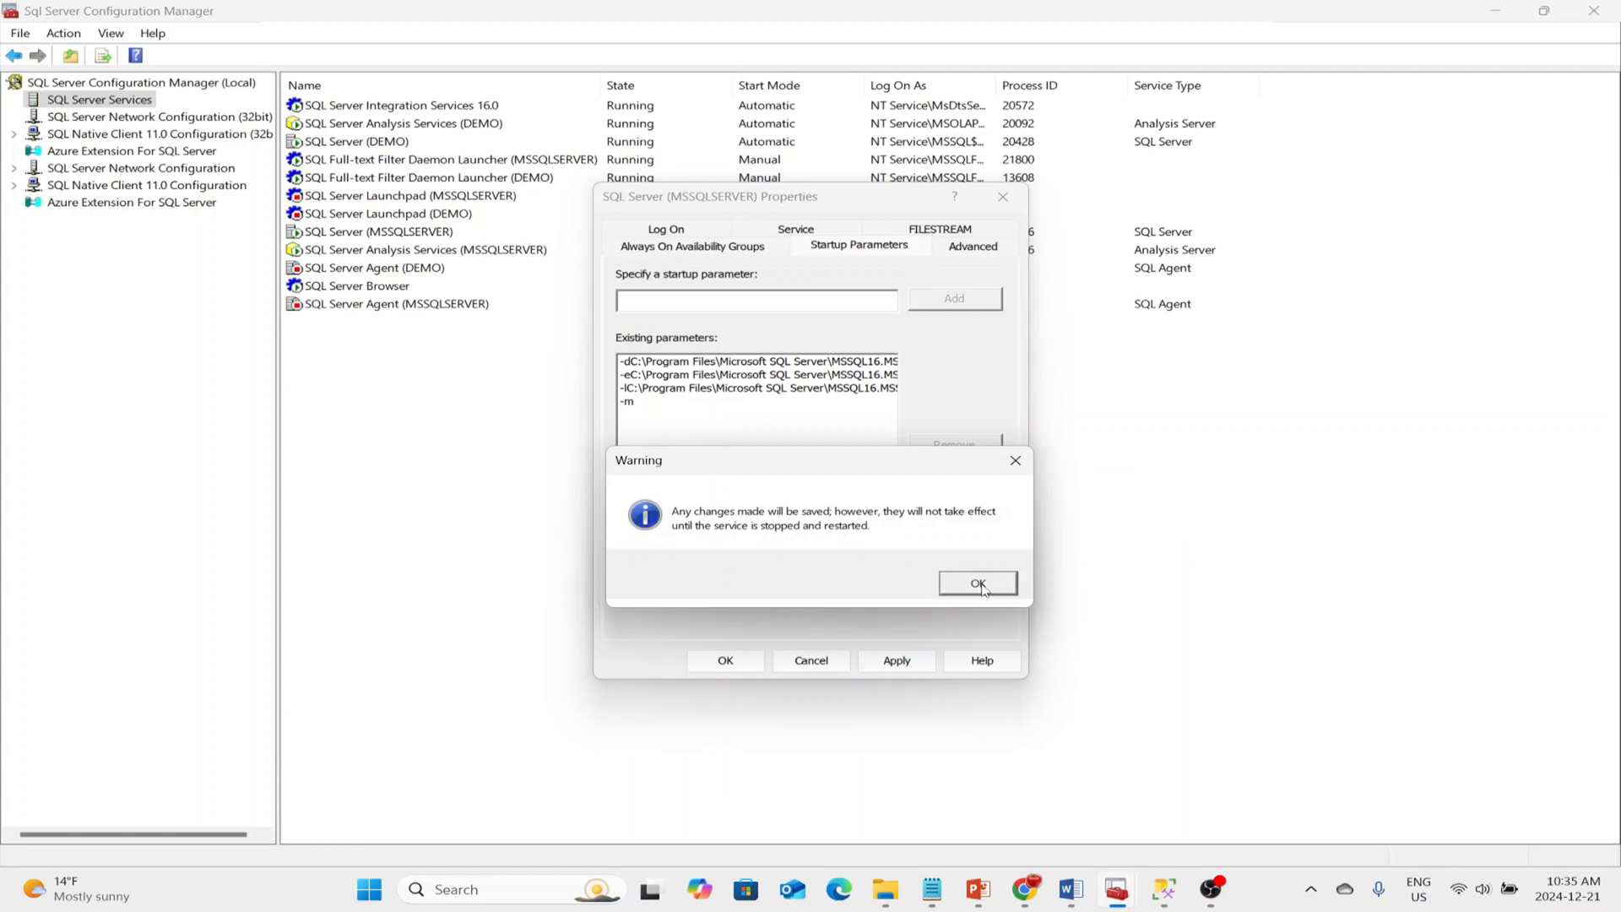
{"action": "mouse_move", "coordinate": [998, 586]}
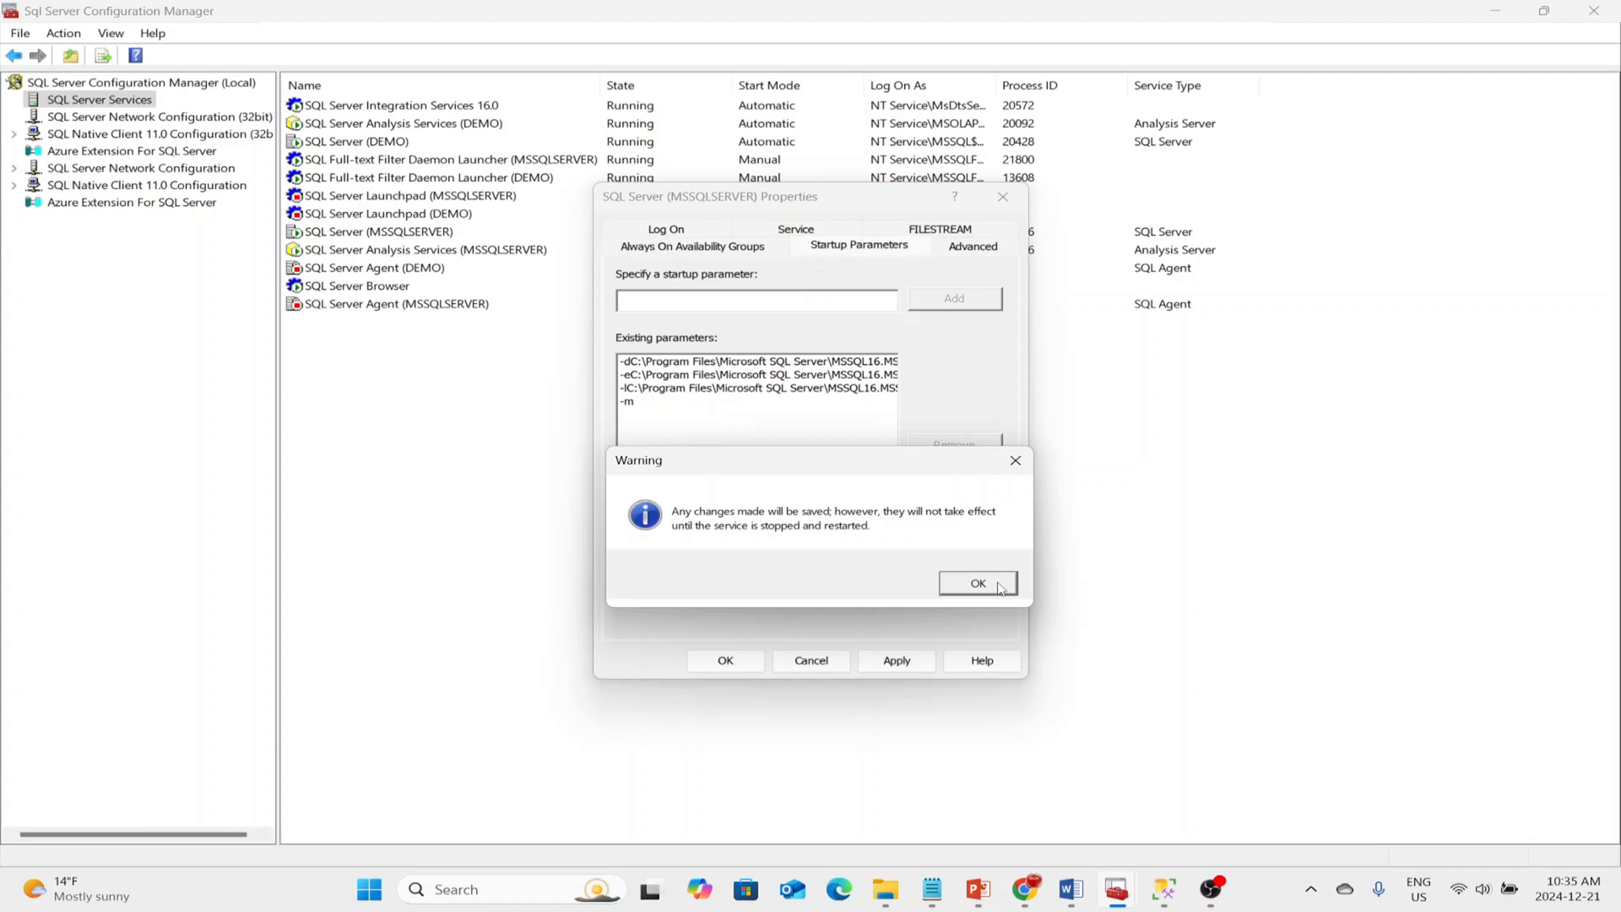
{"action": "left_click", "coordinate": [975, 584]}
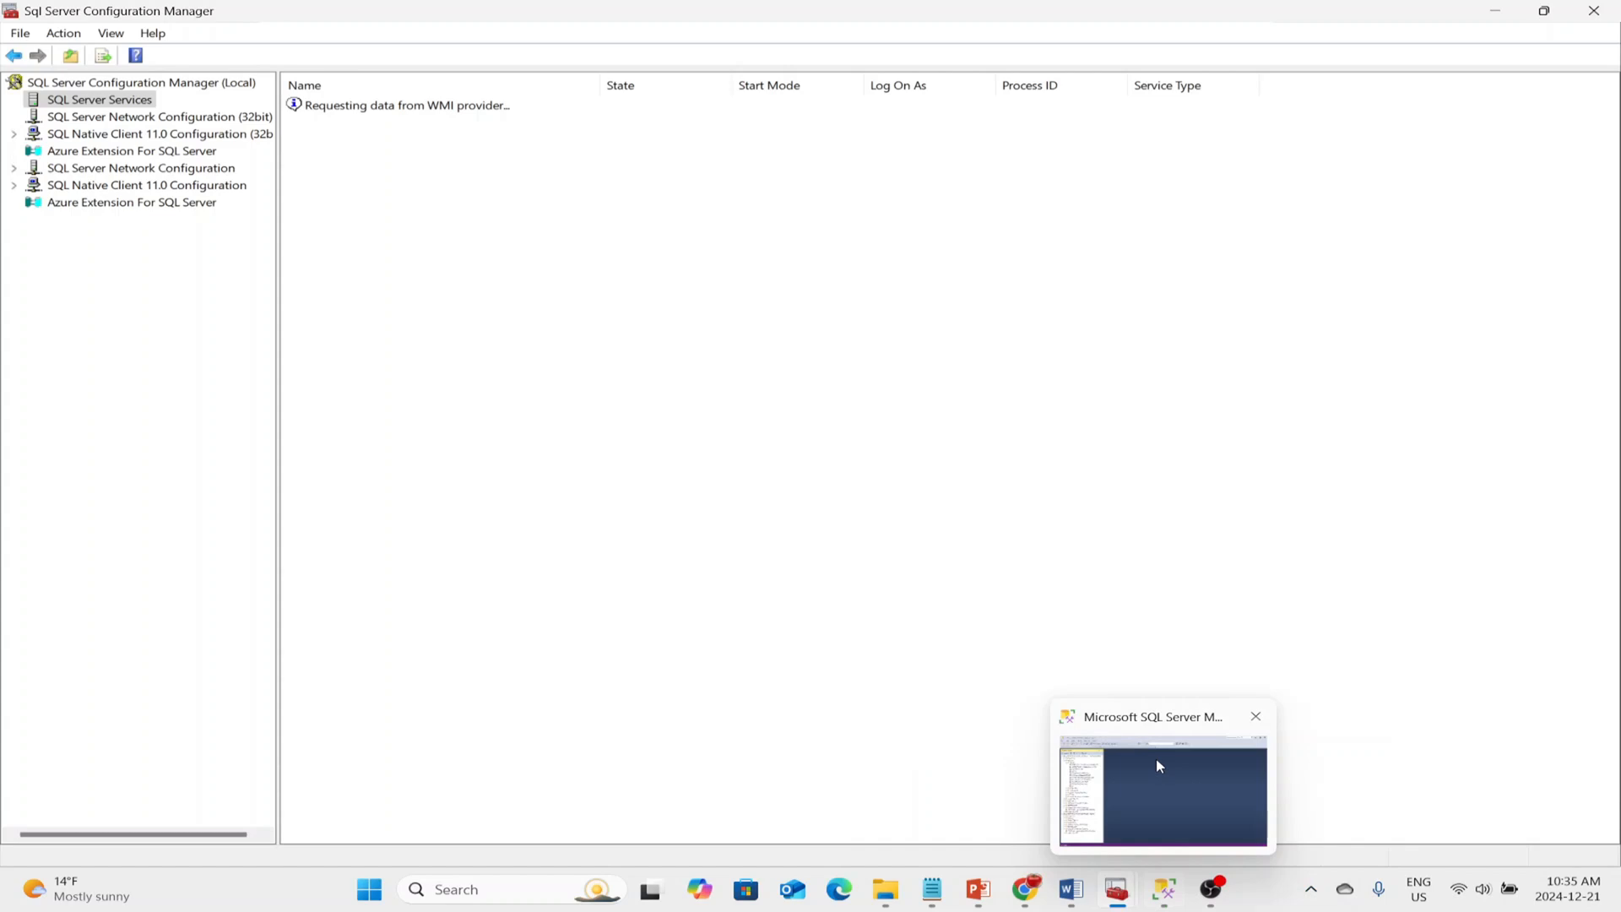
Disconnect existing connections and connect to LAPTOP as login1 with its password
{"action": "left_click", "coordinate": [1160, 791]}
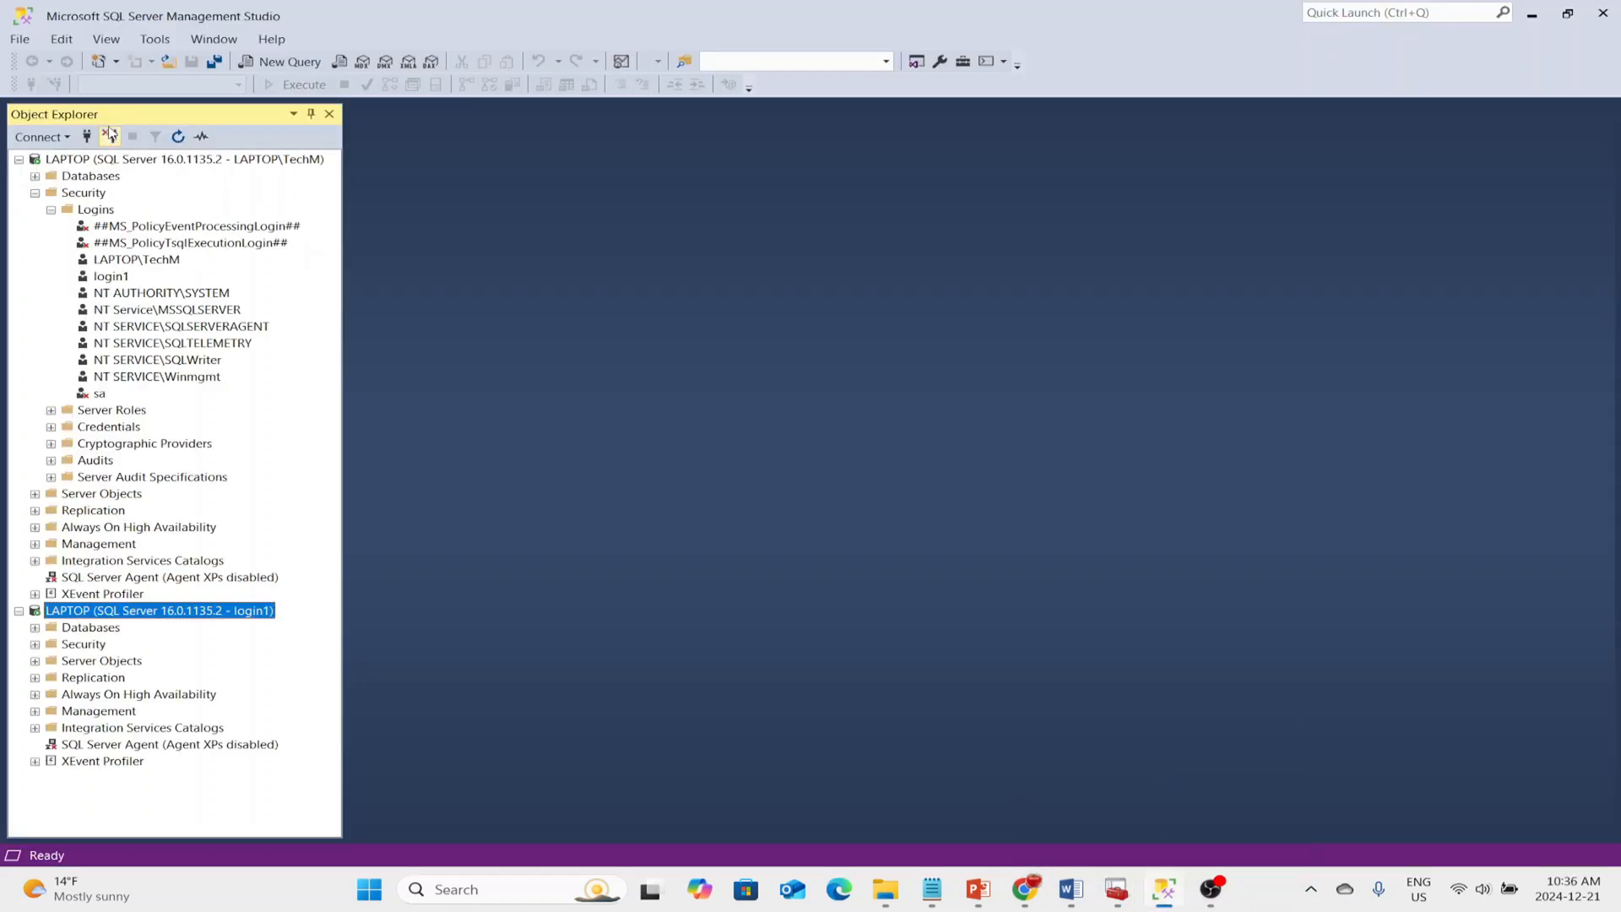
{"action": "left_click", "coordinate": [41, 136]}
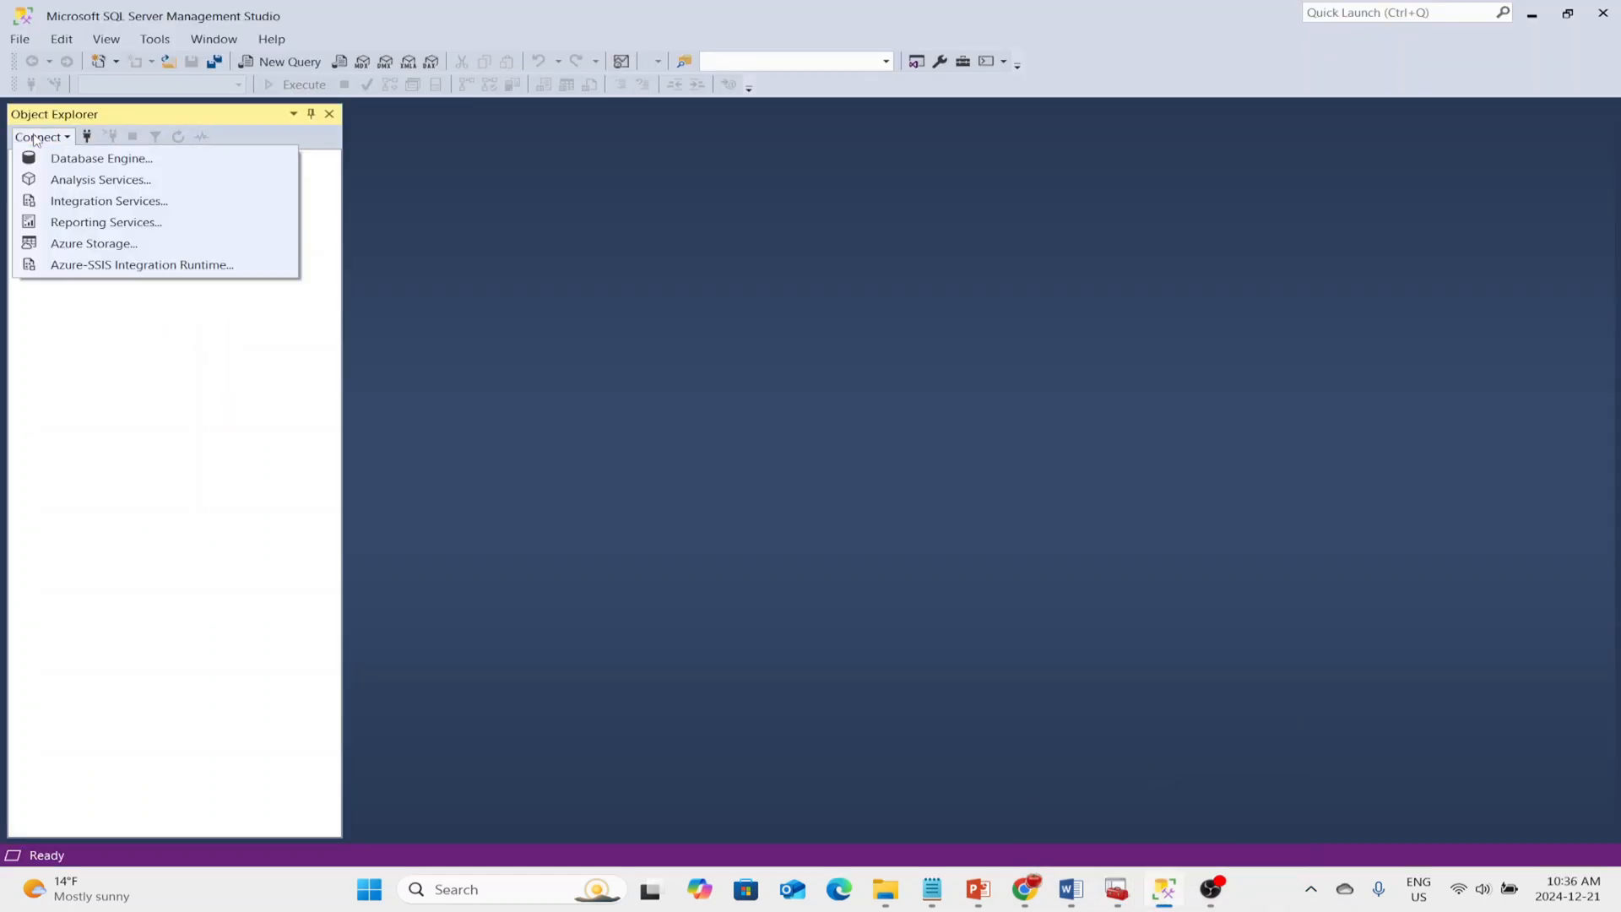
{"action": "left_click", "coordinate": [101, 158]}
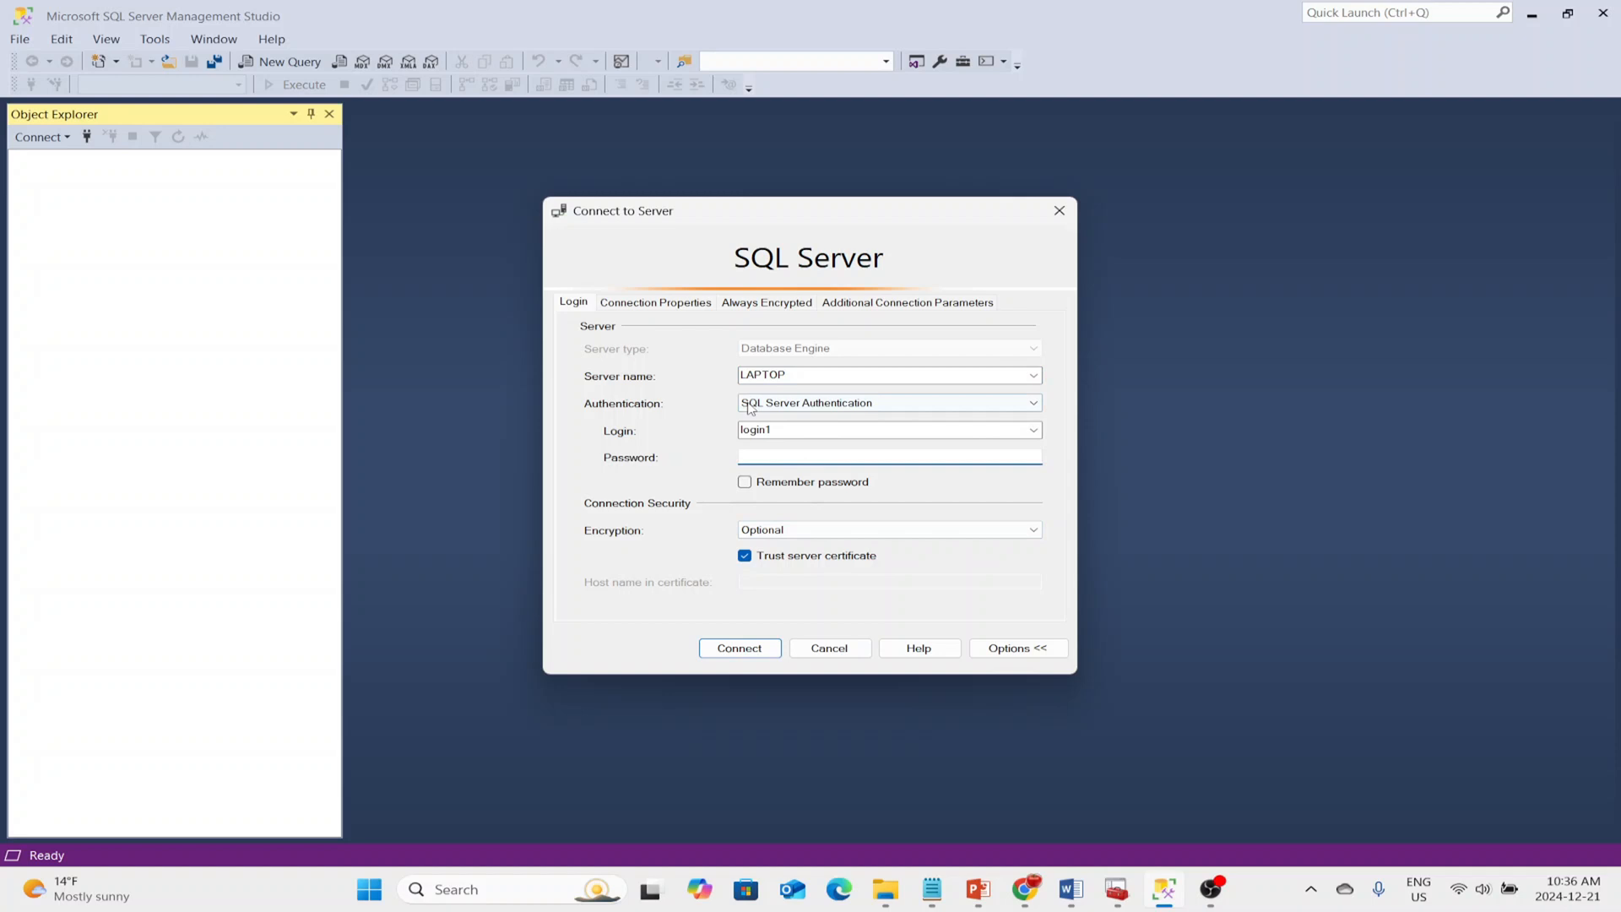
{"action": "left_click", "coordinate": [888, 457]}
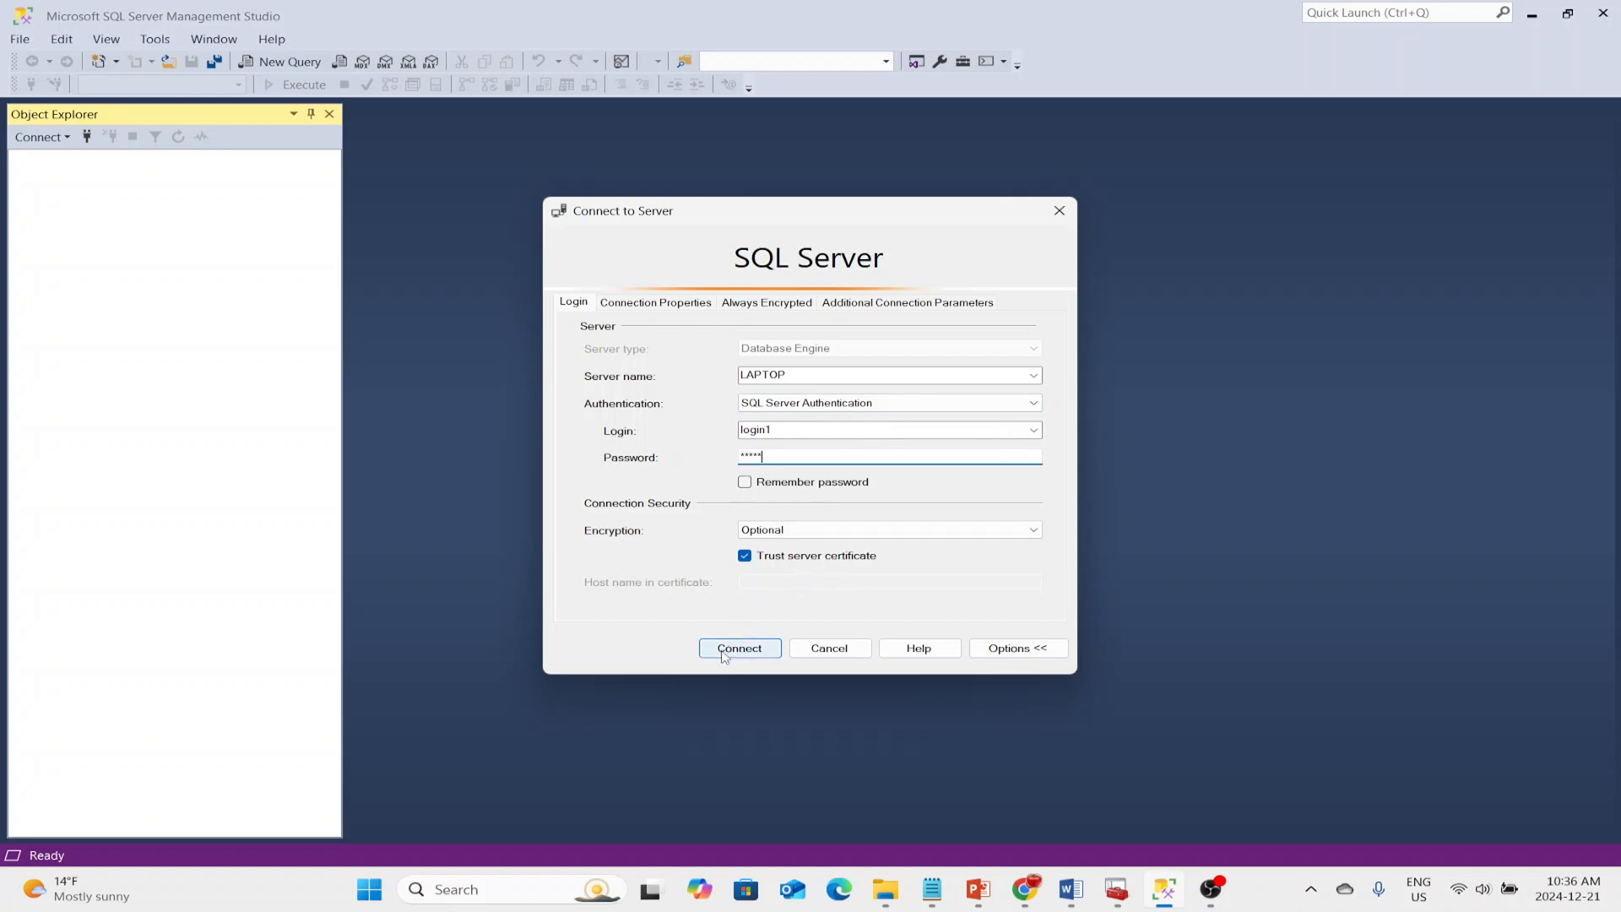
{"action": "left_click", "coordinate": [43, 136]}
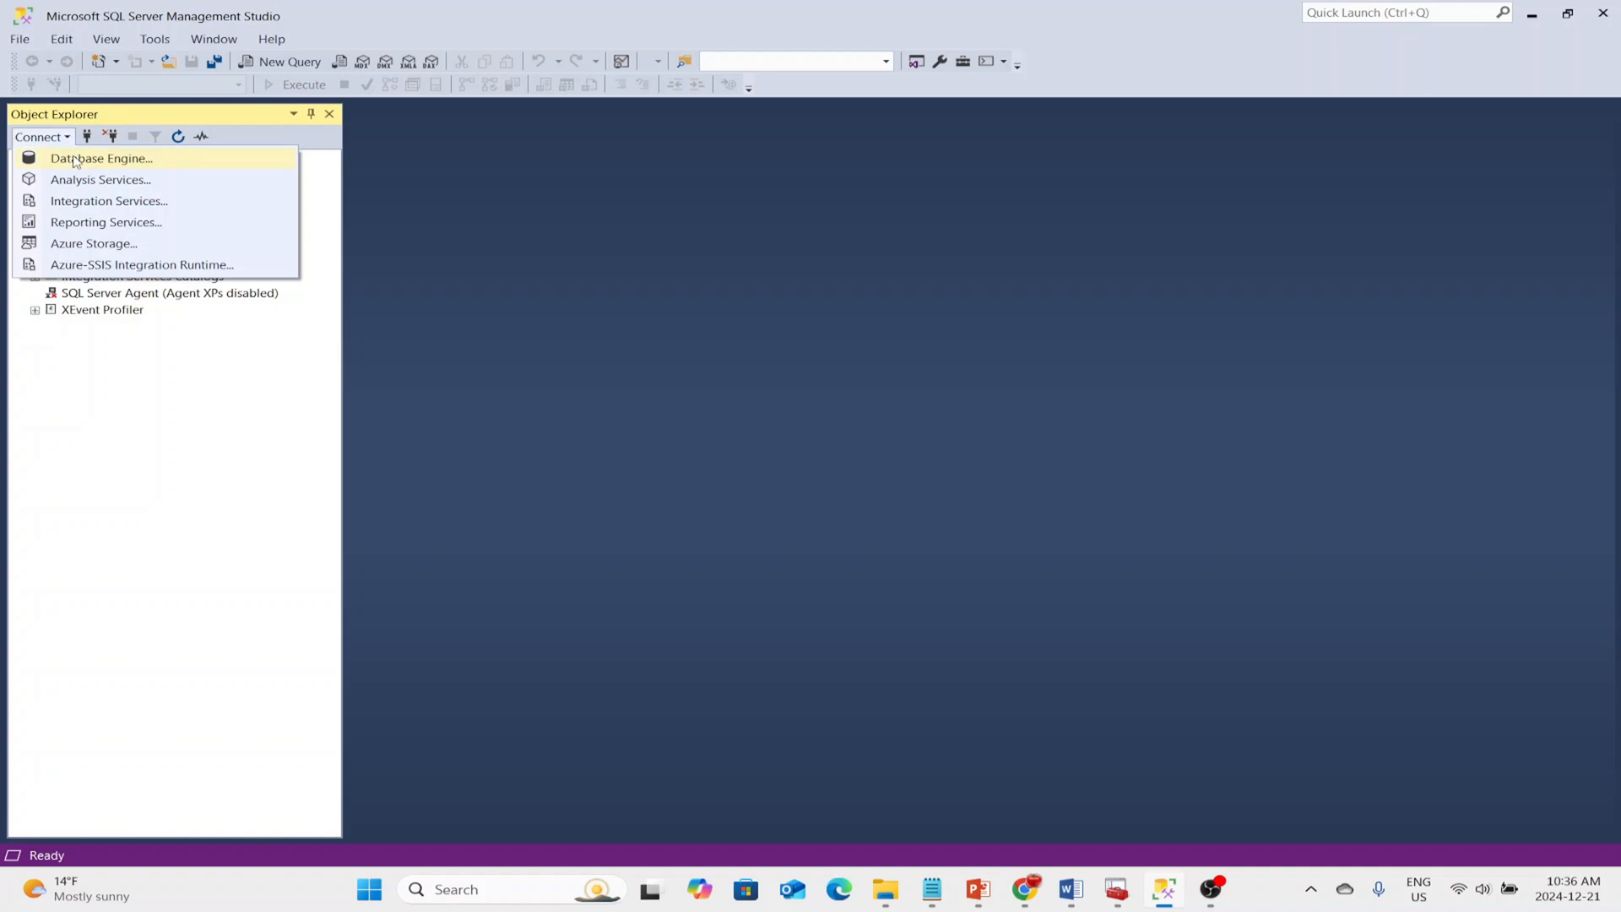
Connect to LAPTOP again using Windows Authentication
{"action": "left_click", "coordinate": [101, 157]}
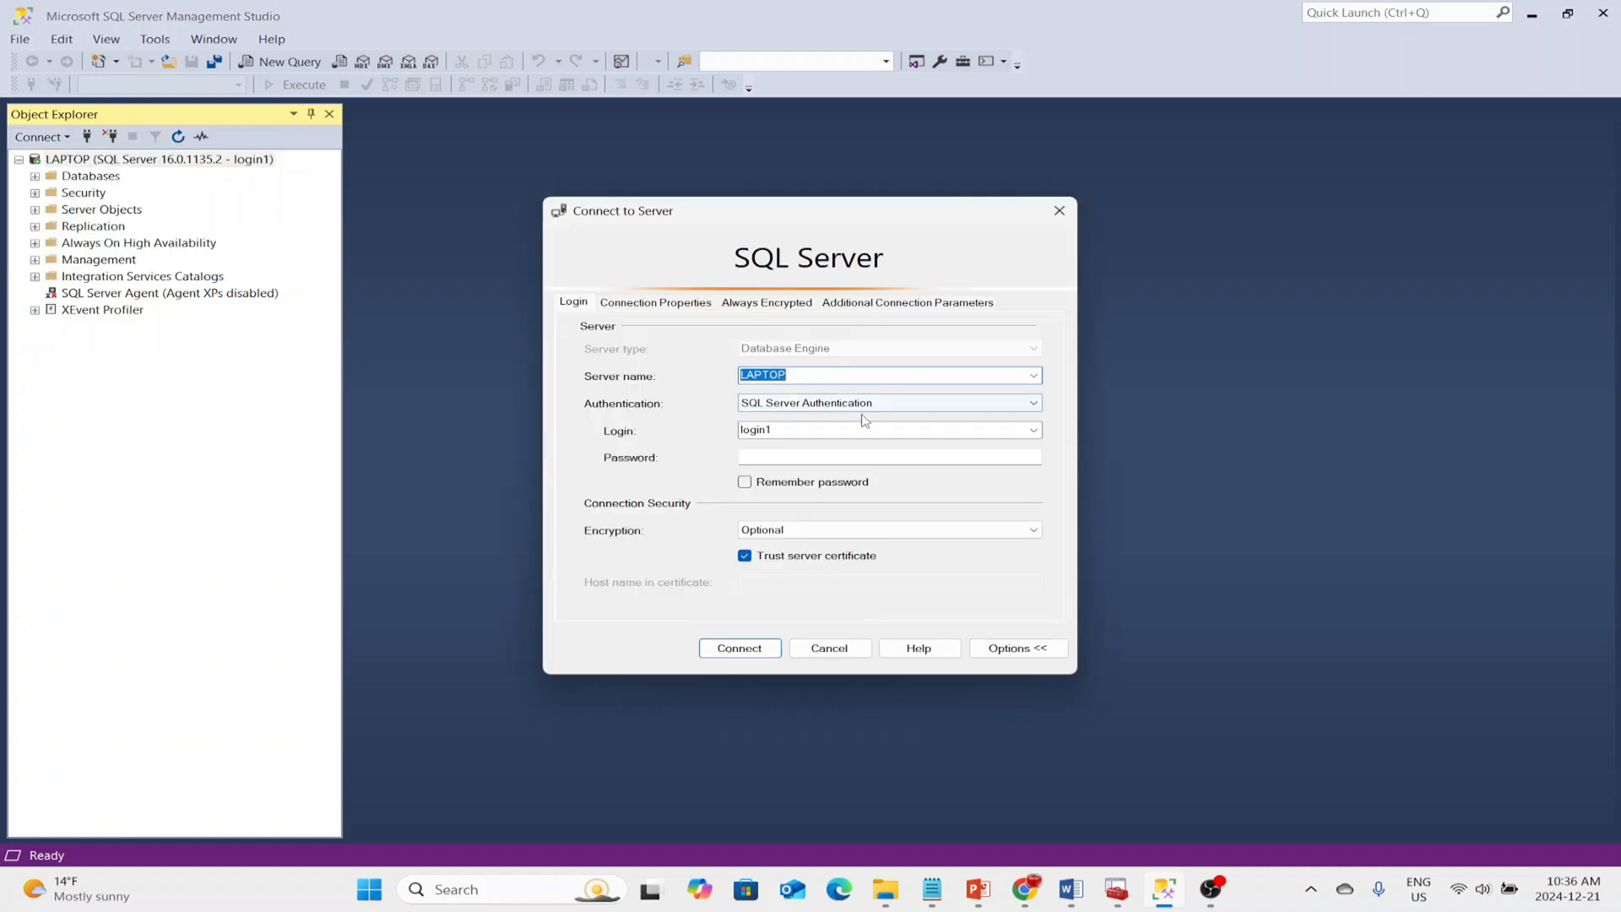
{"action": "left_click", "coordinate": [886, 403]}
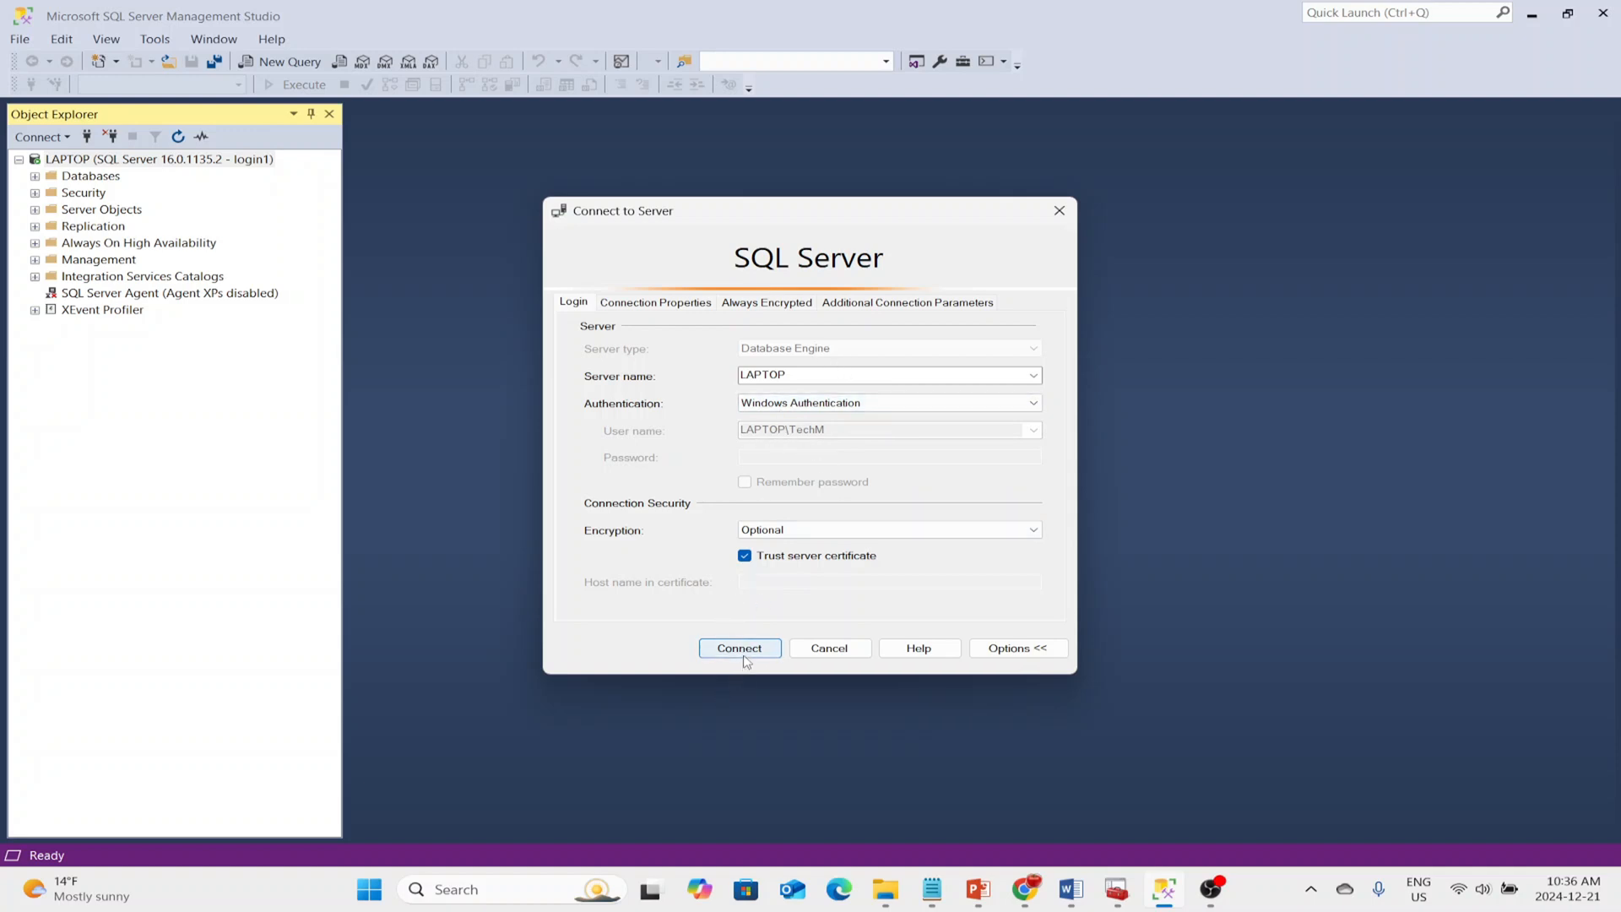
{"action": "left_click", "coordinate": [738, 648]}
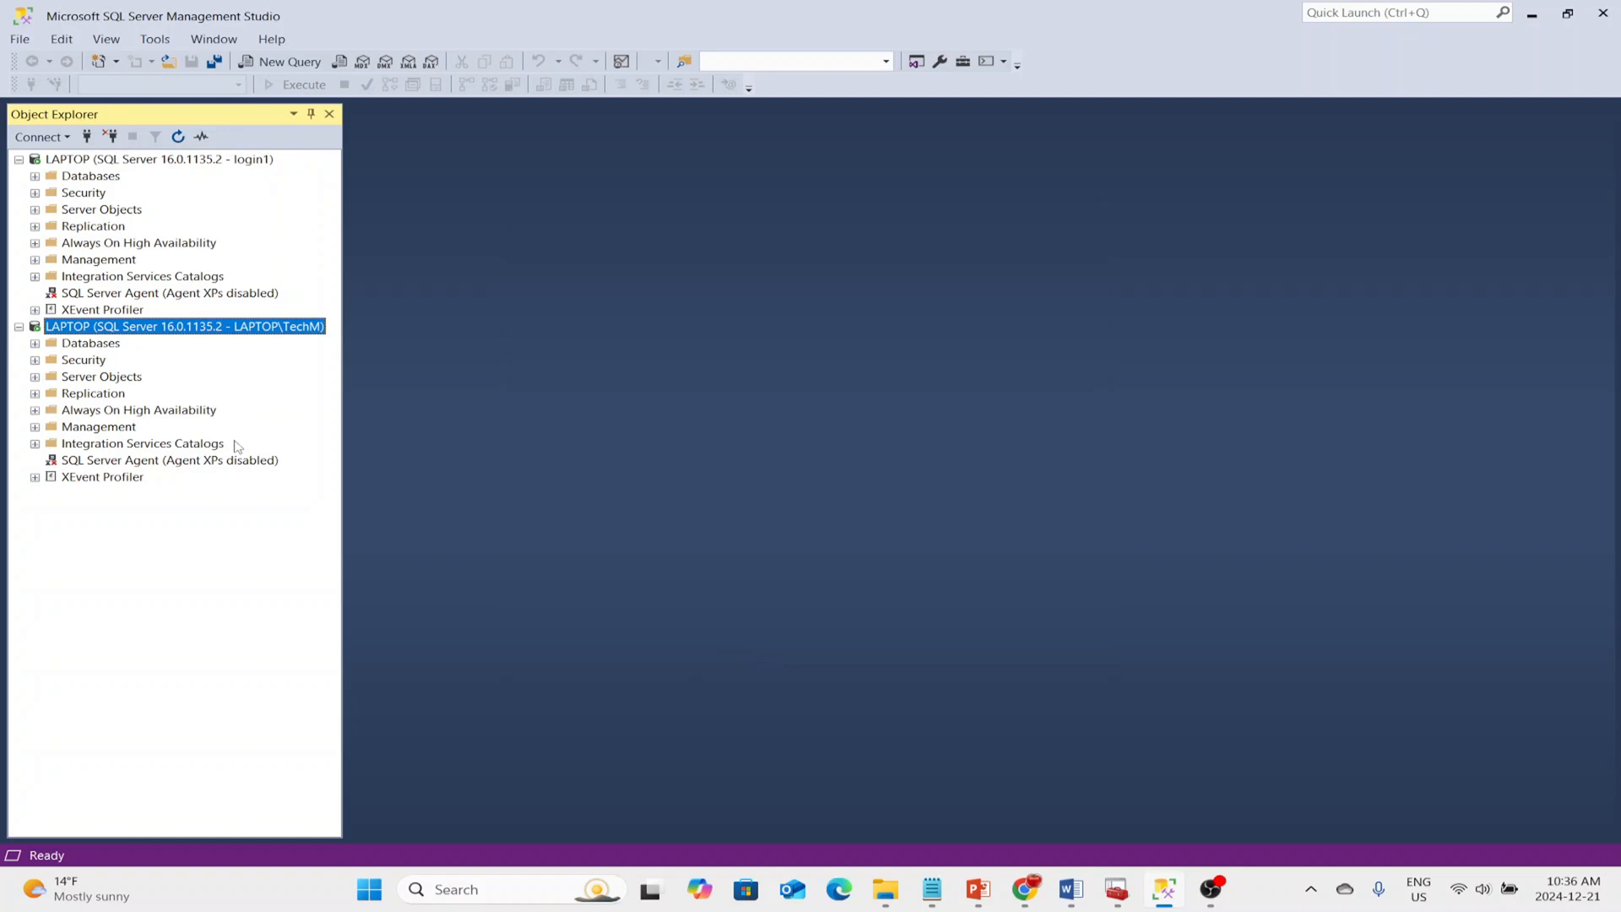
{"action": "mouse_move", "coordinate": [497, 274]}
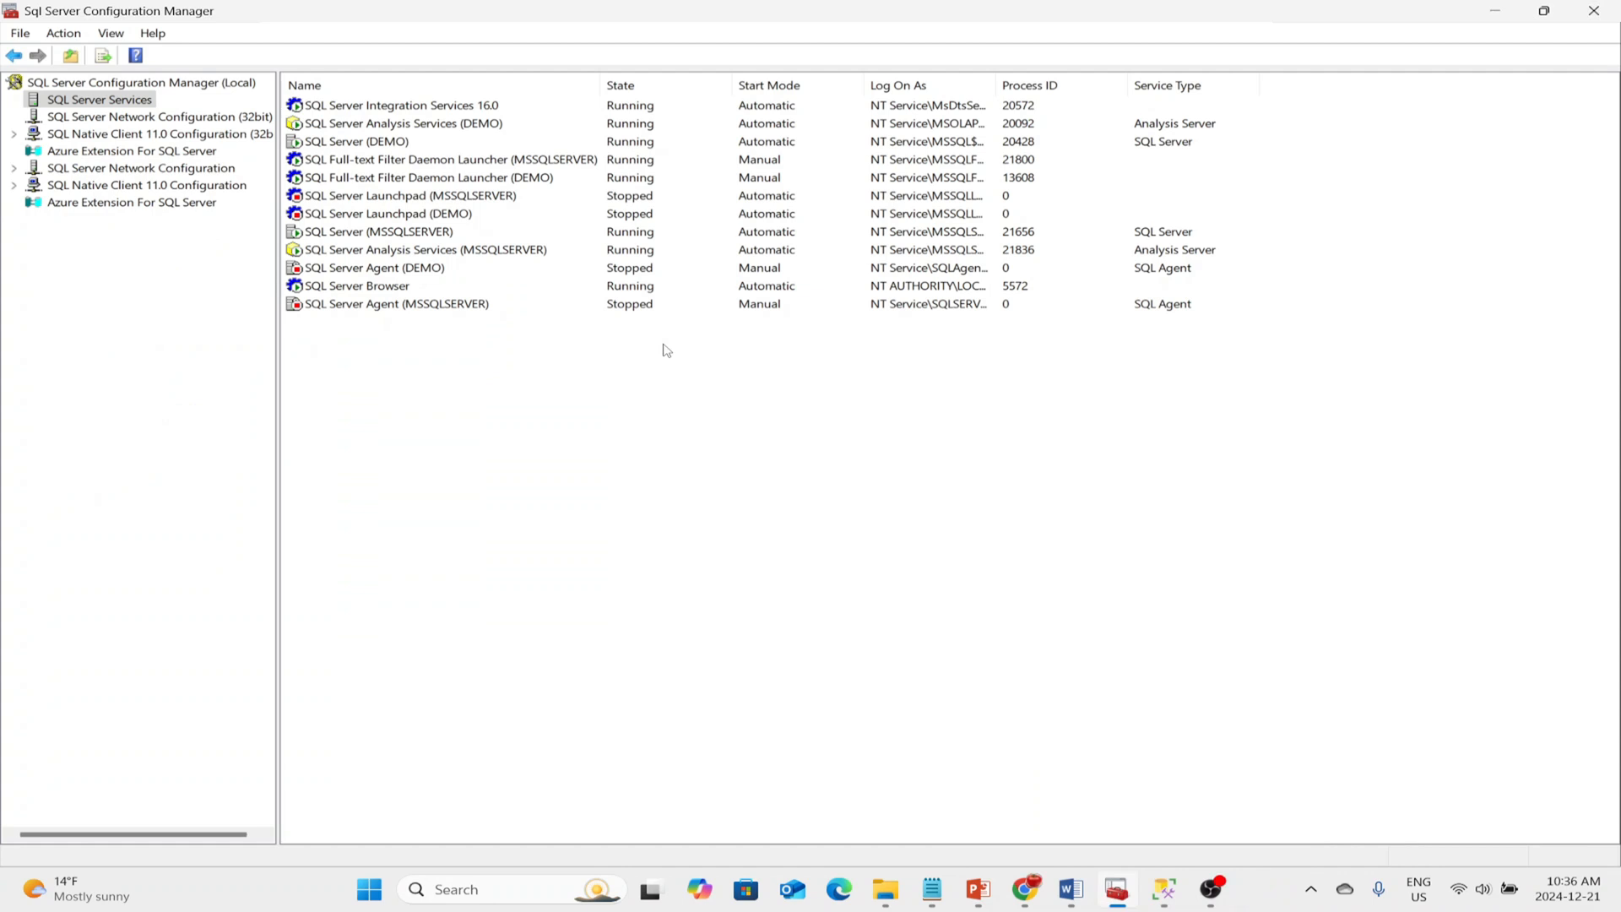
Connect with the Windows account, then try login1 and dismiss the single-user refusal
{"action": "left_click", "coordinate": [377, 231]}
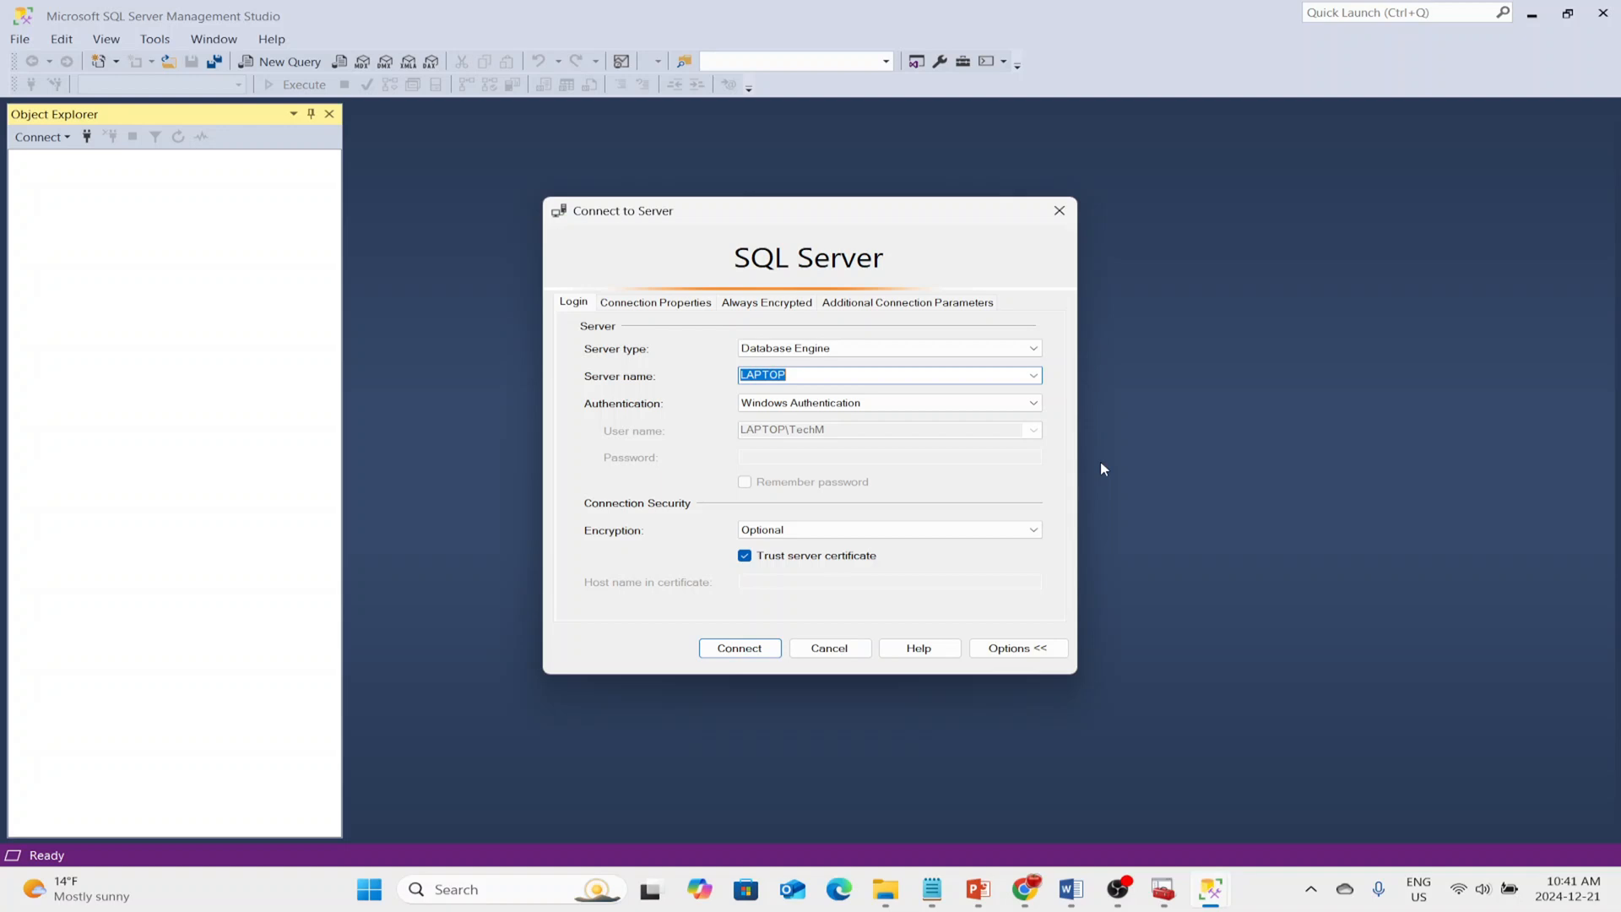
{"action": "mouse_move", "coordinate": [755, 613]}
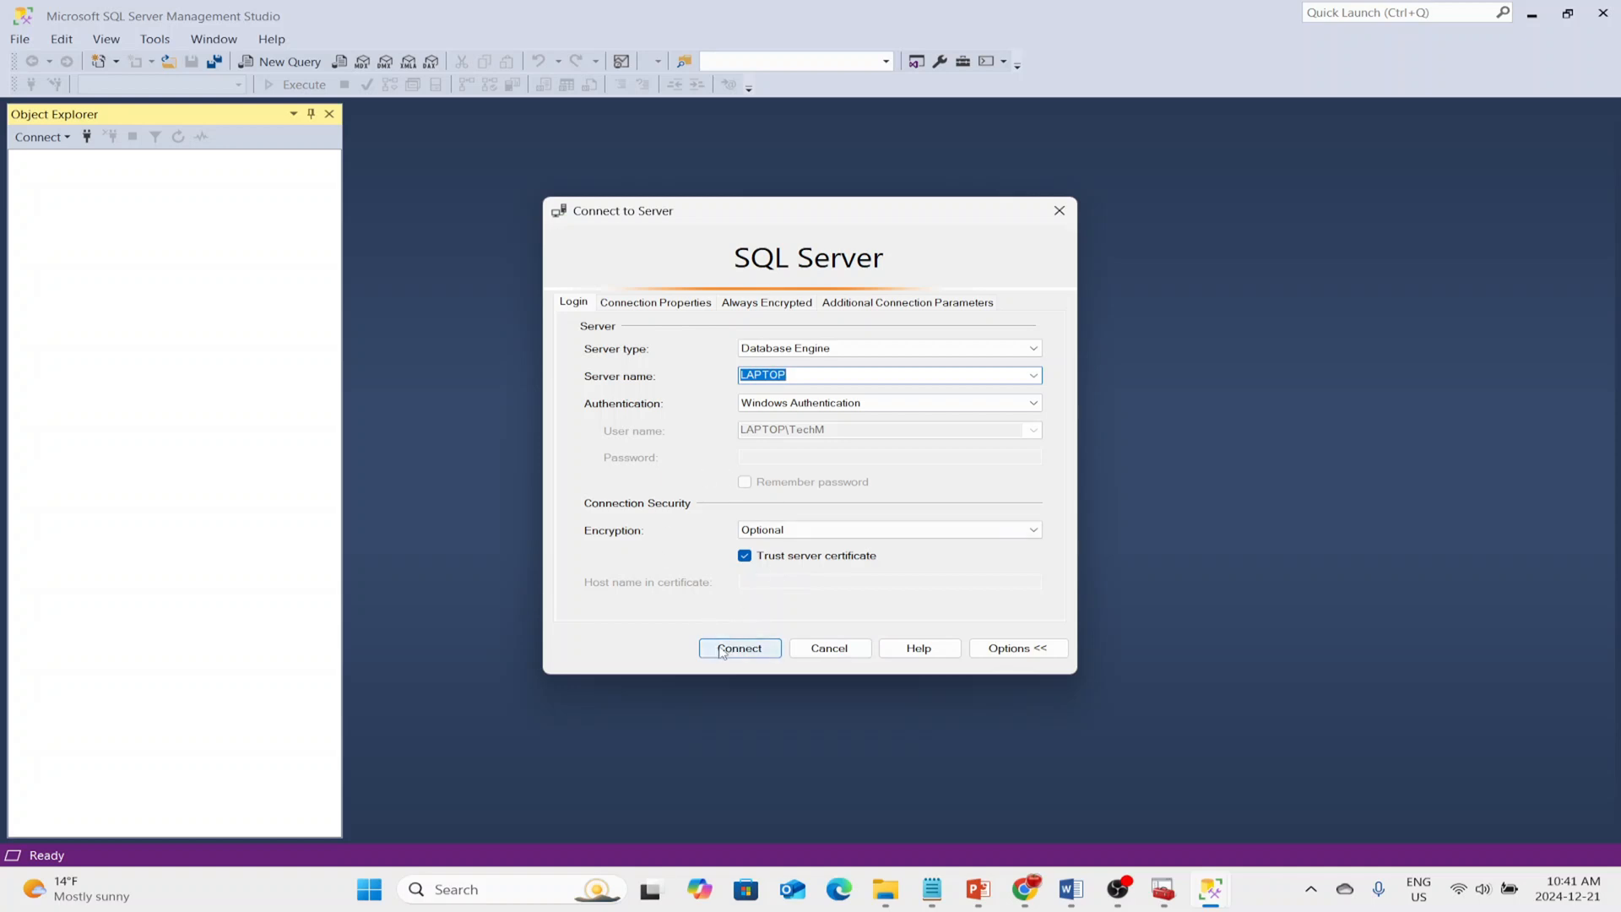
{"action": "left_click", "coordinate": [737, 648]}
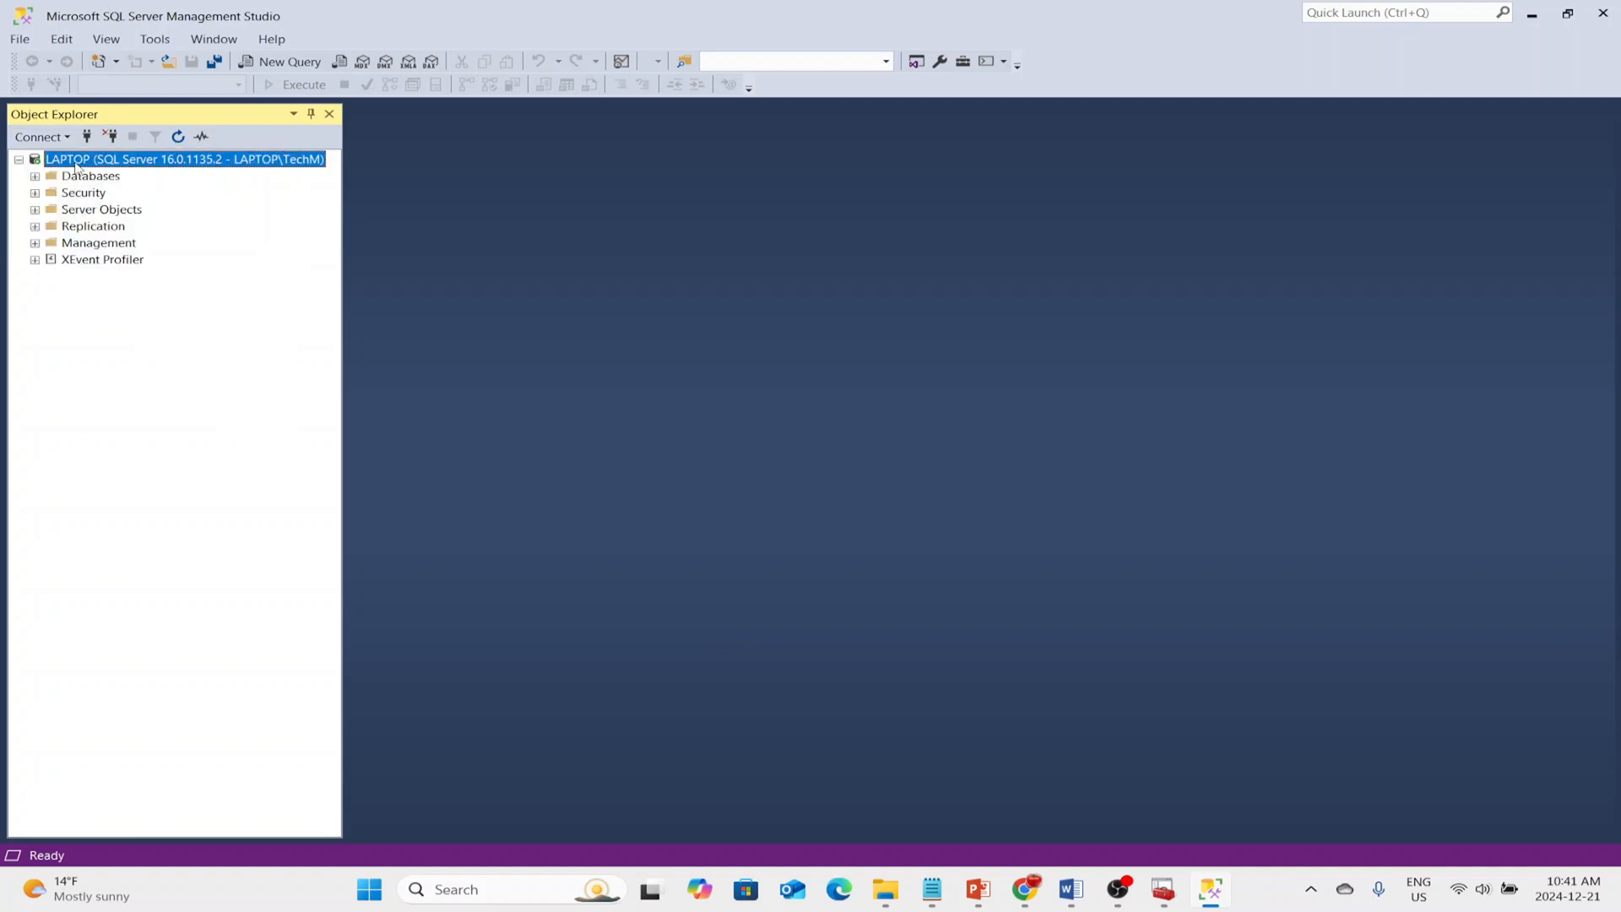
{"action": "left_click", "coordinate": [38, 136]}
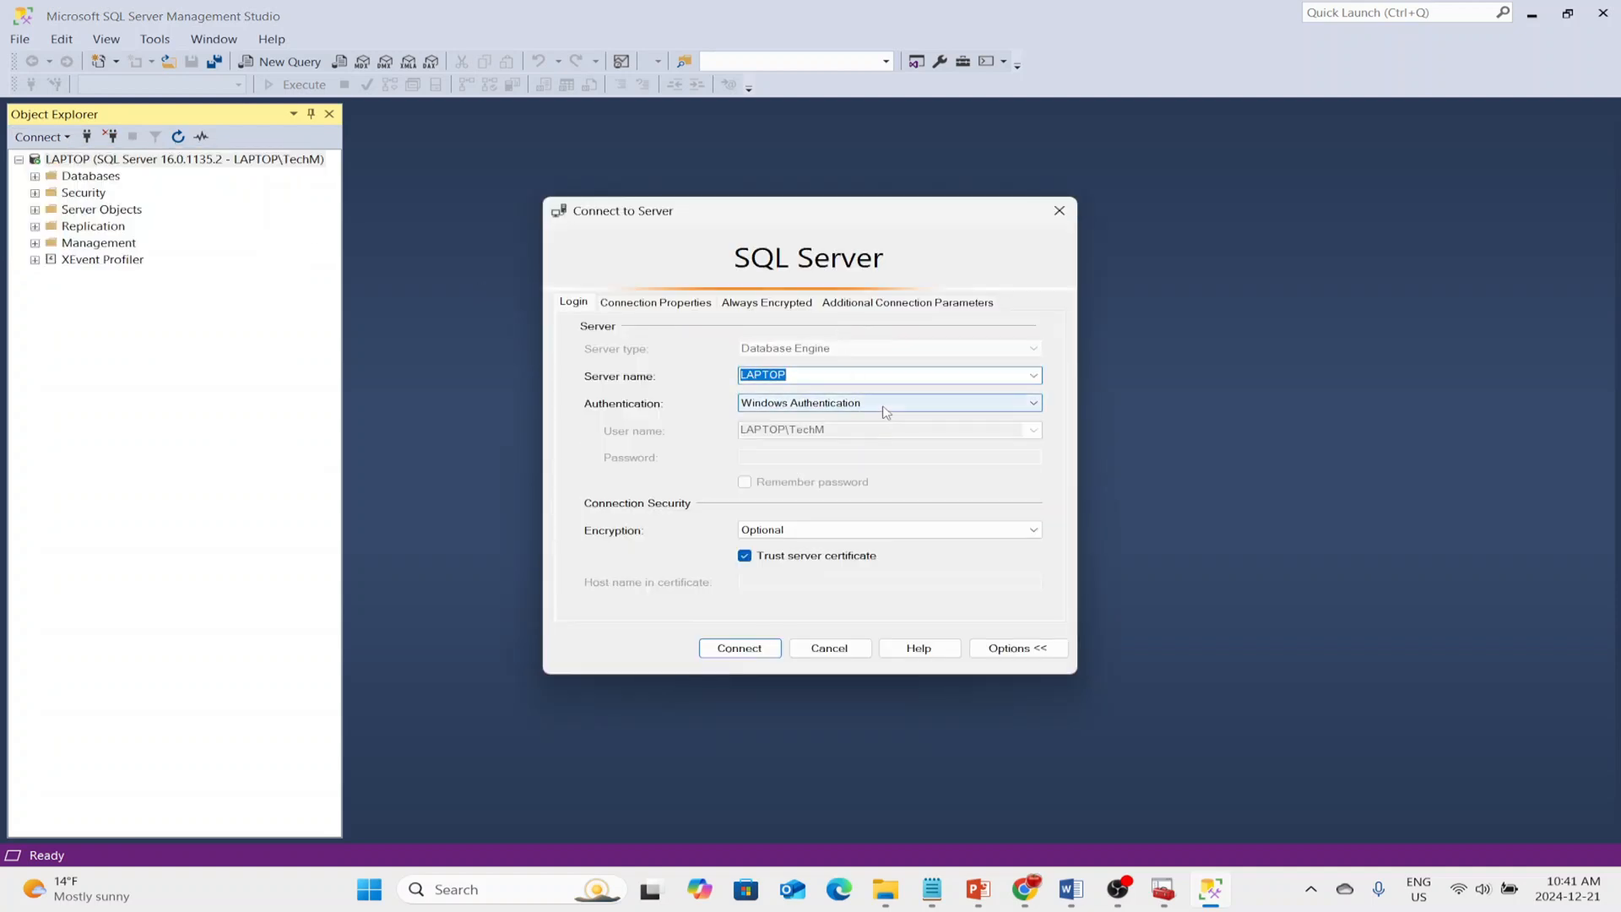
{"action": "left_click", "coordinate": [884, 402]}
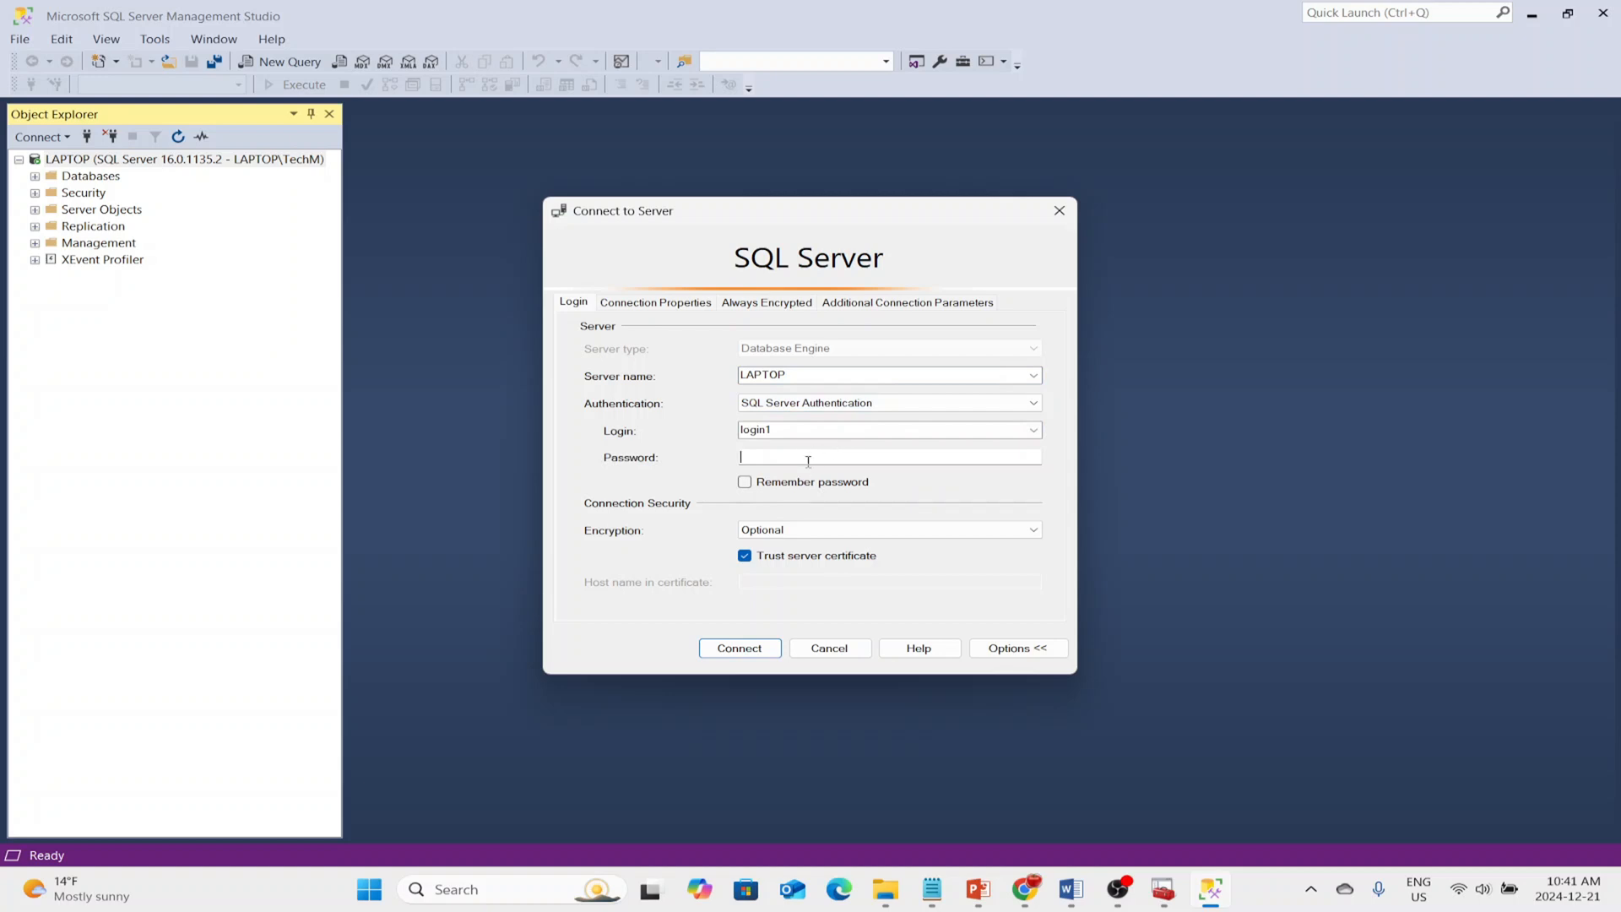
{"action": "type", "text": "password"}
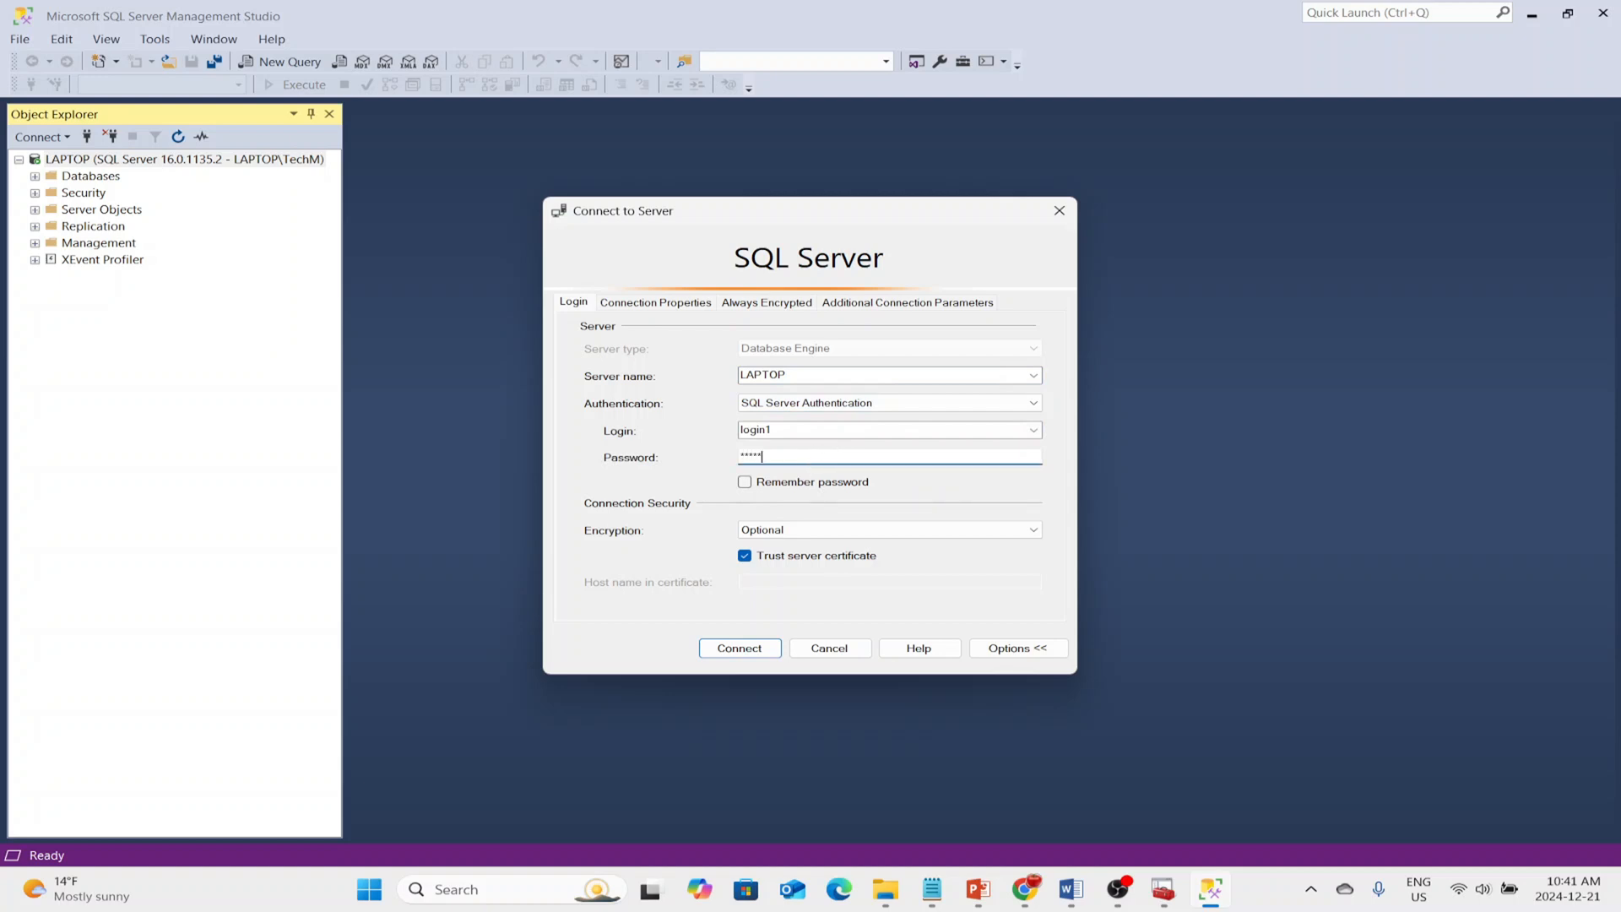
{"action": "left_click", "coordinate": [738, 649]}
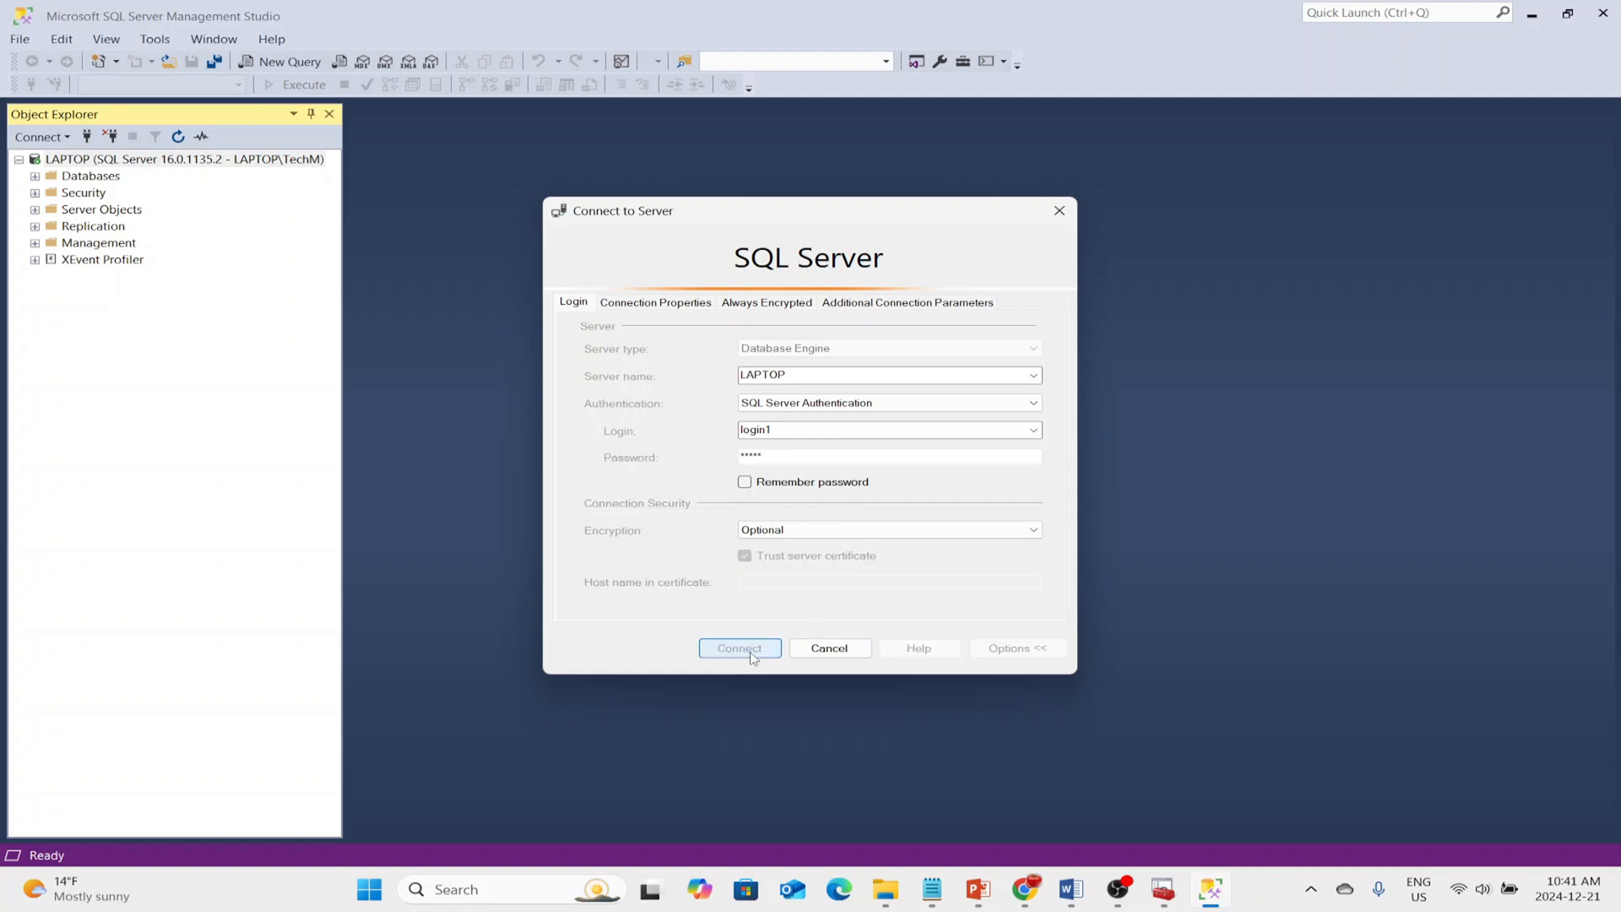
{"action": "left_click", "coordinate": [738, 648]}
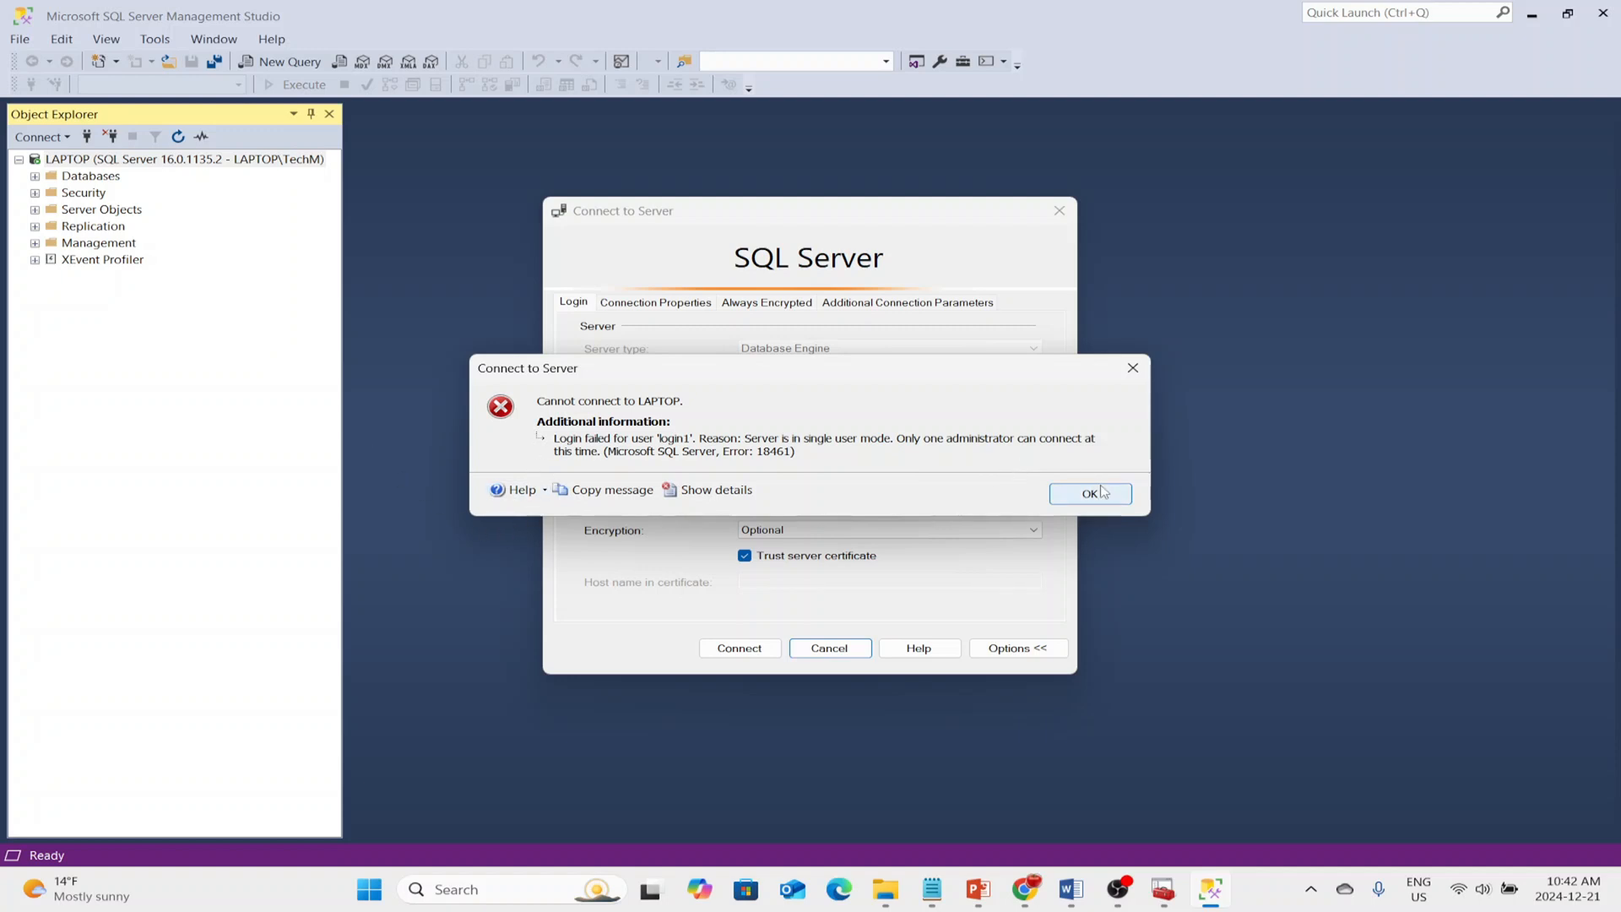
{"action": "left_click", "coordinate": [1088, 493]}
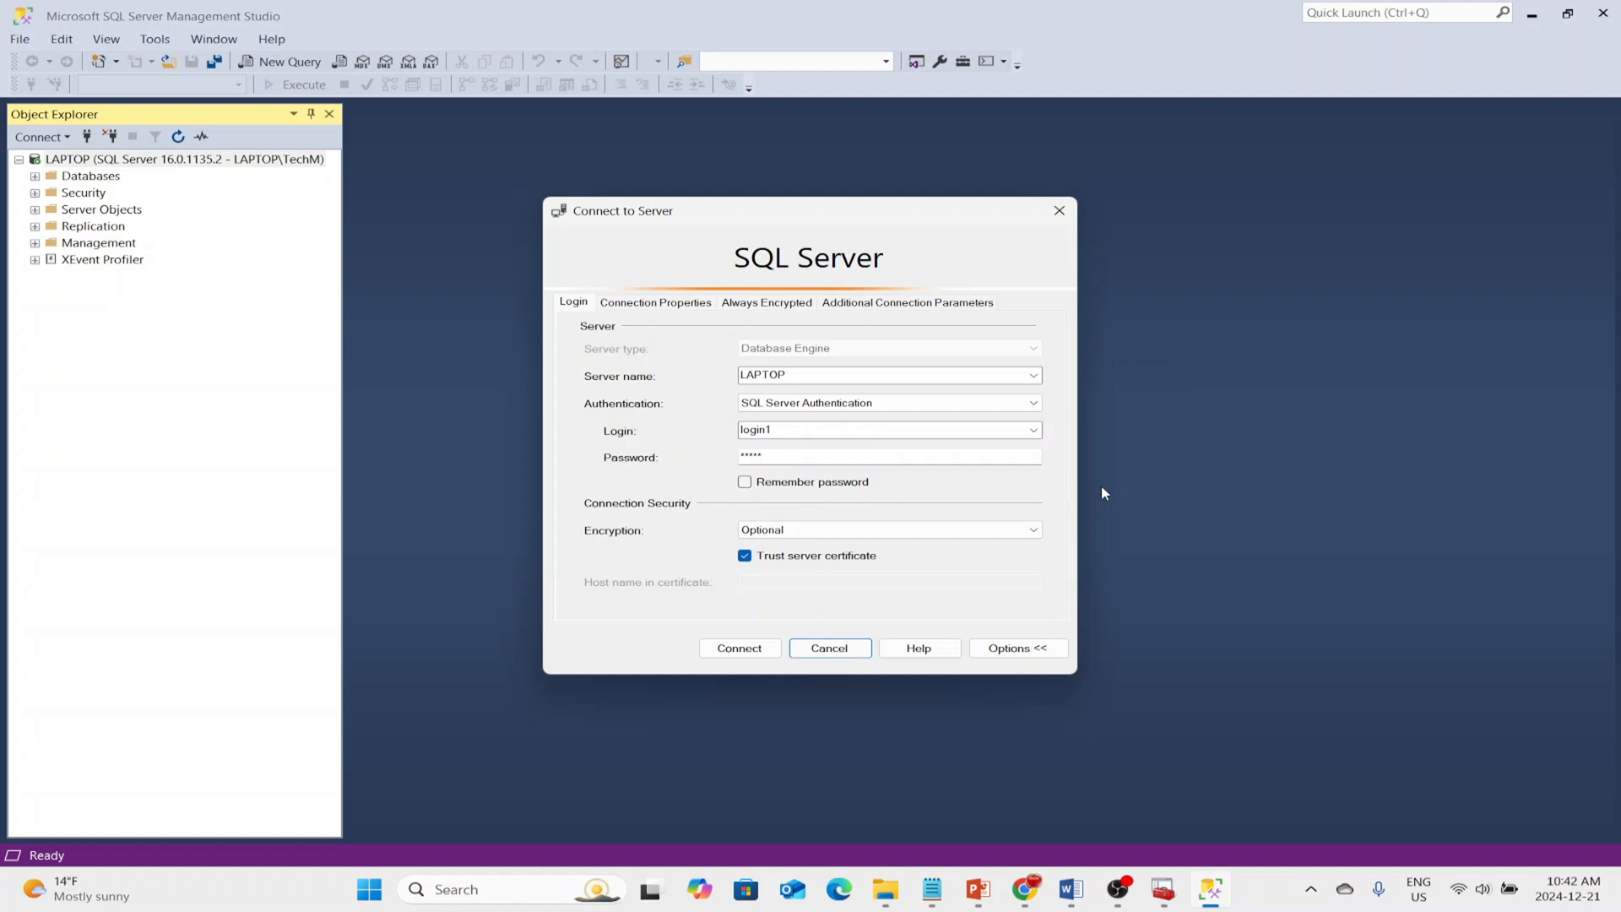
{"action": "mouse_move", "coordinate": [1094, 817]}
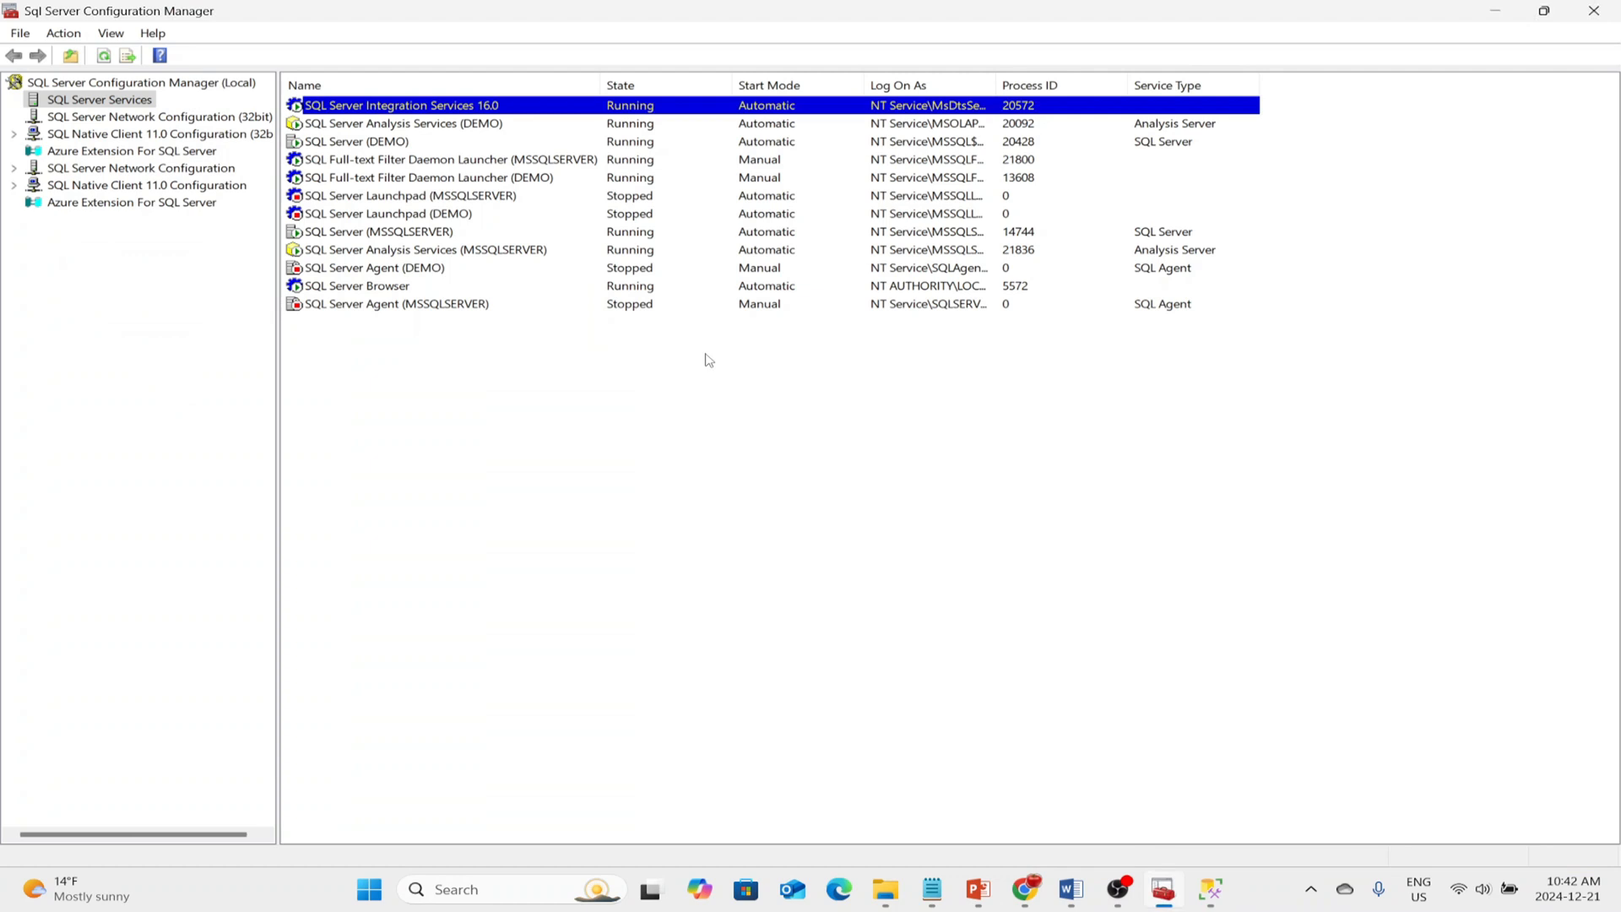
Remove the -m parameter from MSSQLSERVER's startup parameters and save
{"action": "right_click", "coordinate": [424, 249]}
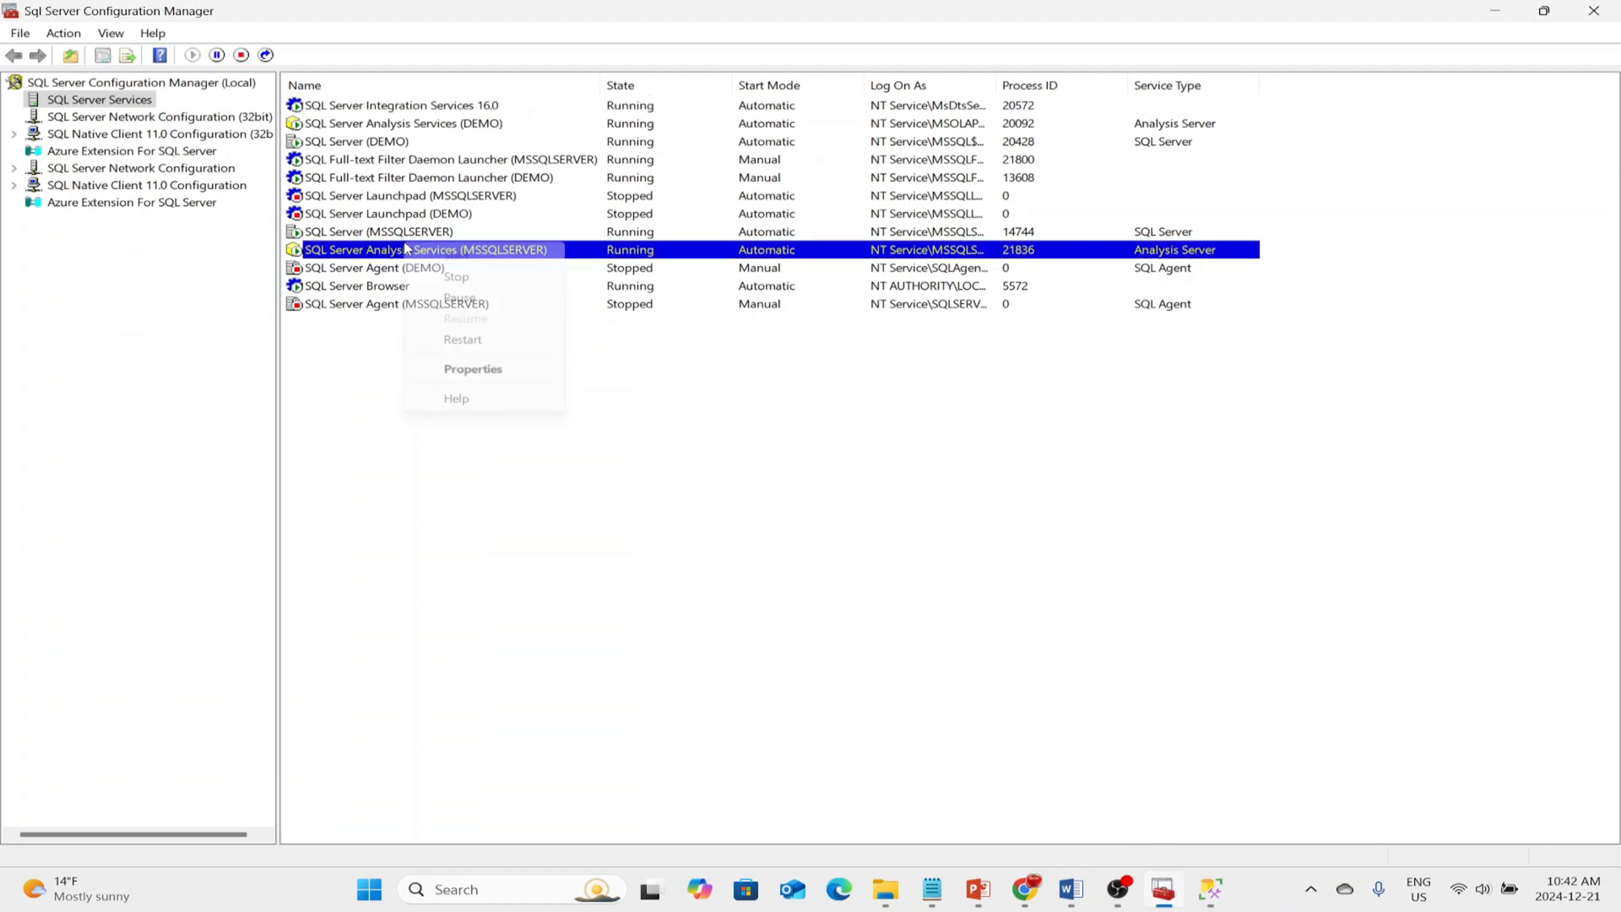
{"action": "right_click", "coordinate": [377, 231]}
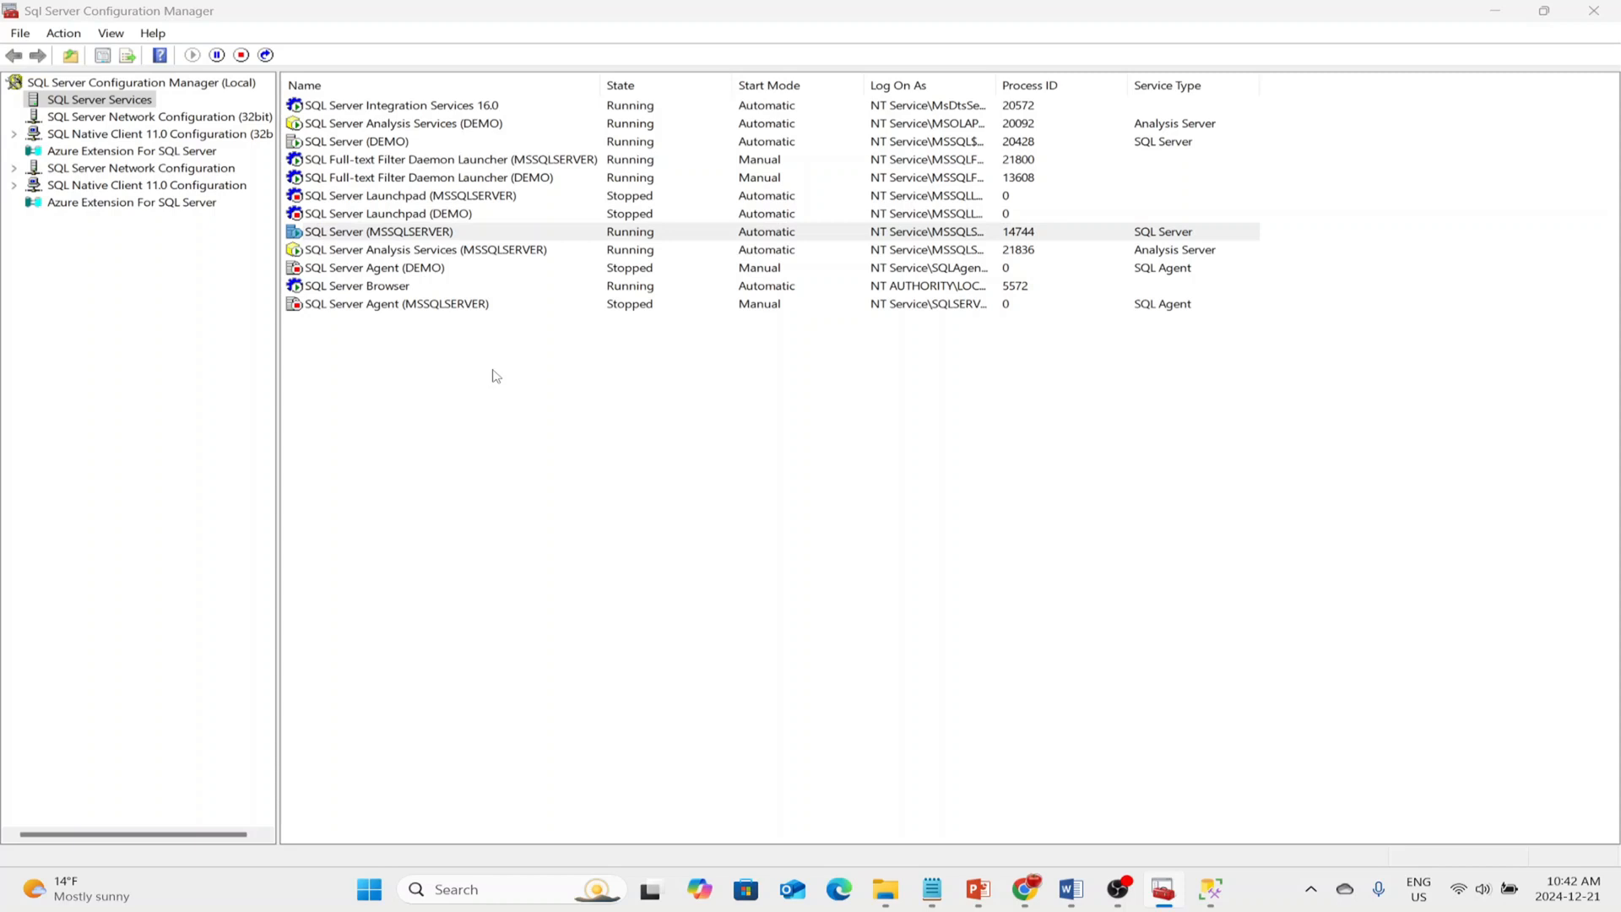
{"action": "double_click", "coordinate": [378, 230]}
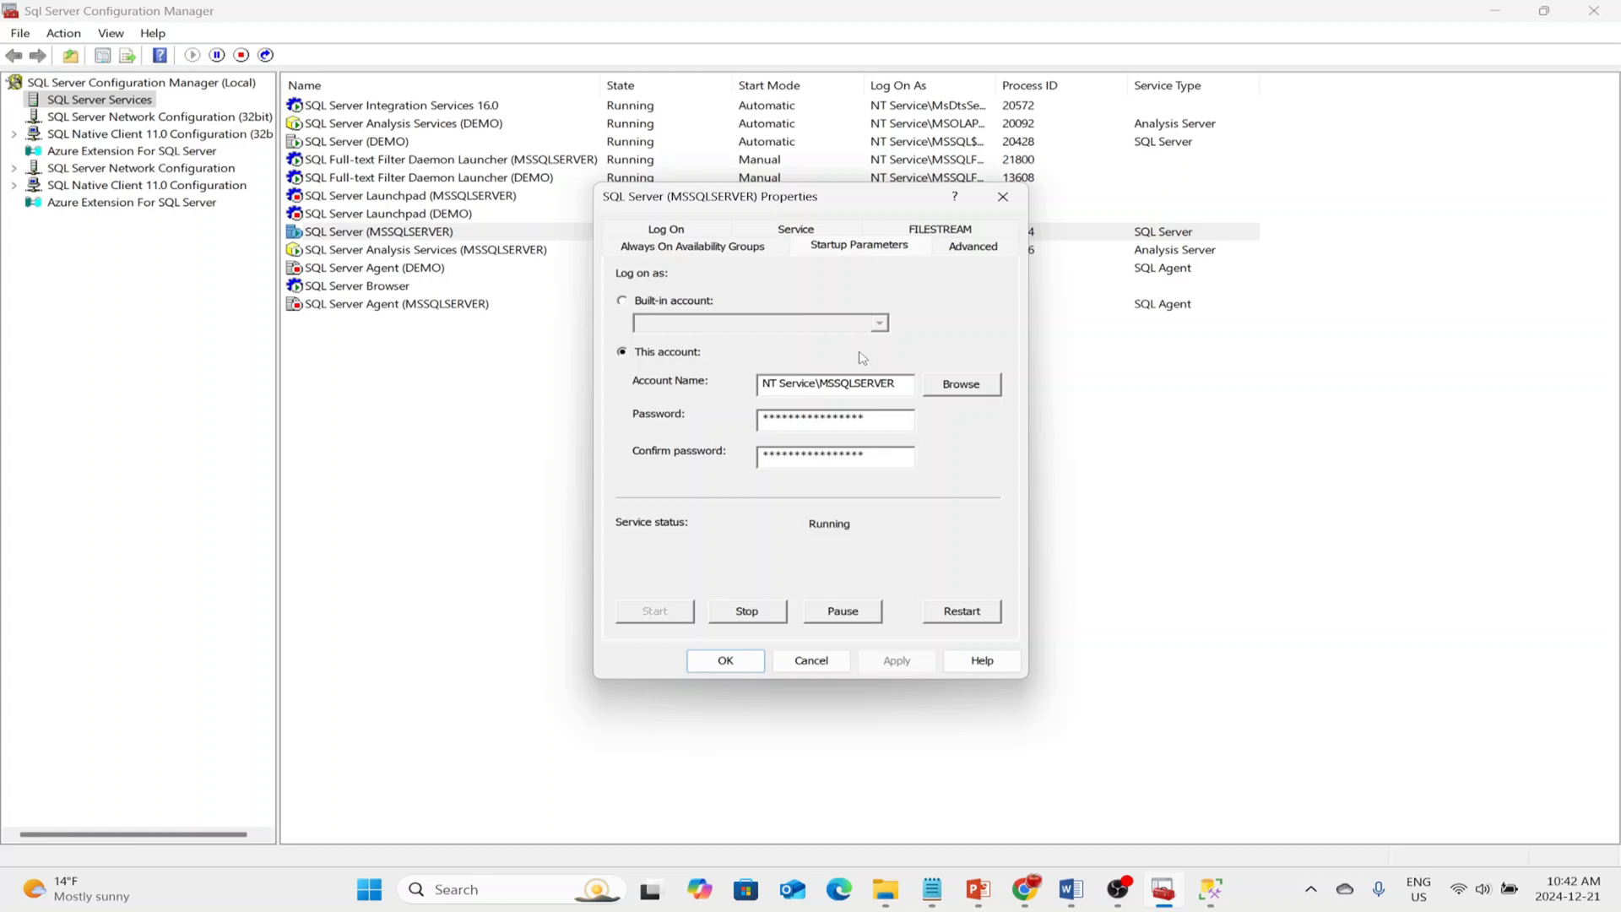
{"action": "left_click", "coordinate": [859, 244]}
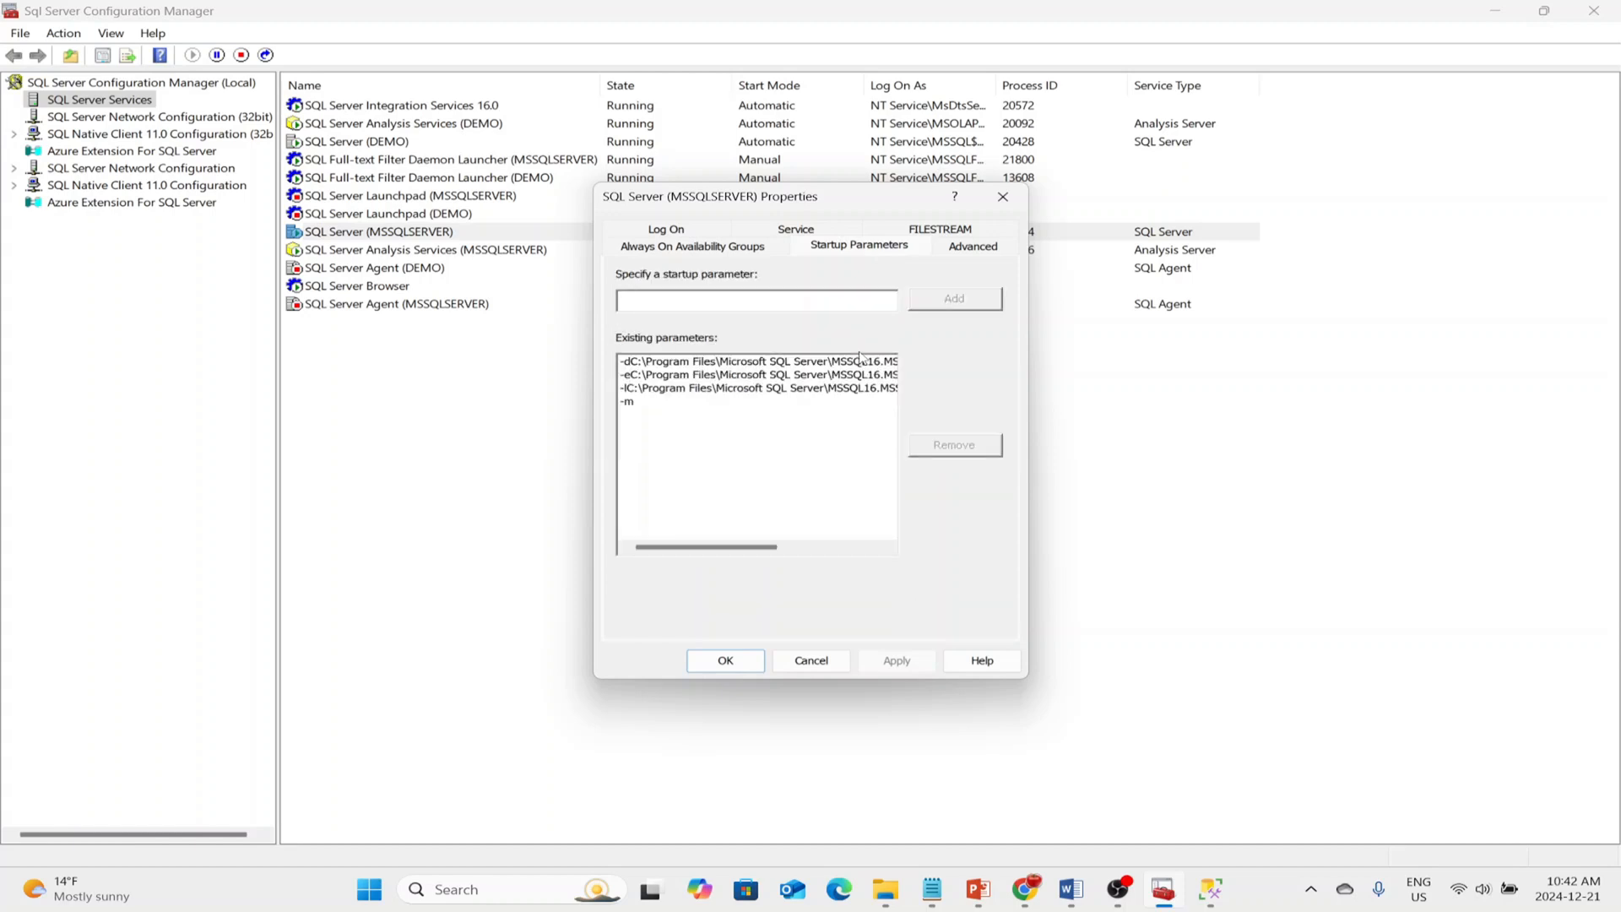
{"action": "left_click", "coordinate": [631, 401]}
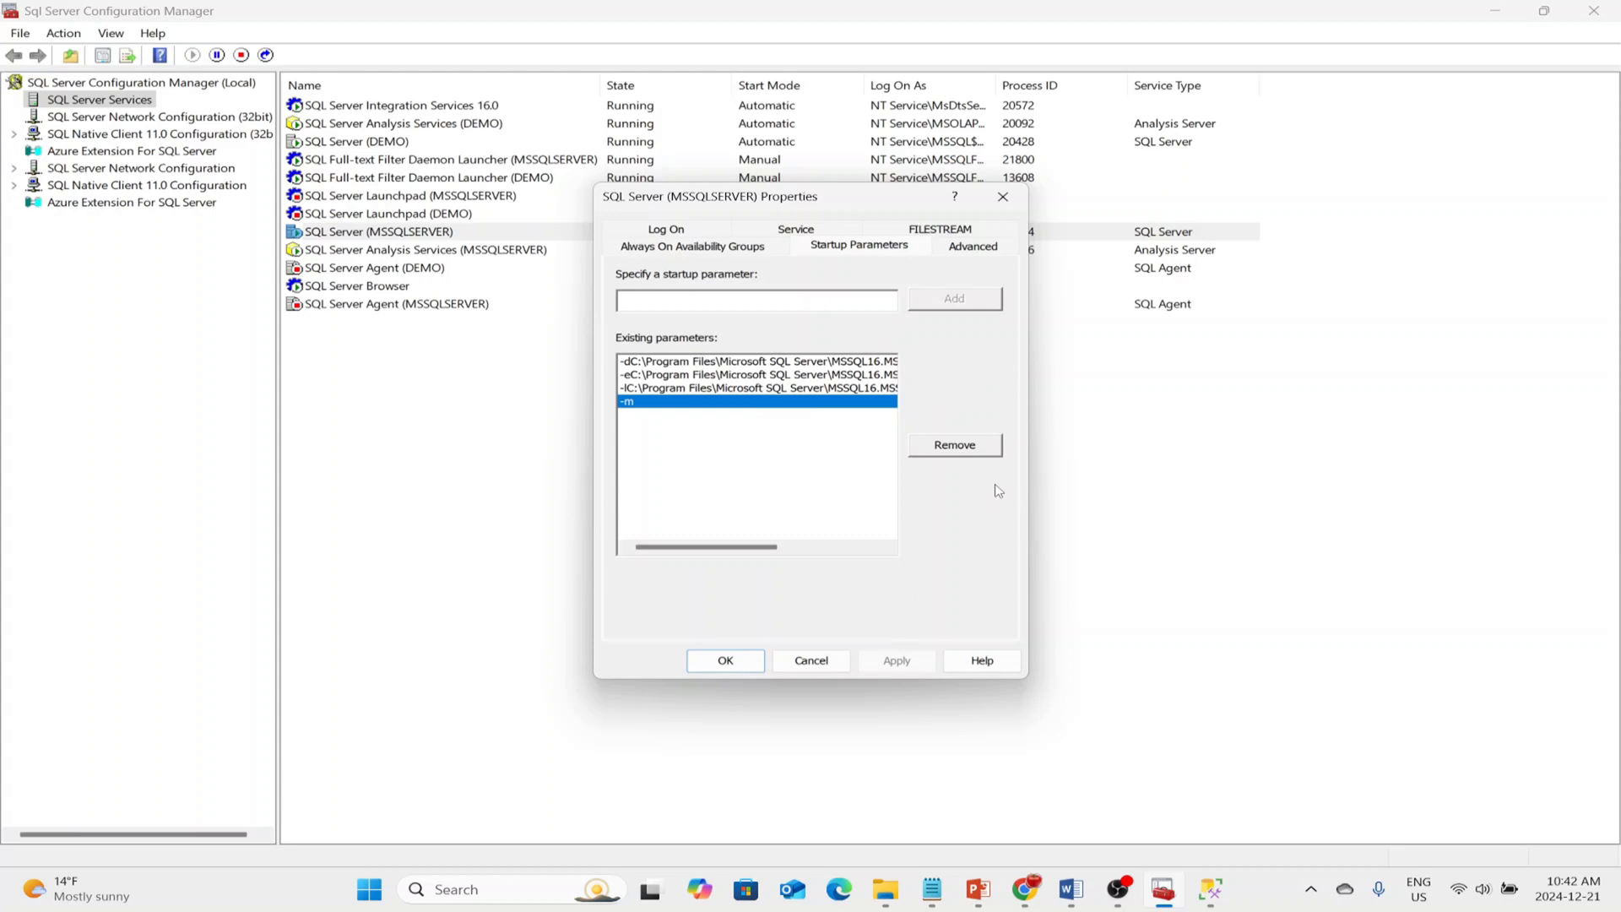
{"action": "left_click", "coordinate": [953, 445]}
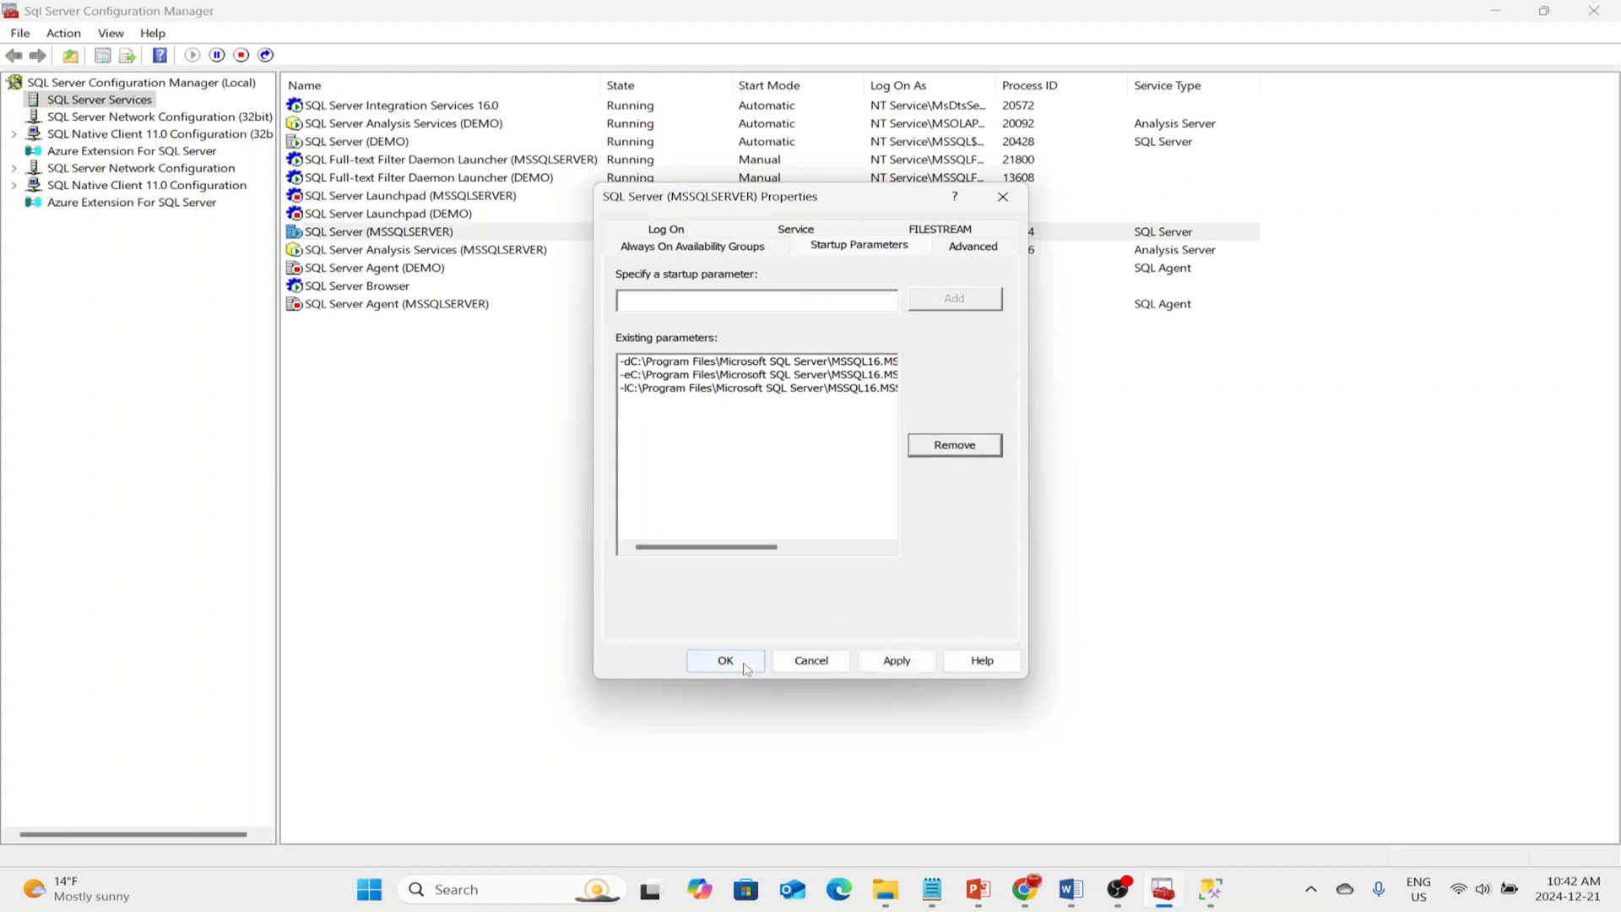
{"action": "left_click", "coordinate": [724, 660]}
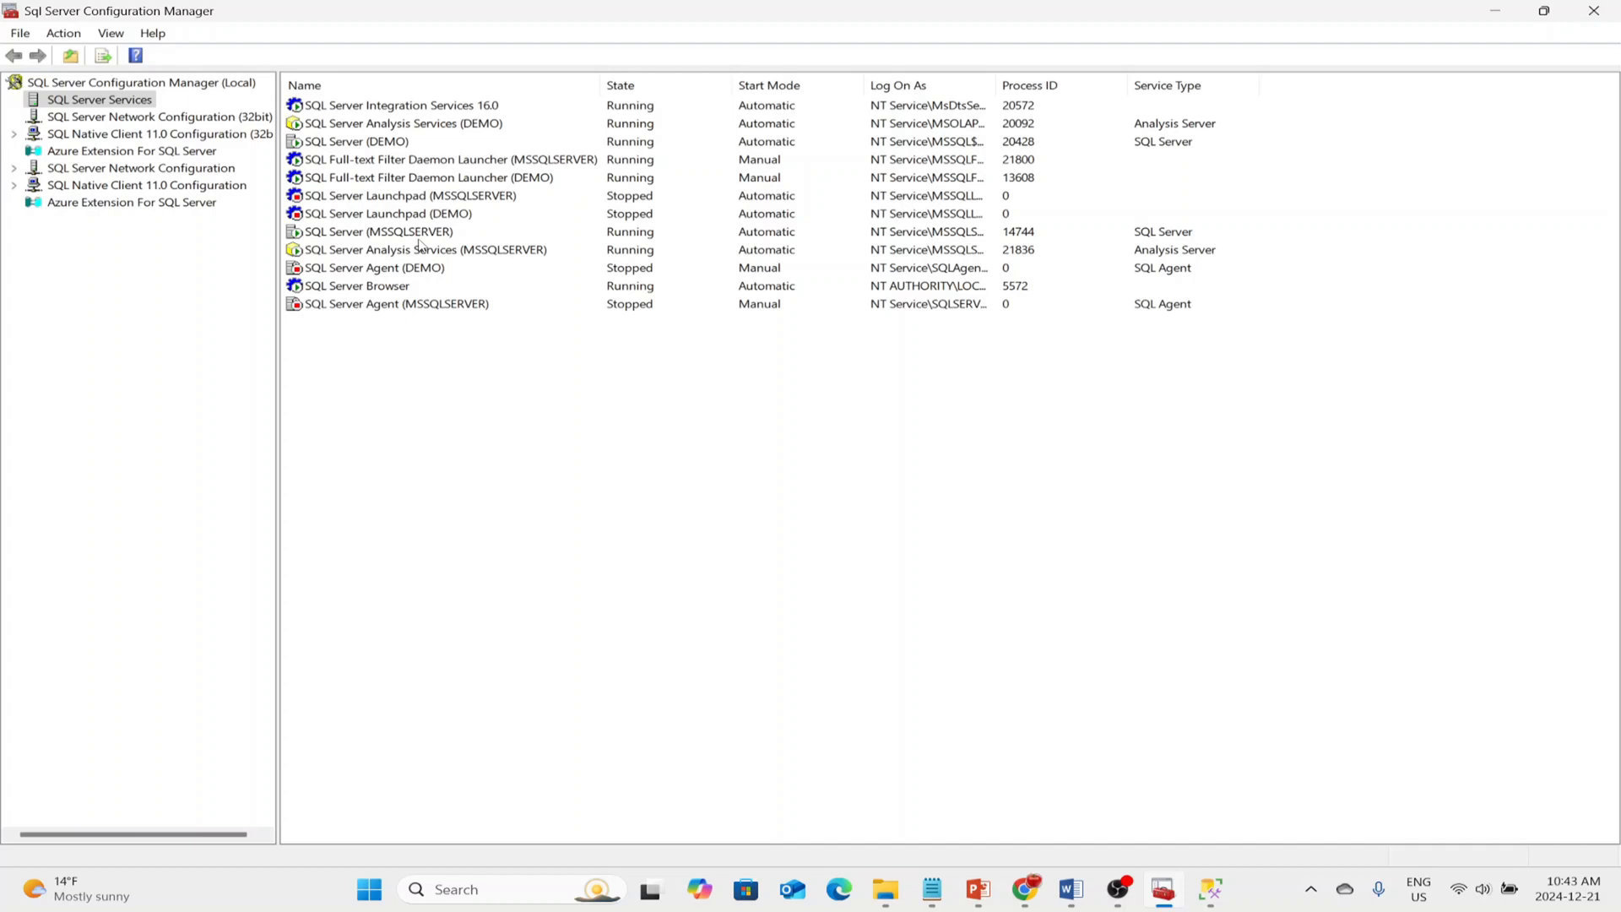
Restart the SQL Server (MSSQLSERVER) service
{"action": "right_click", "coordinate": [378, 230]}
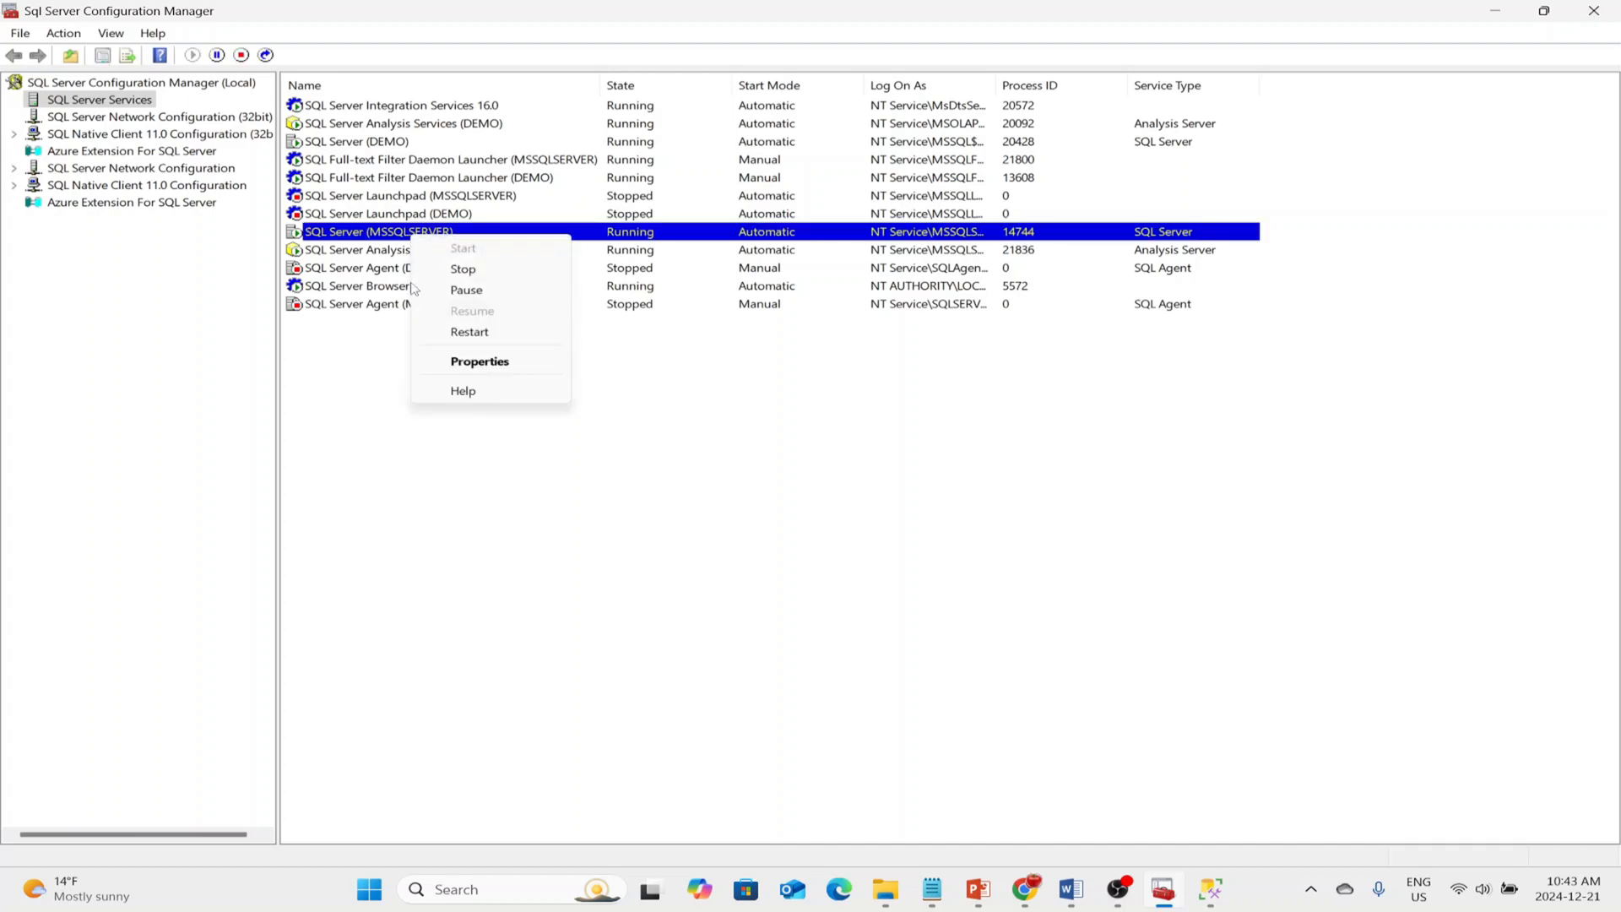
{"action": "left_click", "coordinate": [469, 332]}
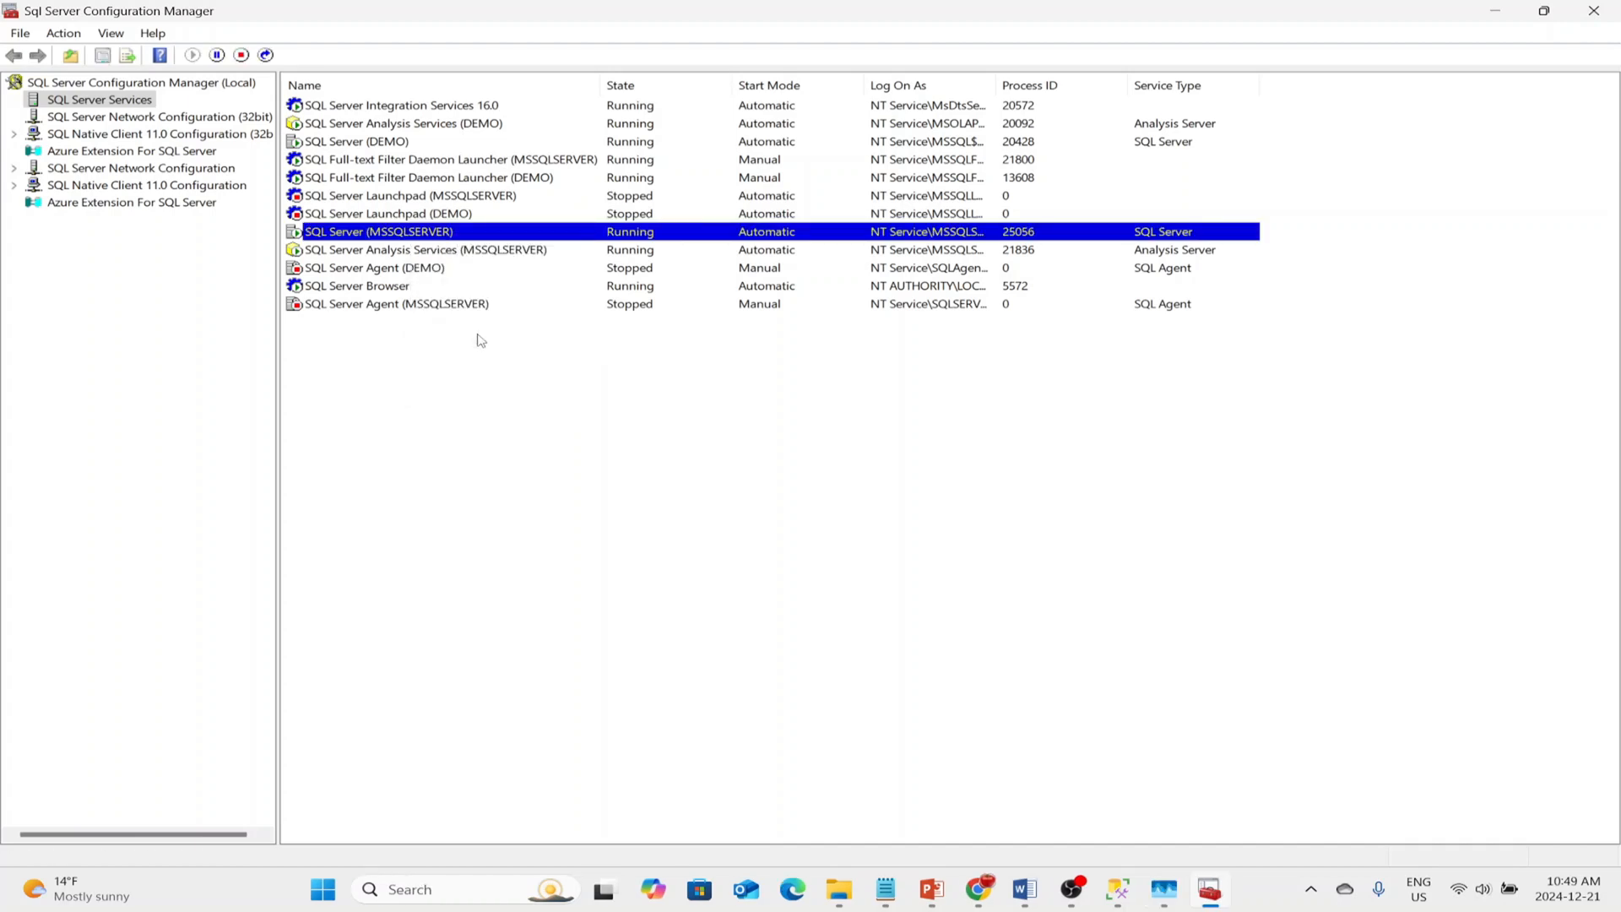
{"action": "left_click", "coordinate": [401, 105]}
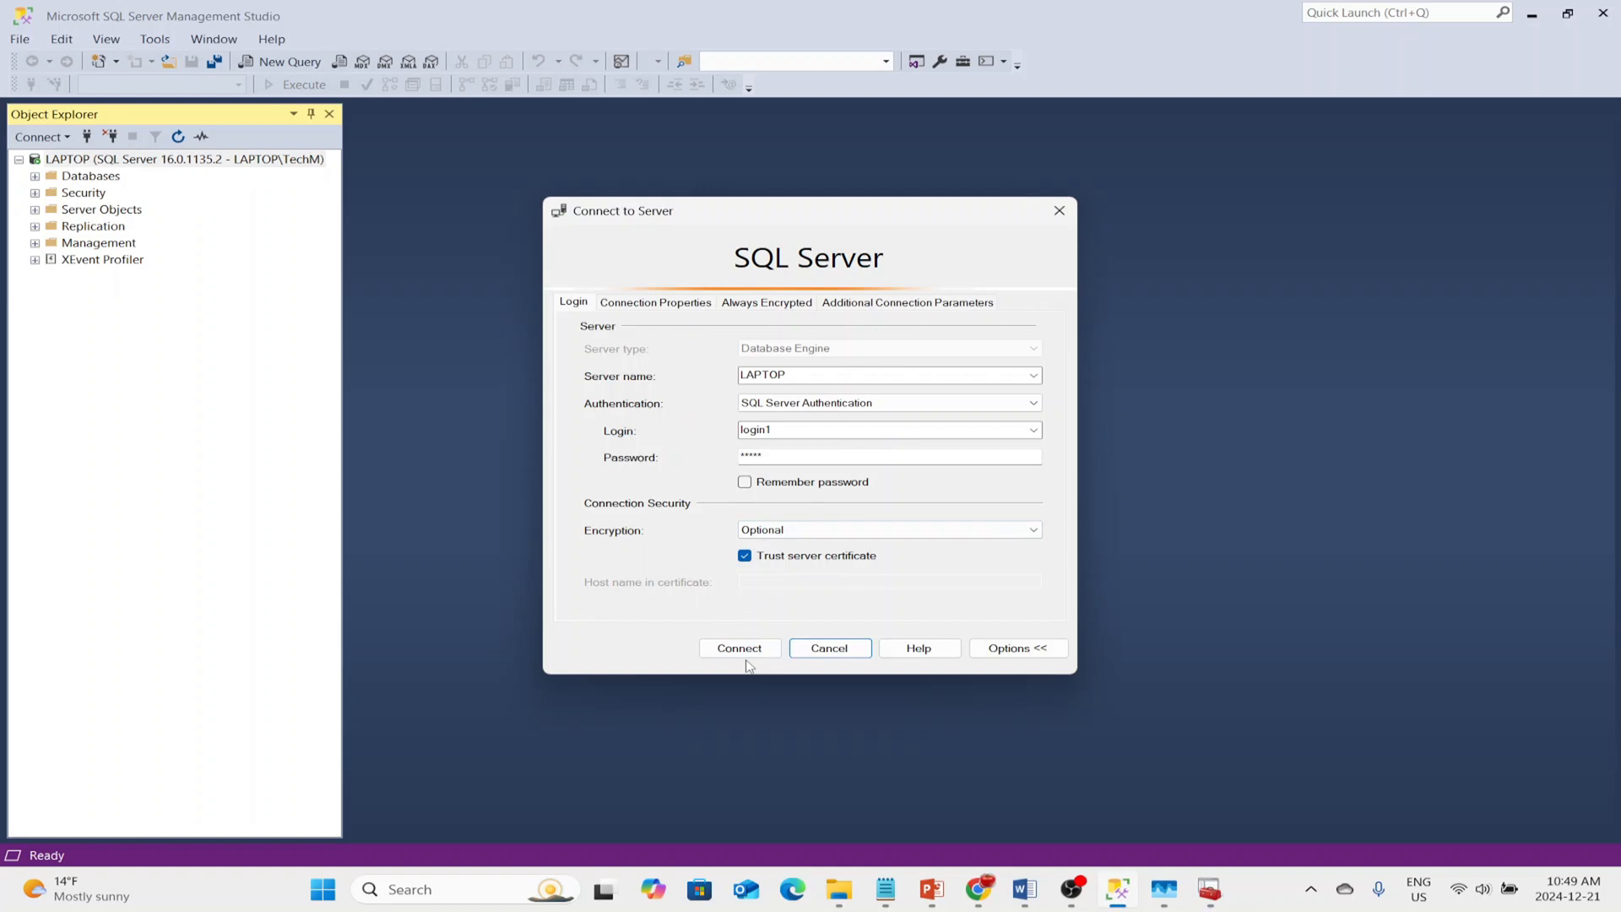
Connect to LAPTOP as login1 successfully, then search Windows for cmd
{"action": "left_click", "coordinate": [738, 648]}
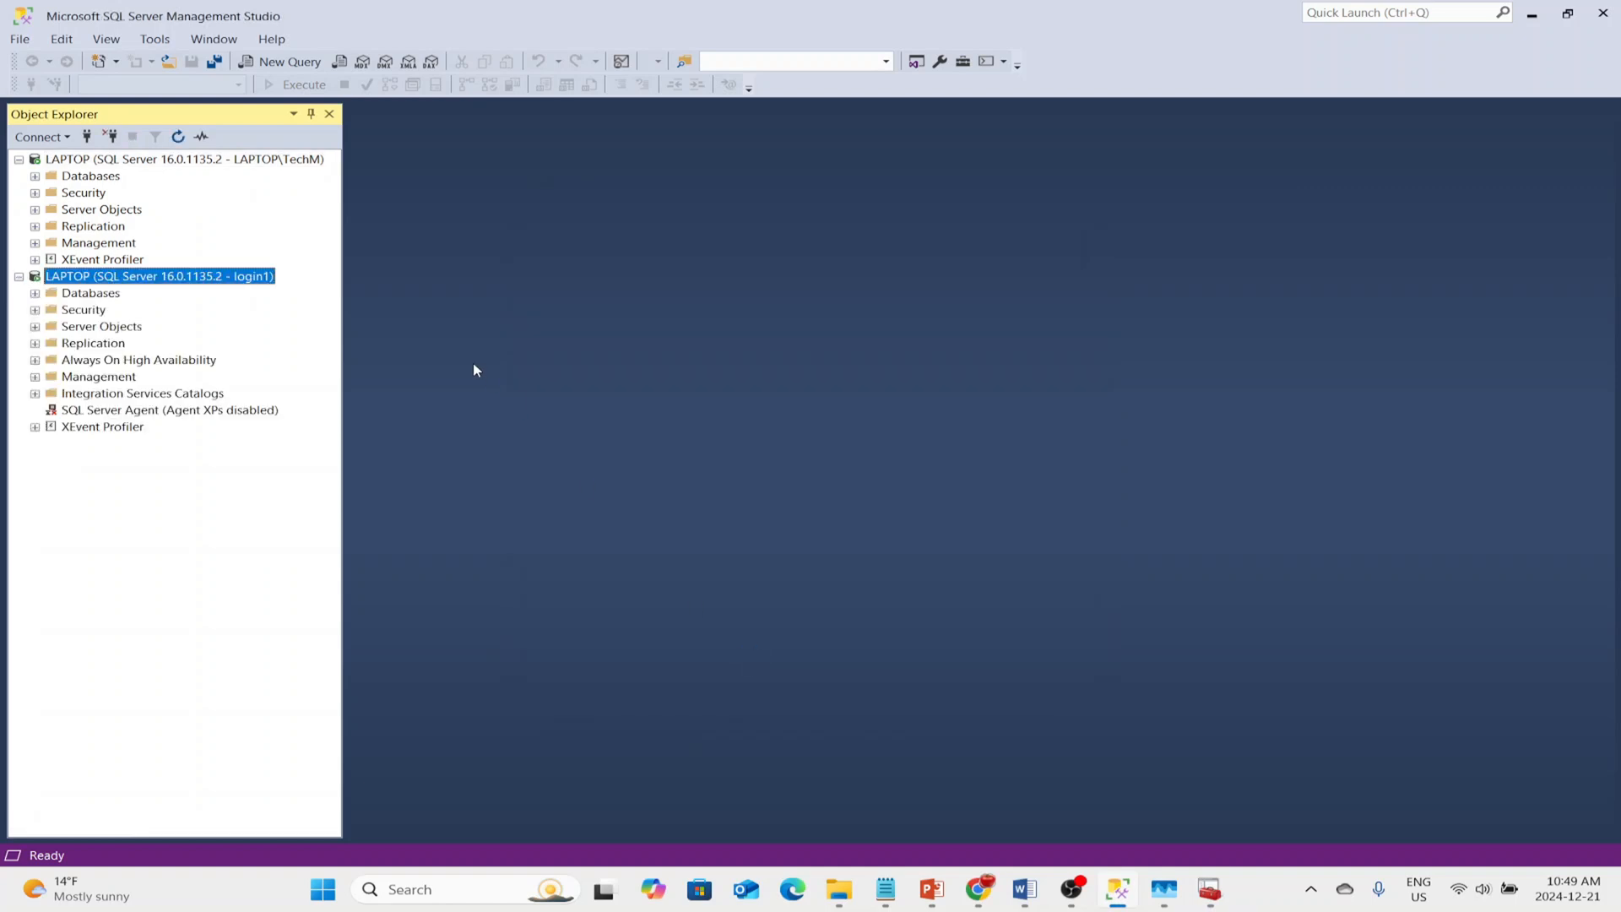
{"action": "mouse_move", "coordinate": [392, 356]}
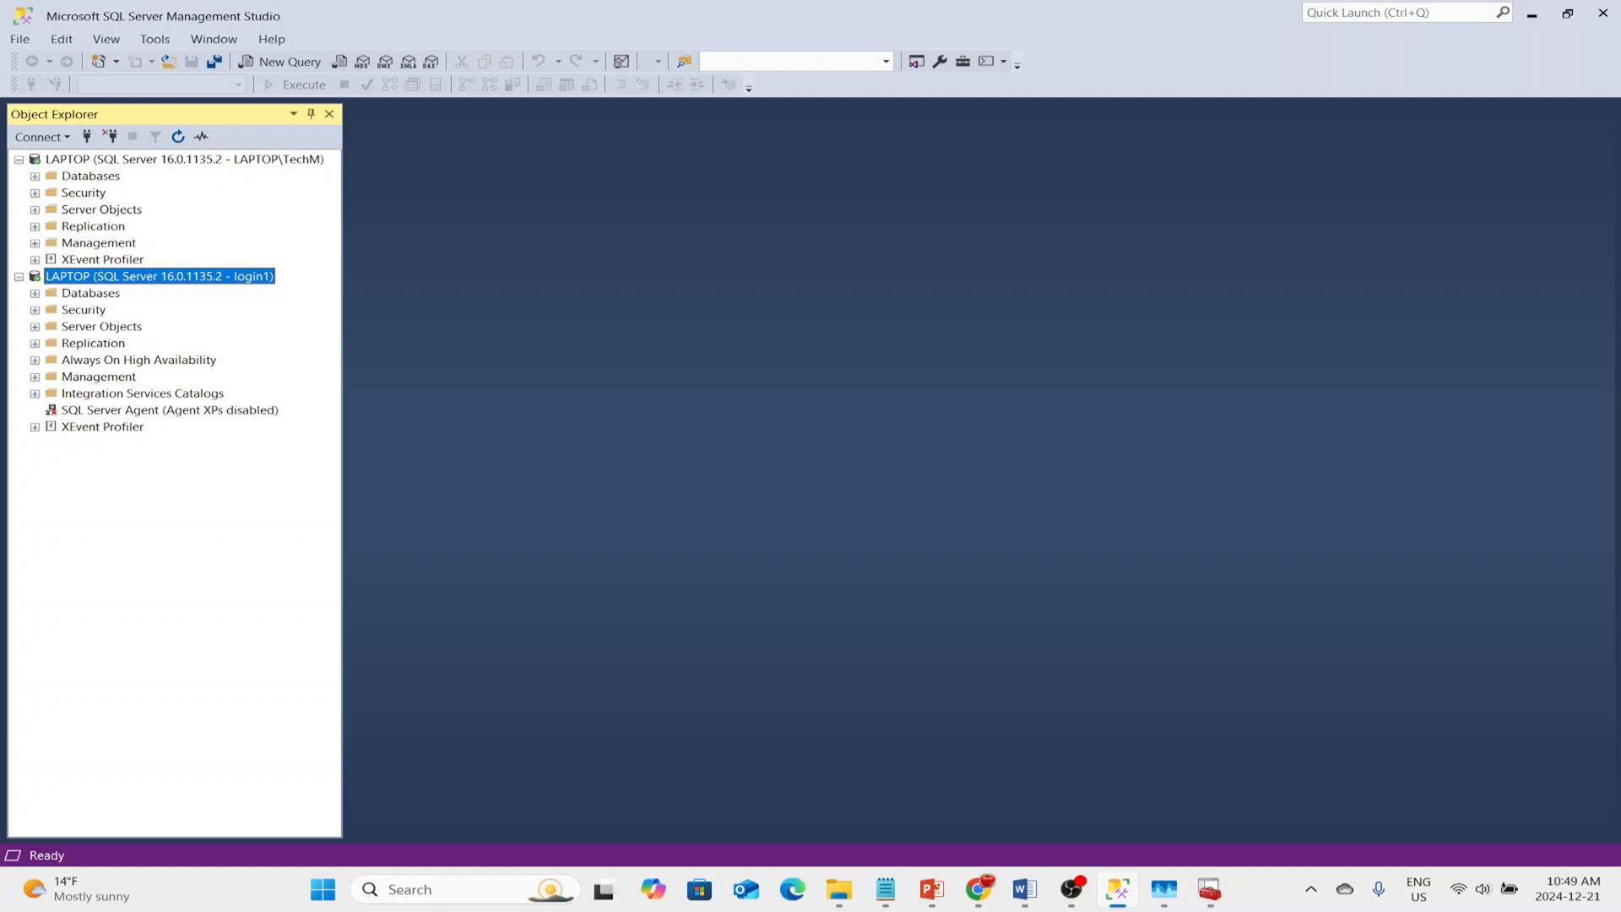
{"action": "mouse_move", "coordinate": [699, 180]}
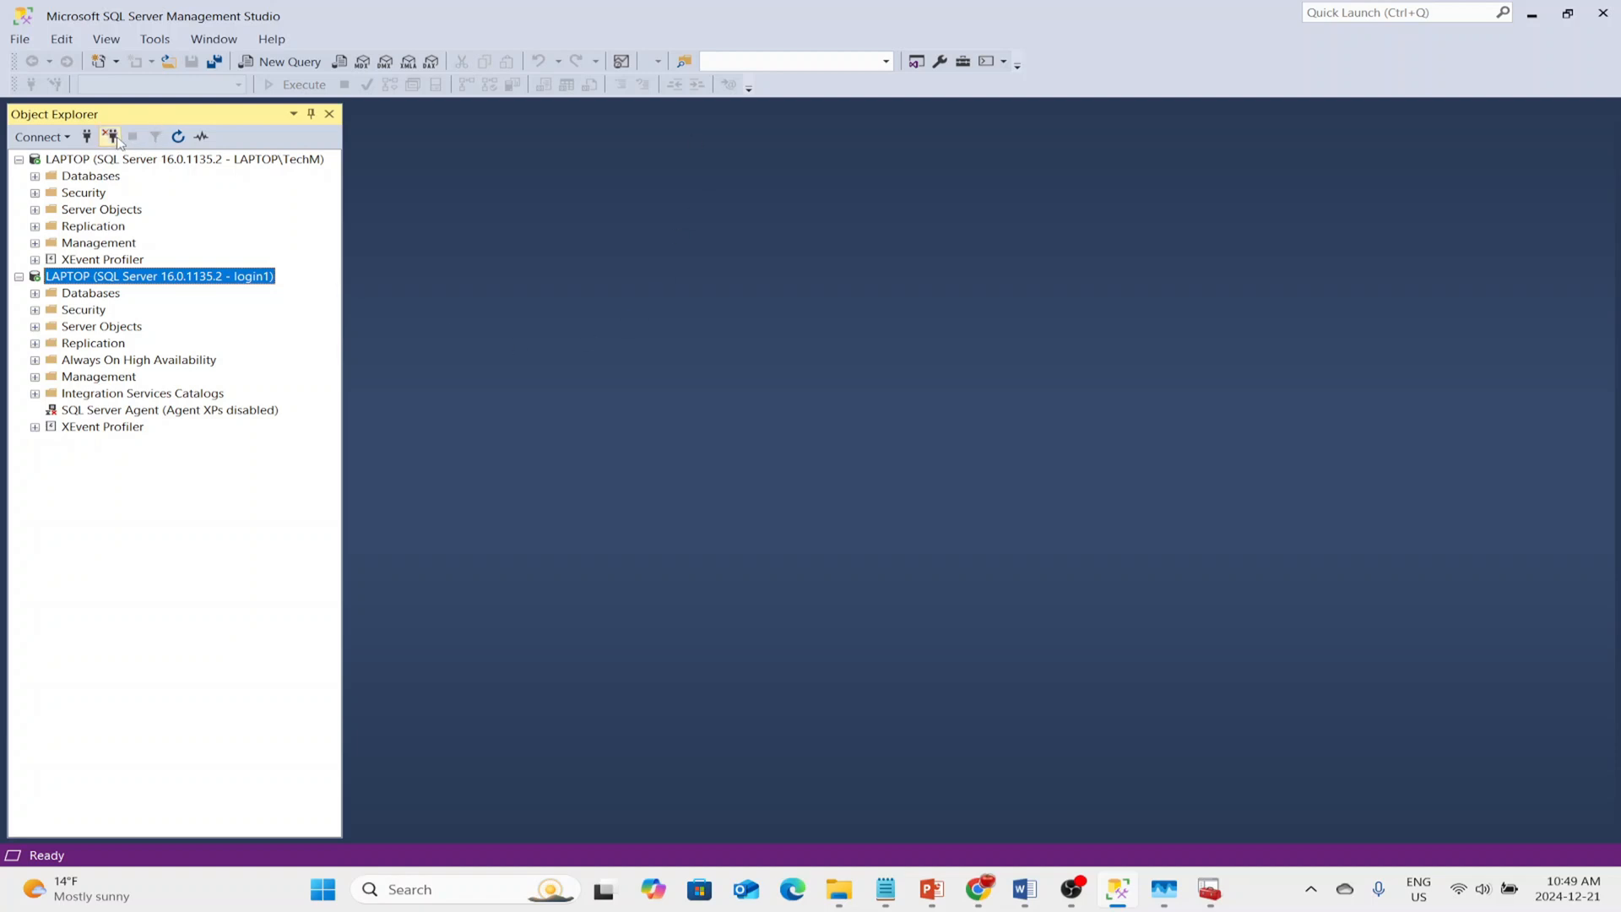
{"action": "type", "text": "cmd"}
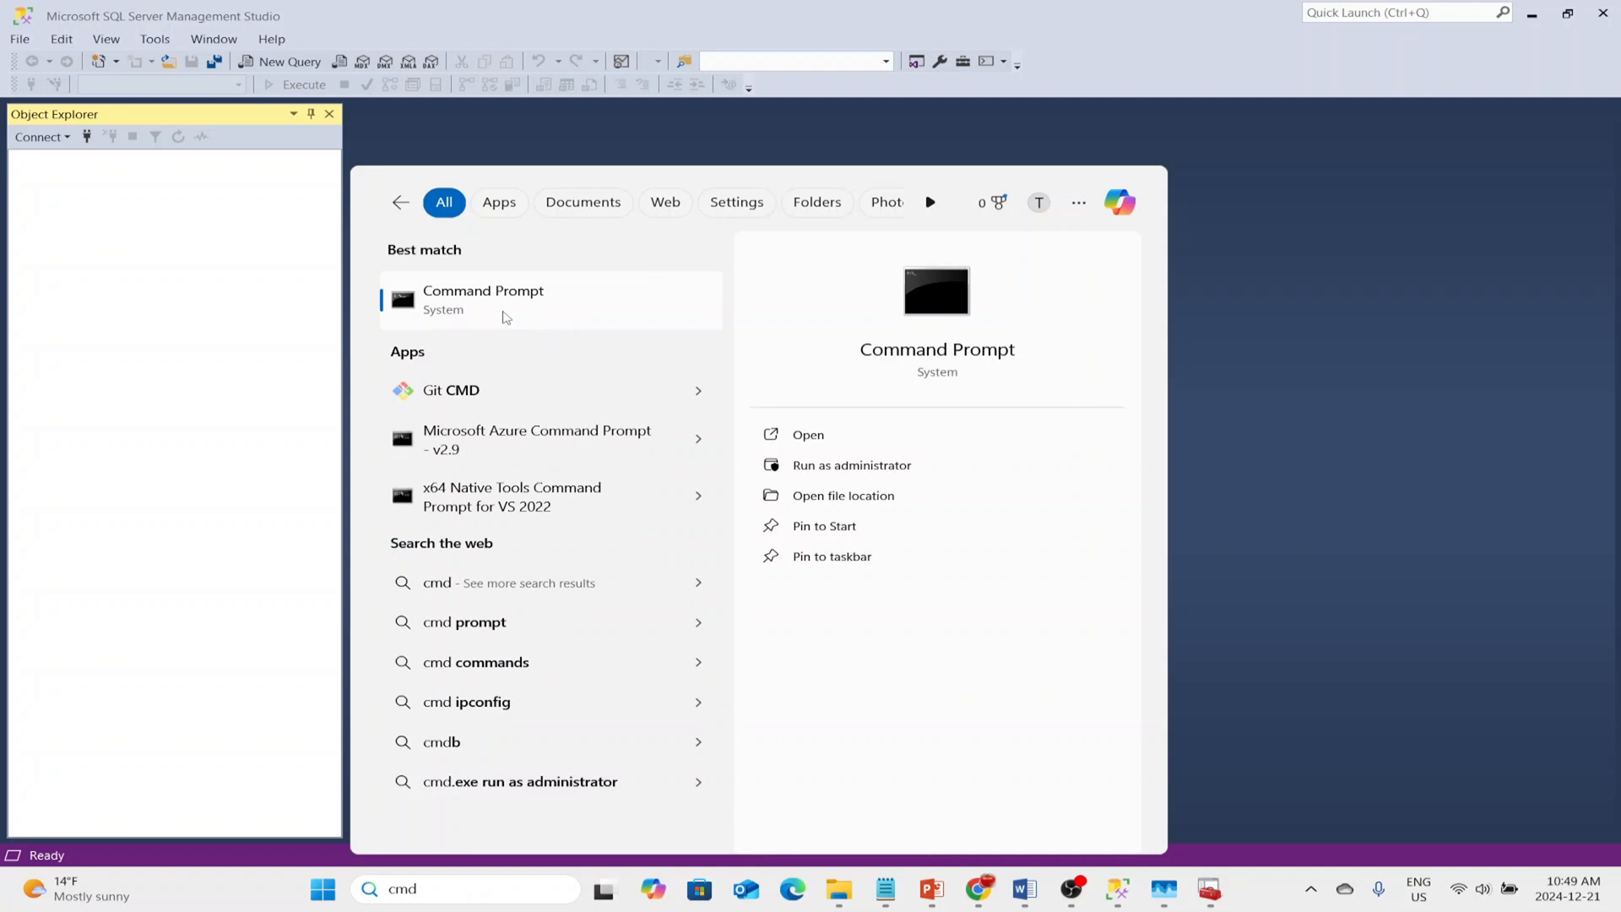
Bring up the Run as administrator option for Command Prompt
{"action": "right_click", "coordinate": [483, 300]}
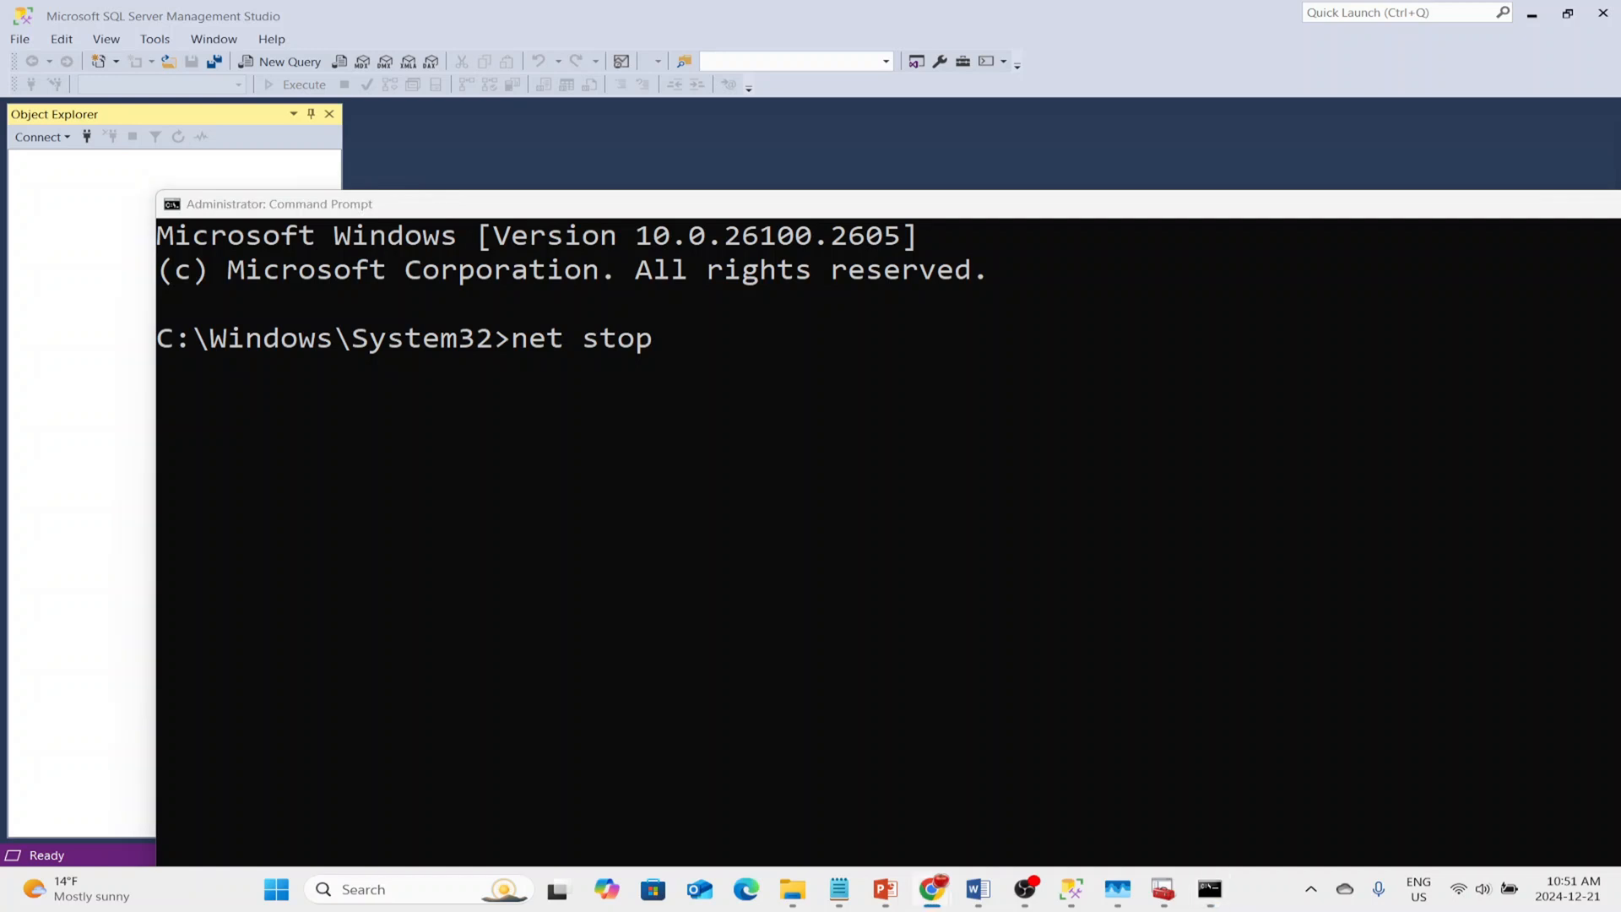
{"action": "mouse_move", "coordinate": [698, 342]}
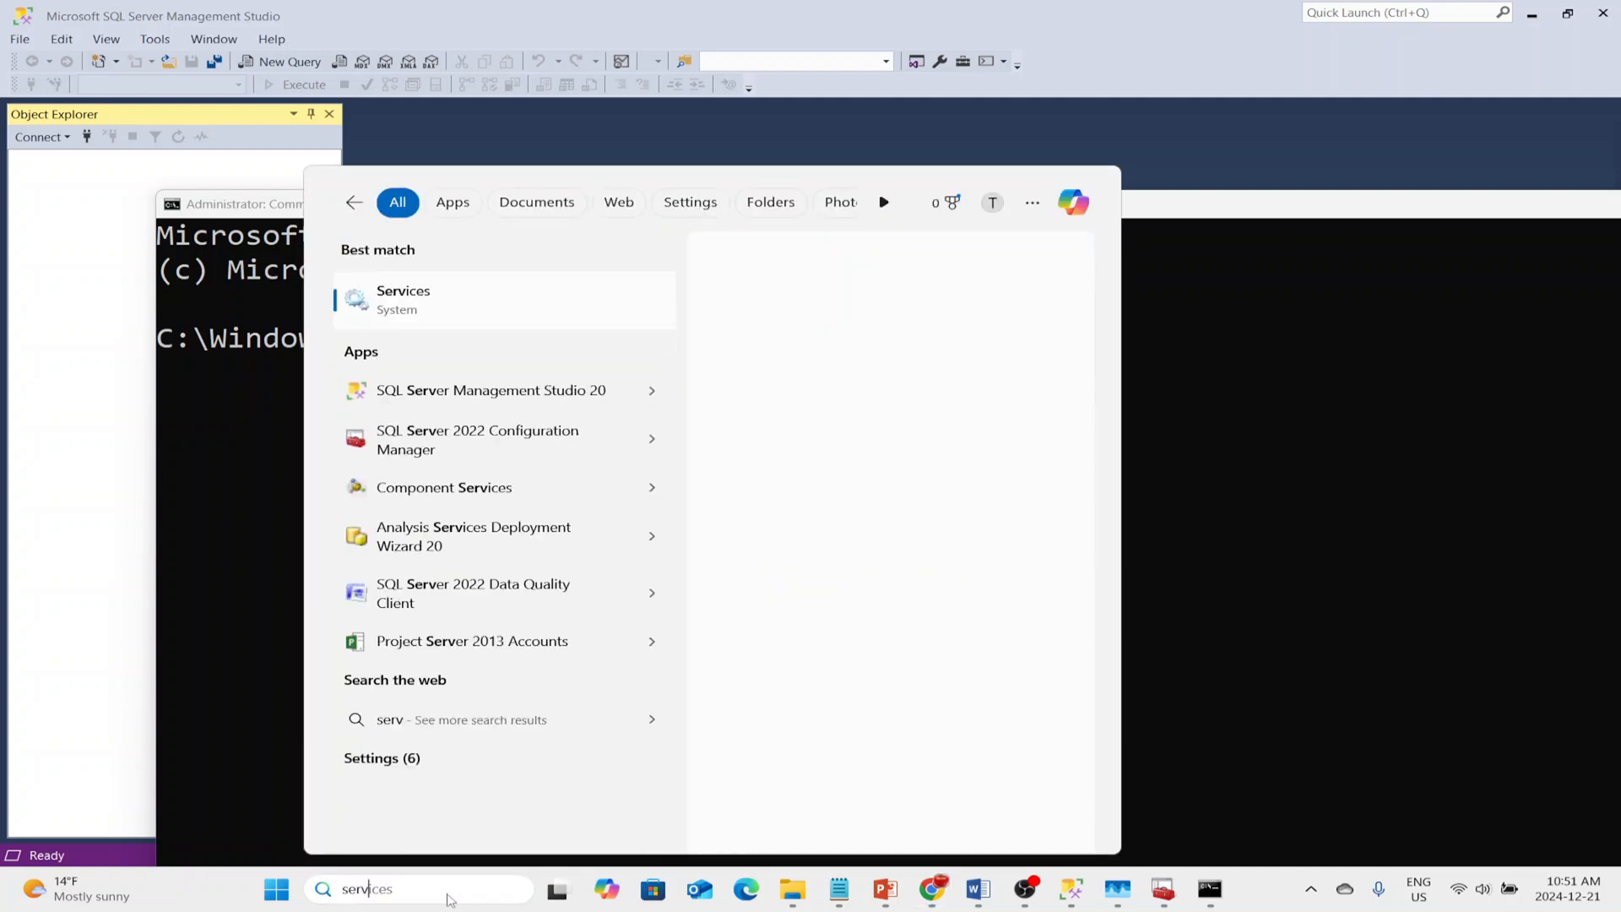
Open the Services console and select SQL Server (MSSQLSERVER)
{"action": "left_click", "coordinate": [403, 299]}
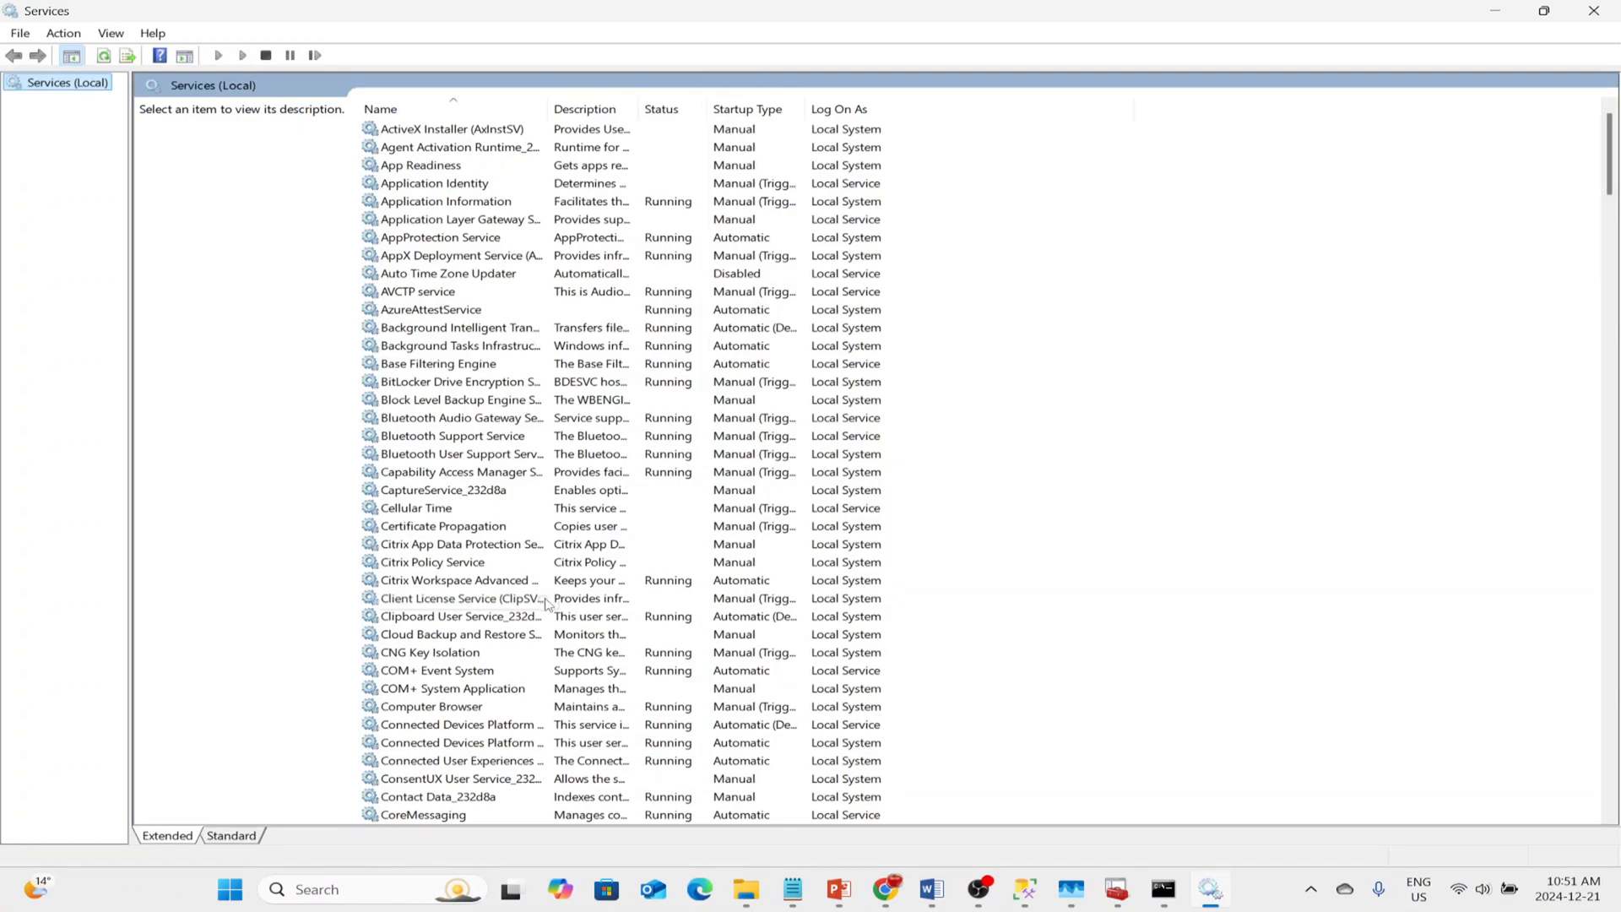
{"action": "scroll", "scroll_direction": "down", "scroll_amount": 3}
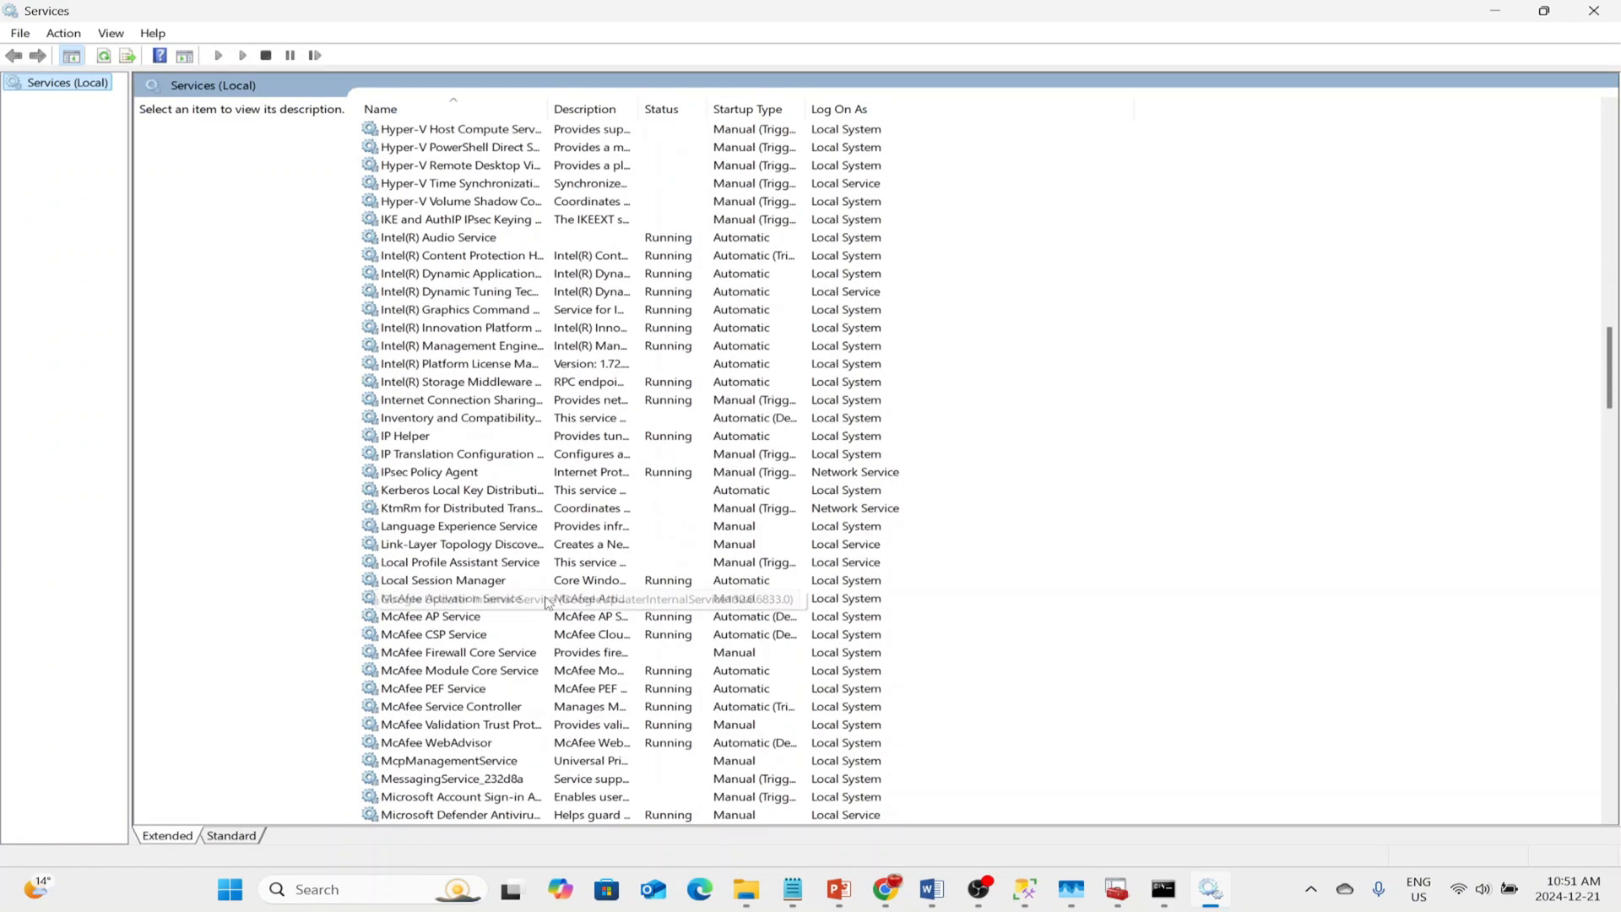
{"action": "scroll", "scroll_direction": "down", "scroll_amount": 3}
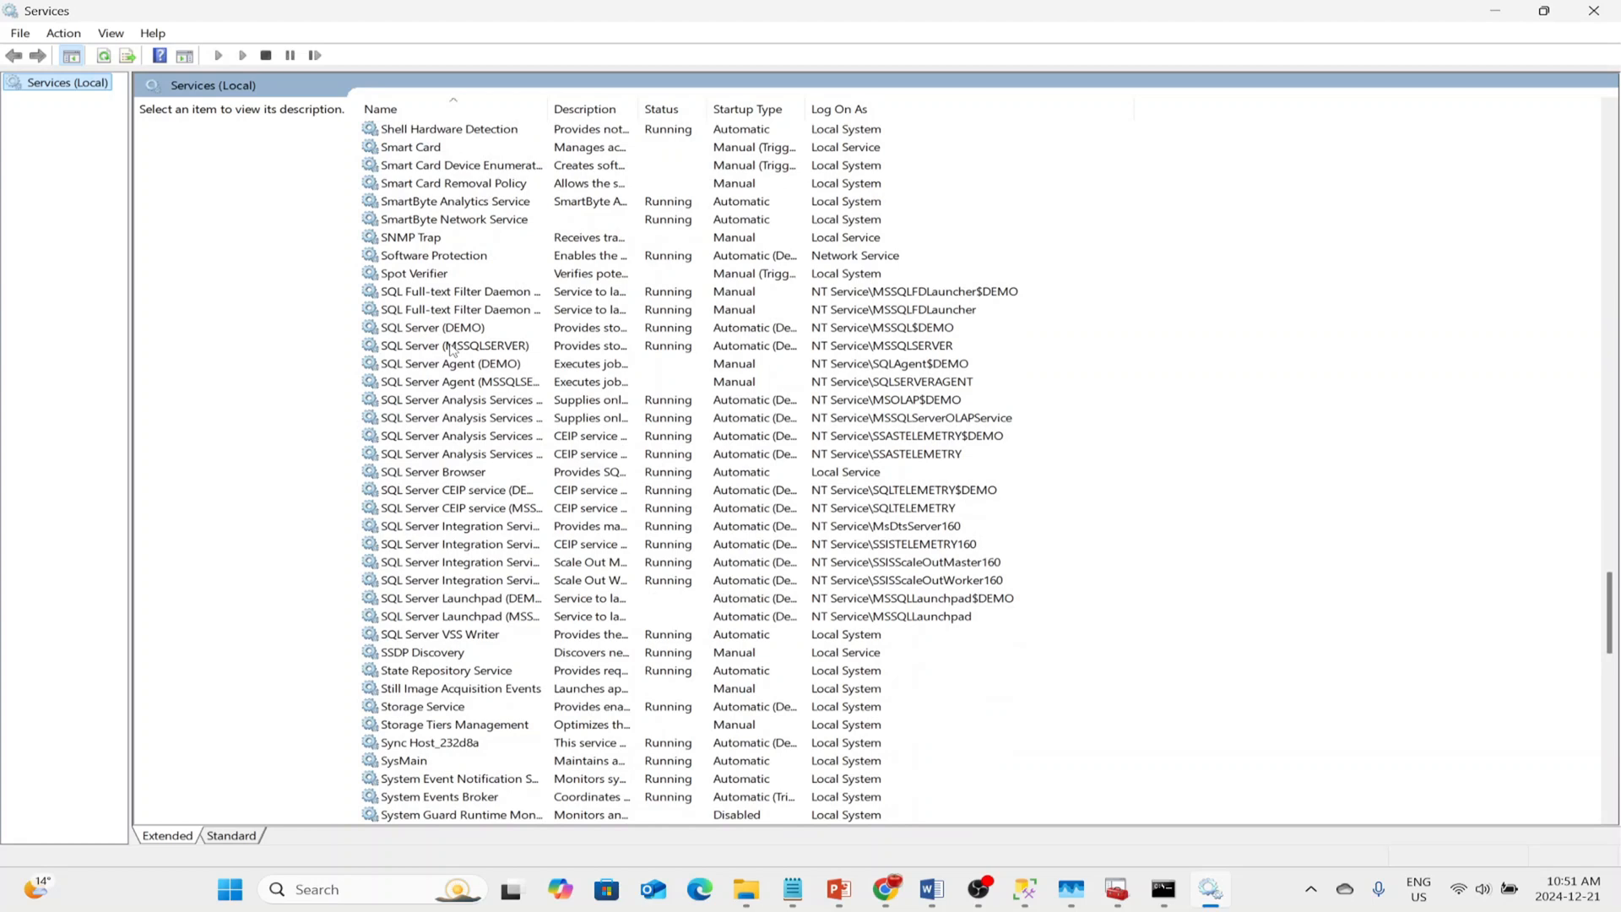
{"action": "left_click", "coordinate": [450, 345]}
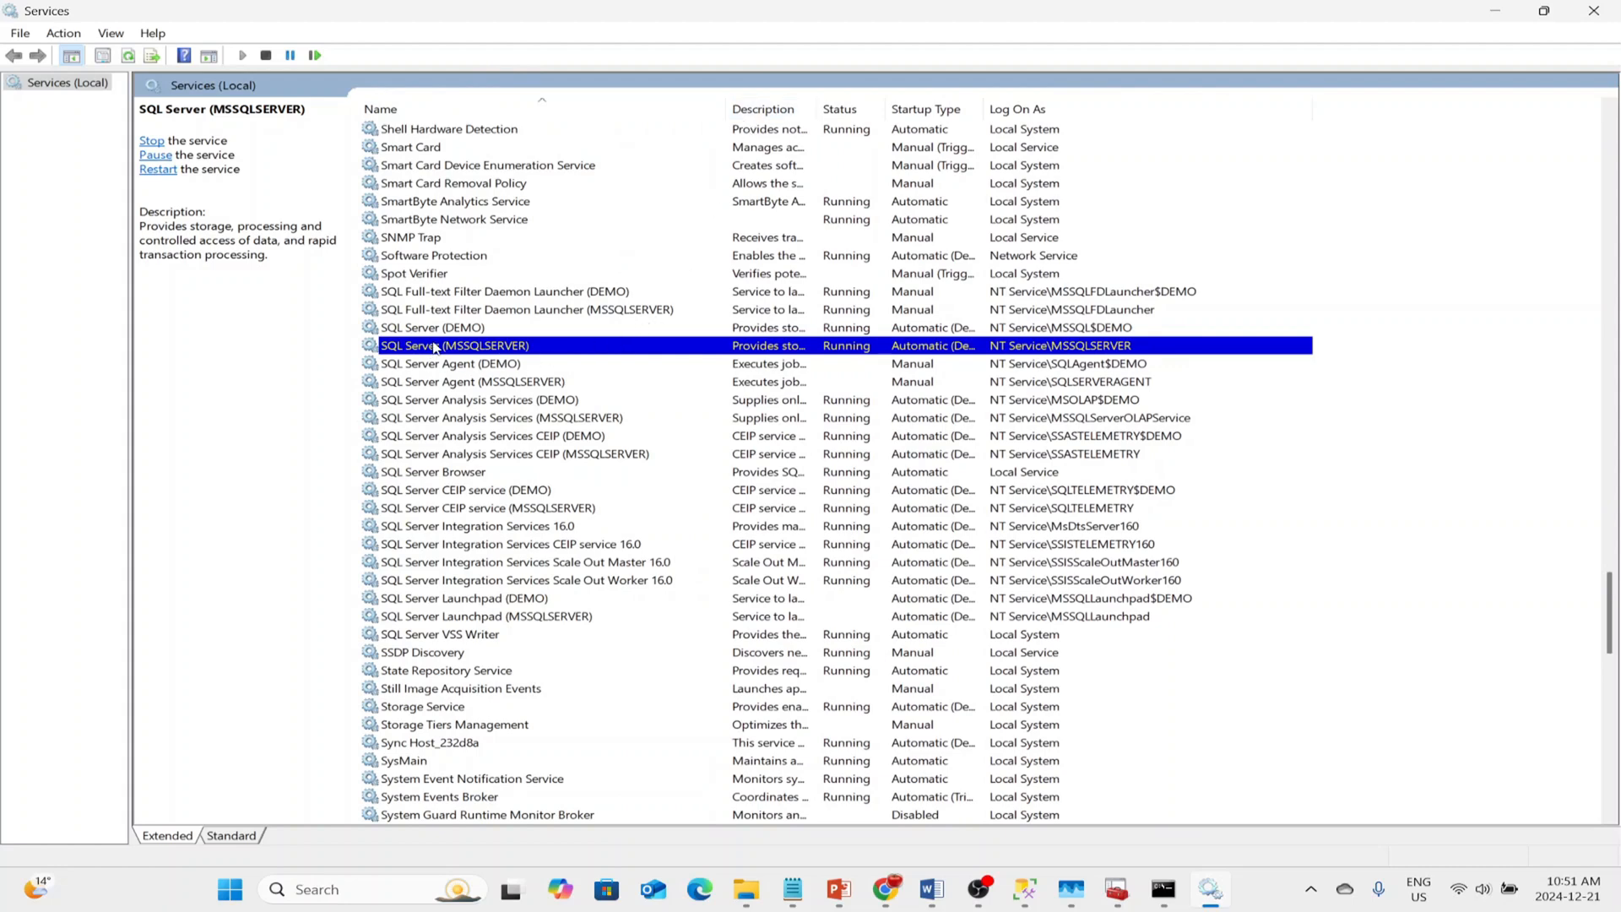
Open the service's properties and copy its service name MSSQLSERVER
{"action": "right_click", "coordinate": [455, 345]}
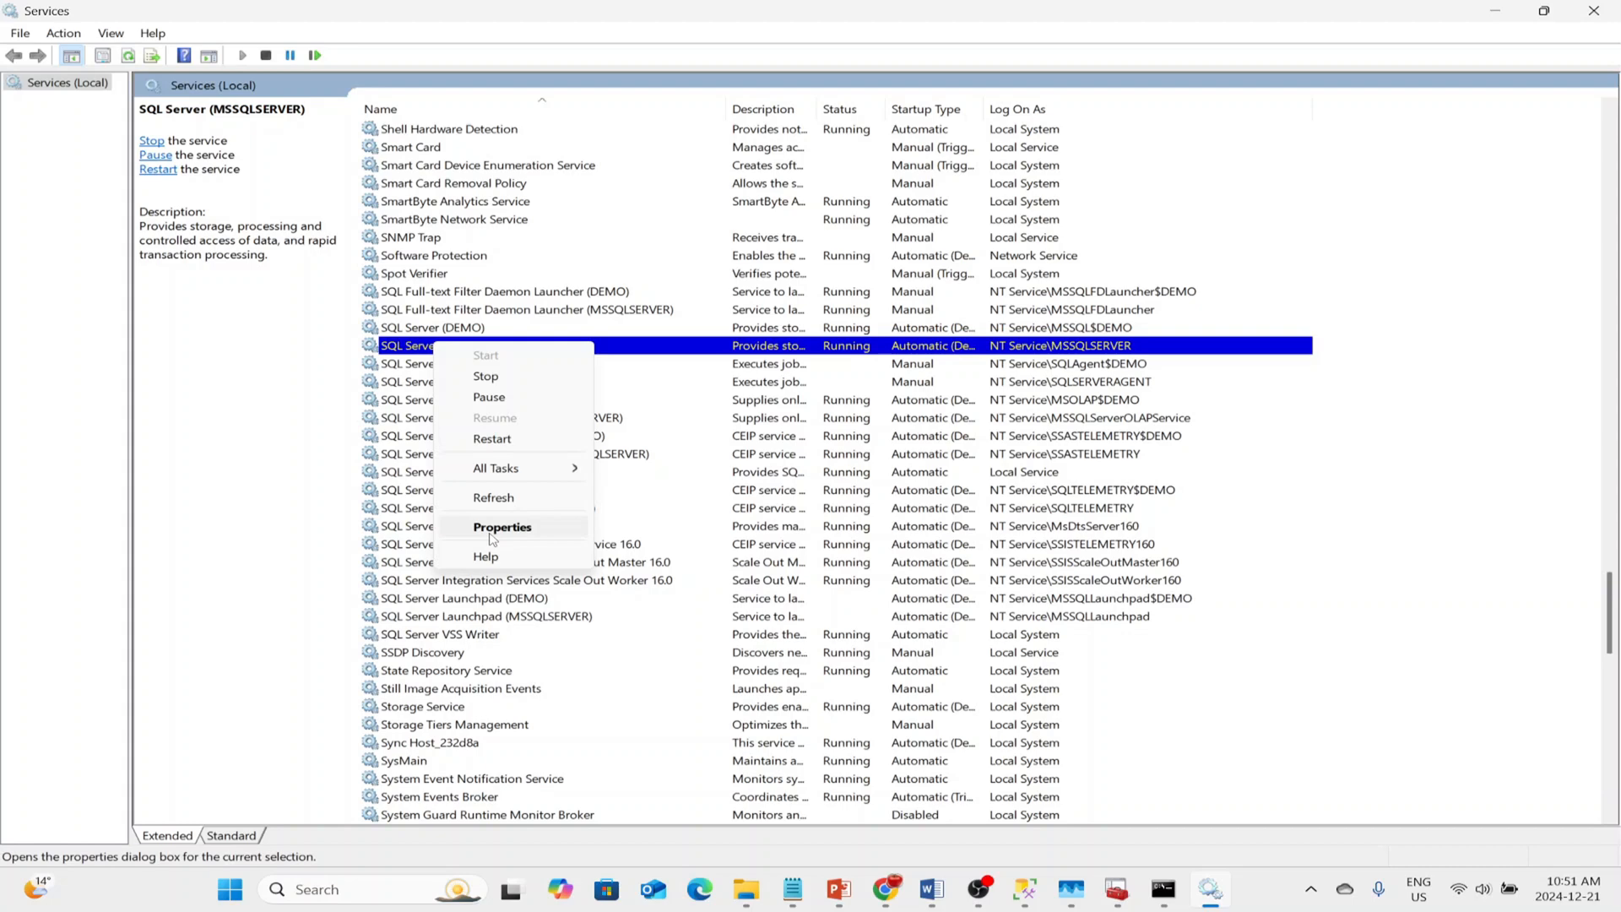
{"action": "left_click", "coordinate": [501, 526]}
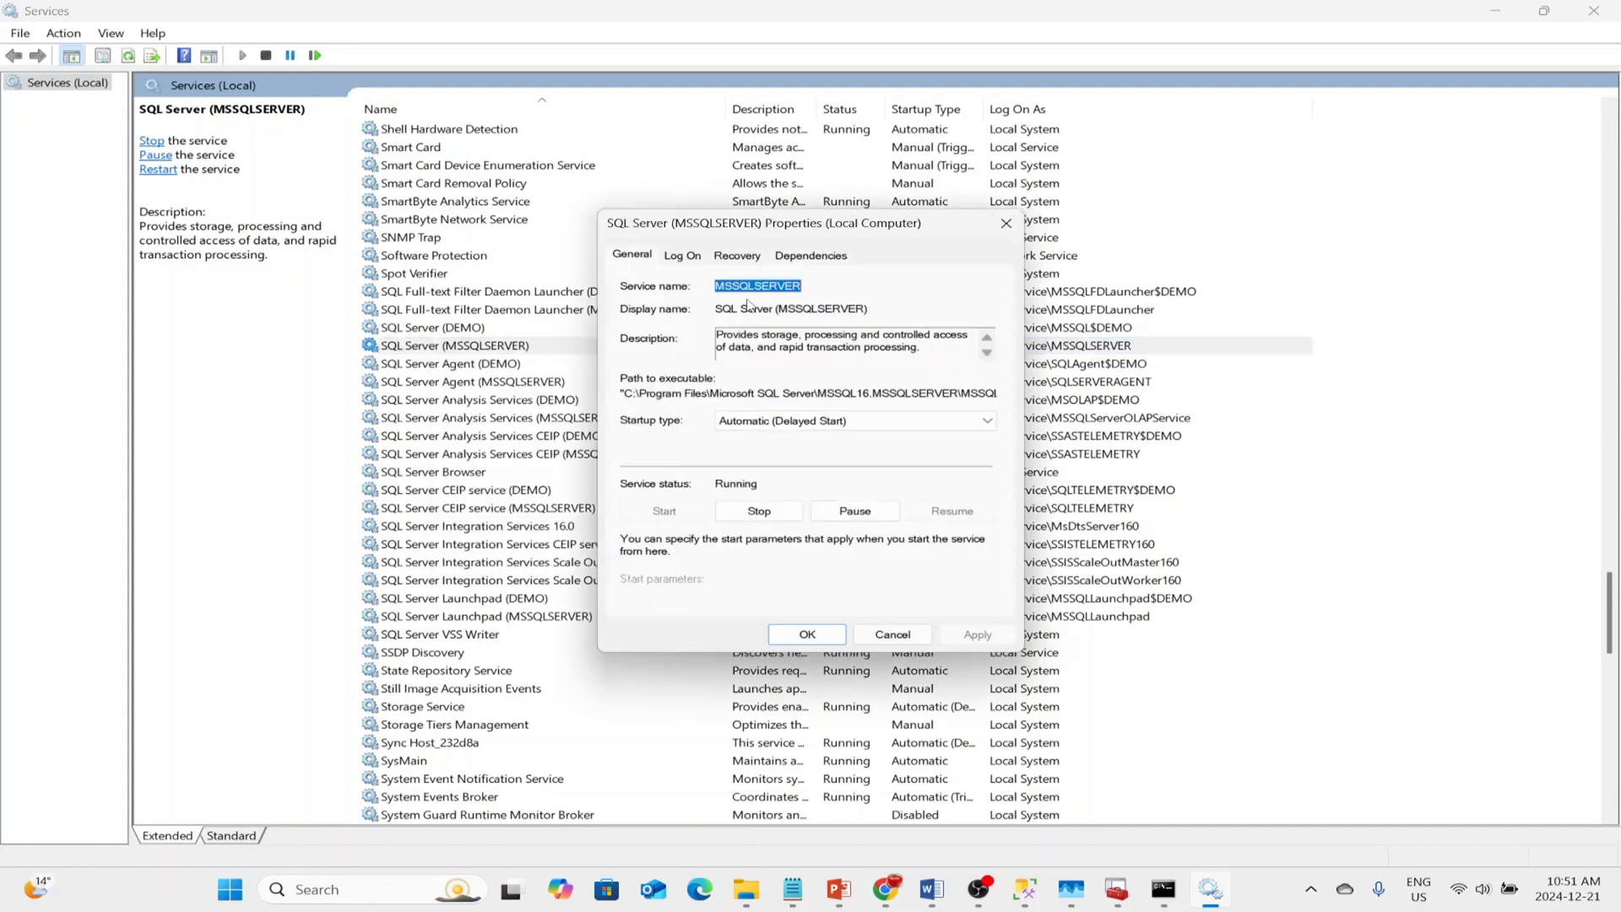
{"action": "right_click", "coordinate": [756, 285]}
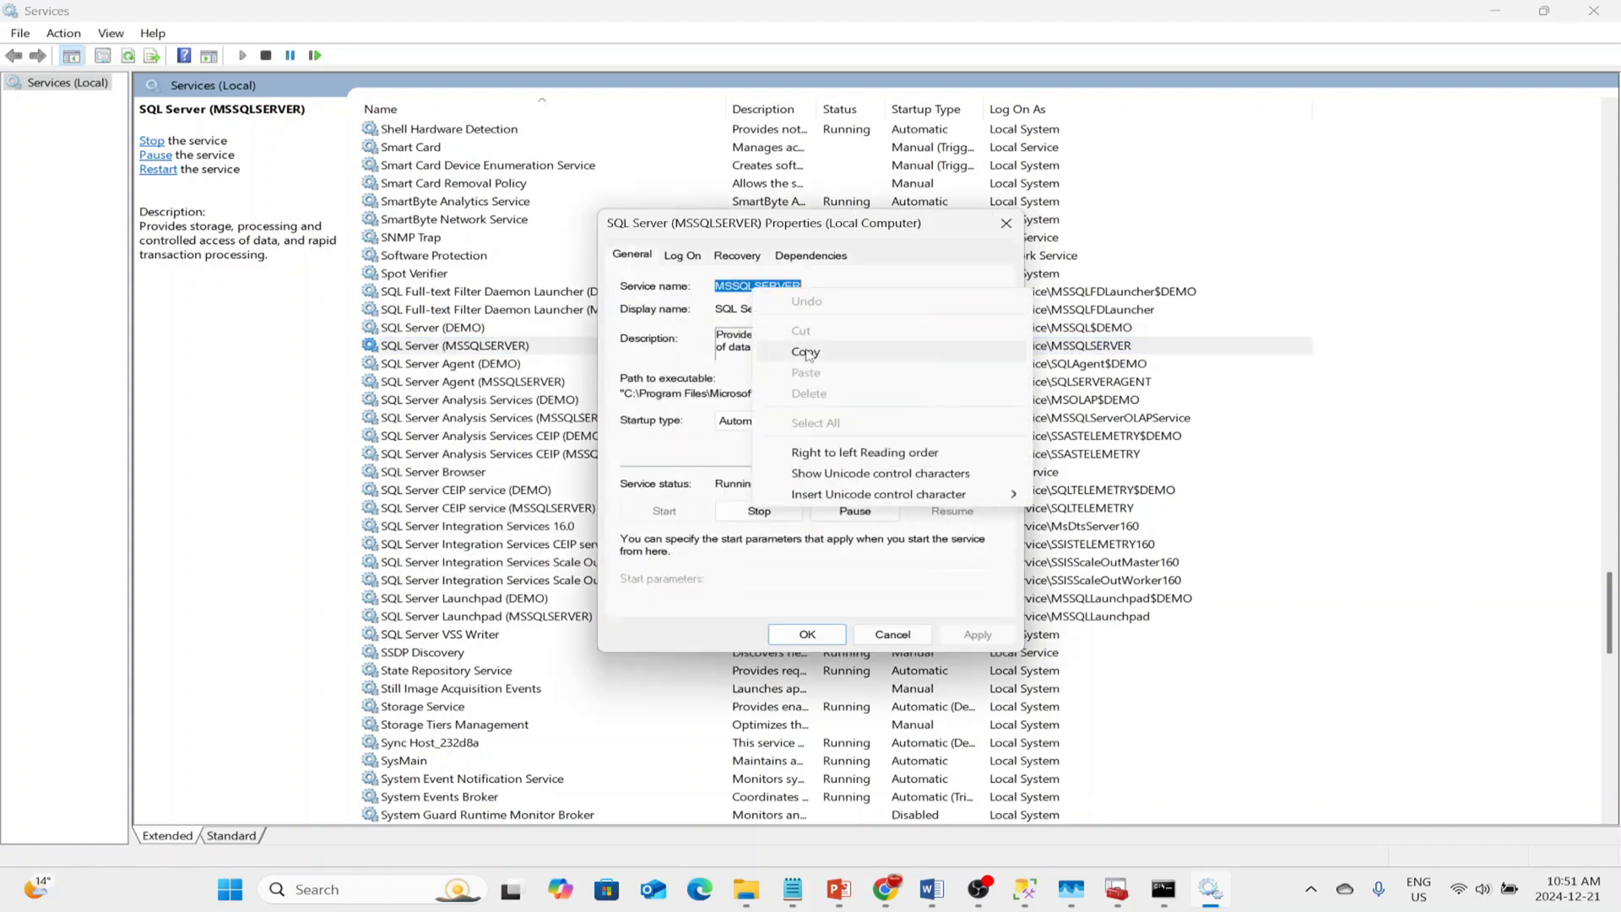
{"action": "left_click", "coordinate": [805, 353]}
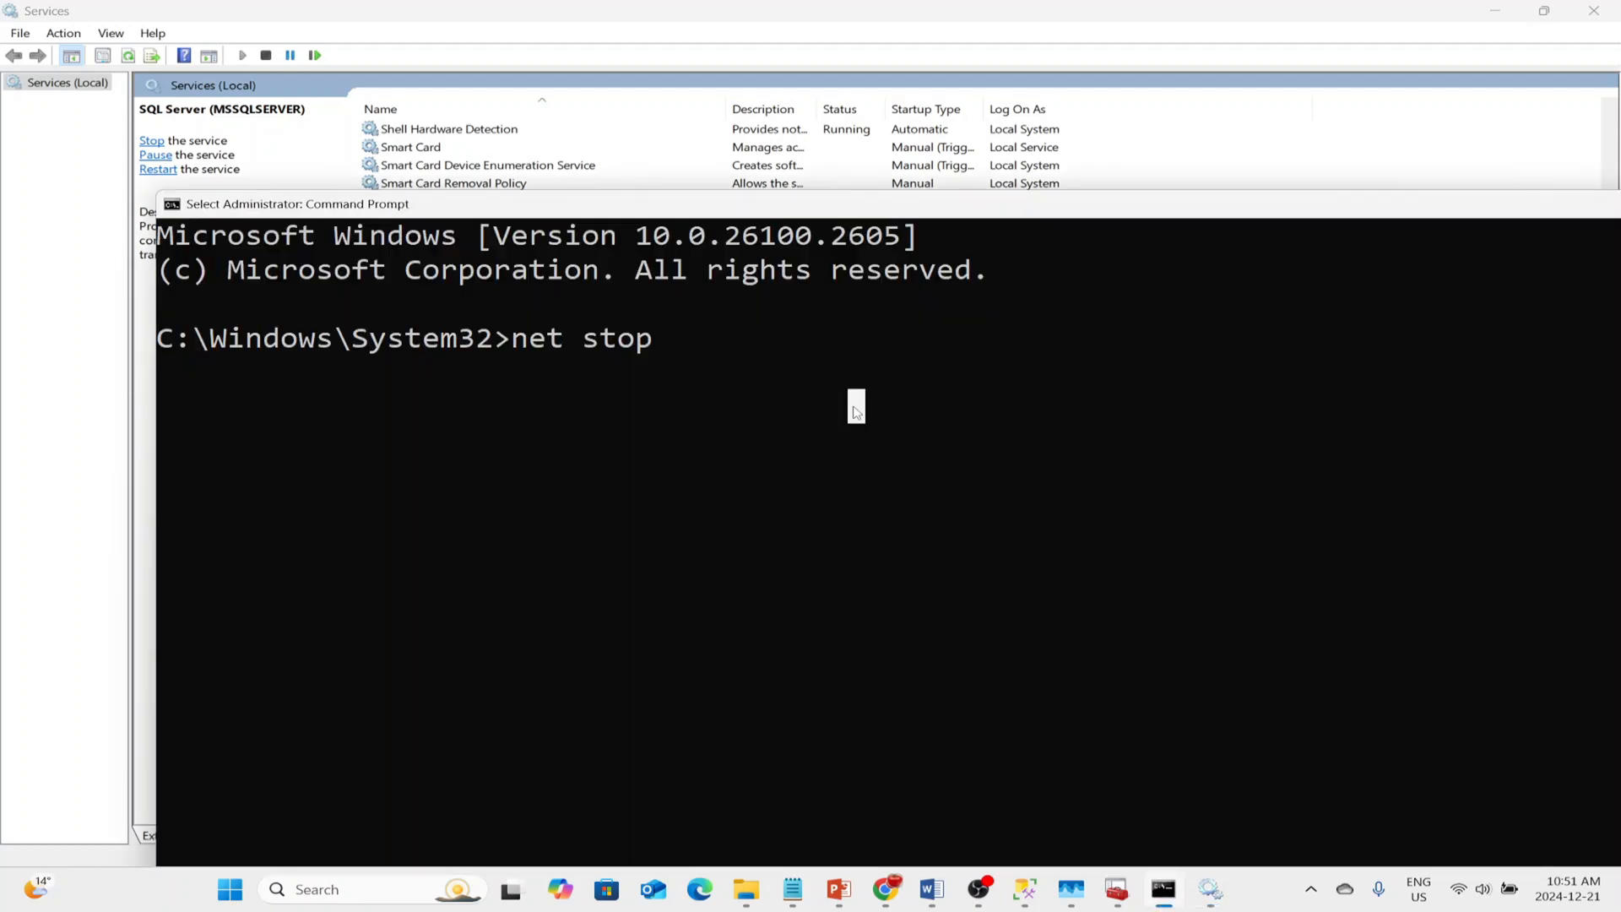
Run net stop MSSQLSERVER, then net start MSSQLSERVER /m for single-user mode
{"action": "type", "text": "MSSQLSERVER"}
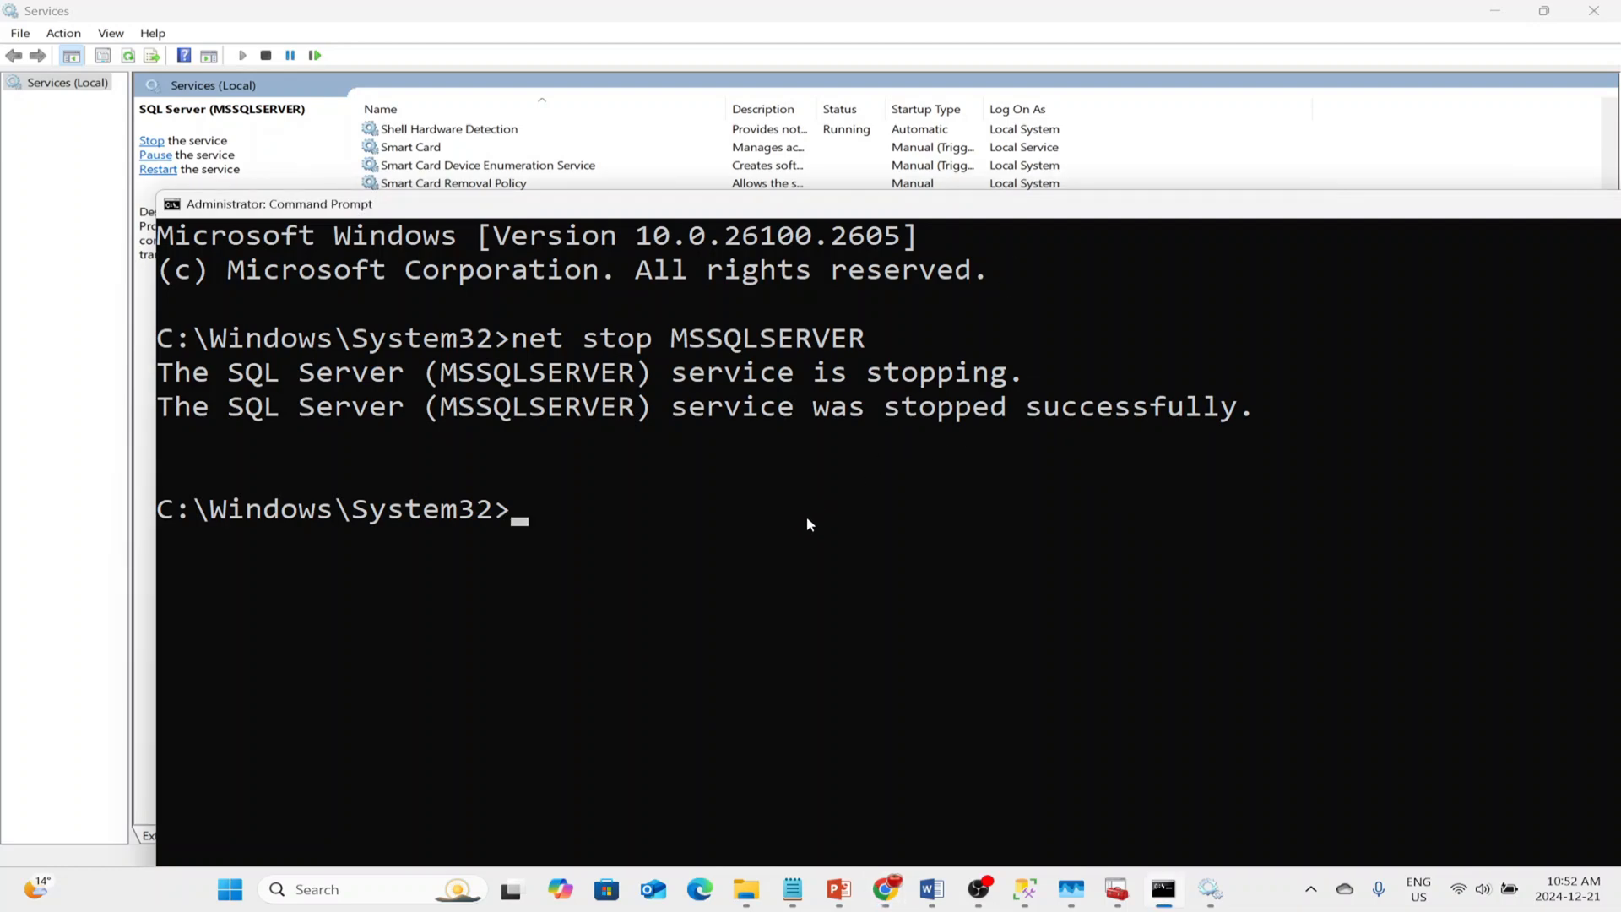
{"action": "type", "text": "net start MSSQL$<InstanceName> /m"}
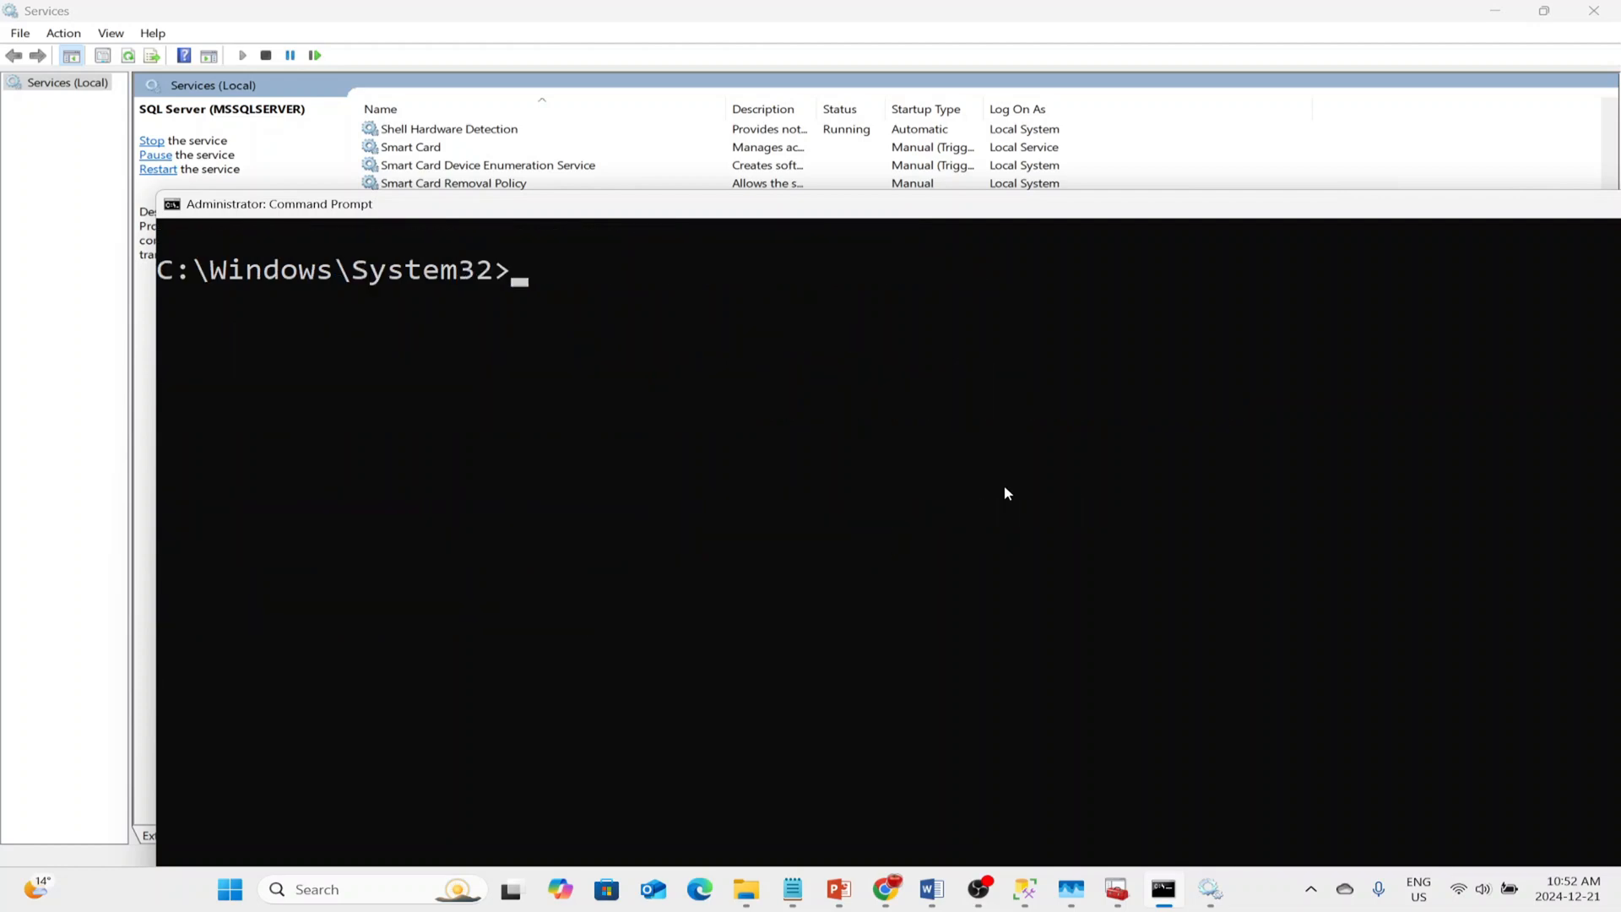
{"action": "type", "text": "net start"}
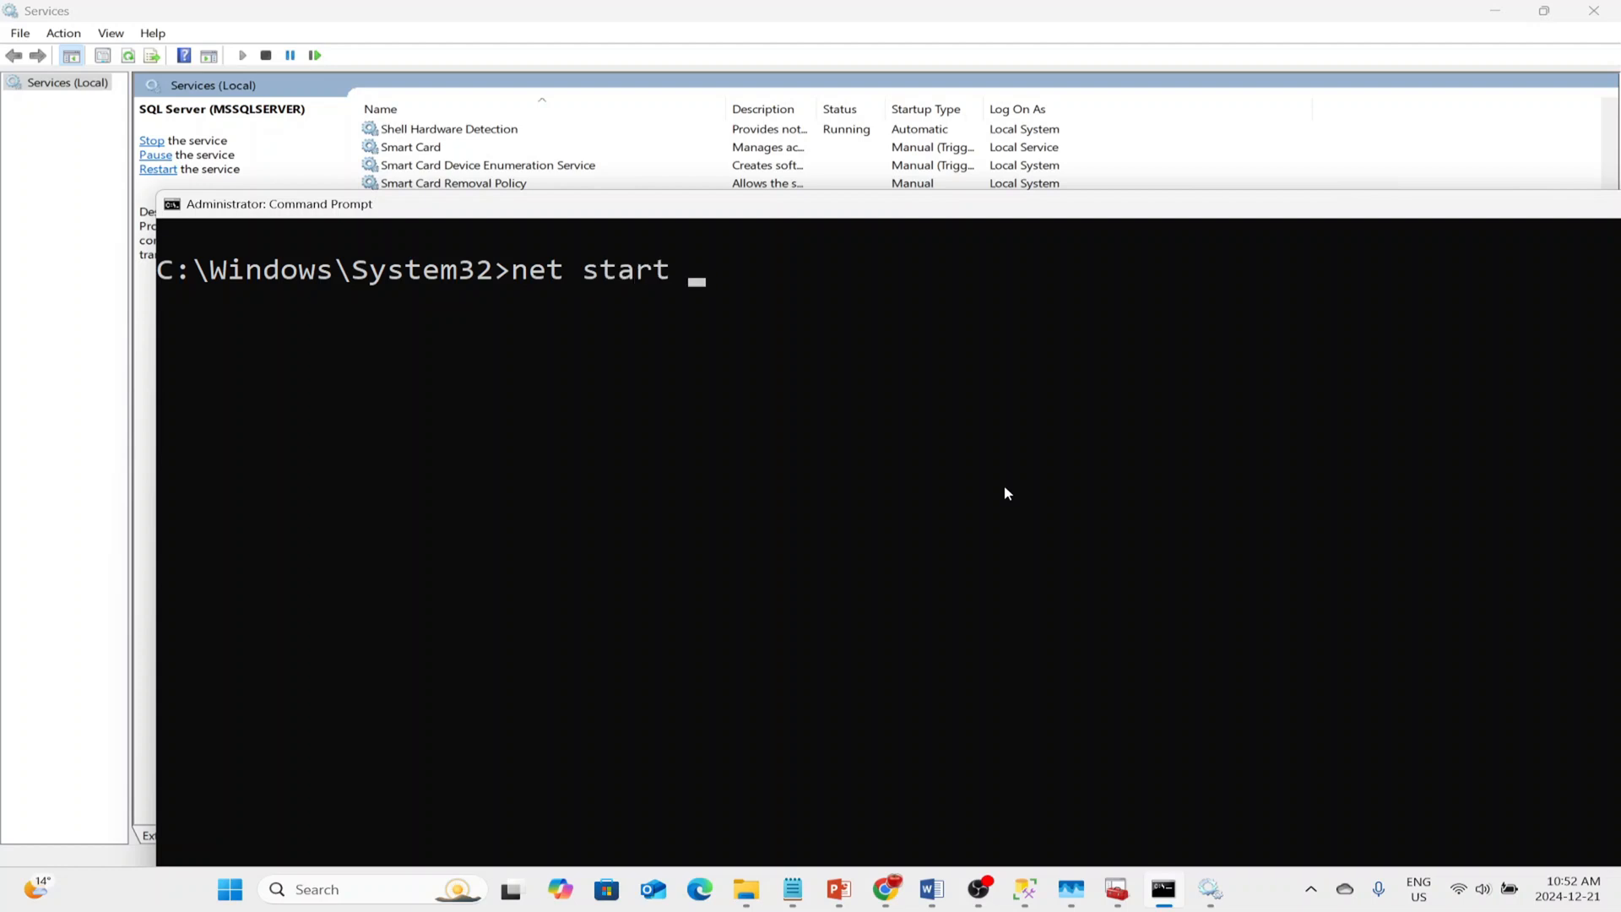
{"action": "type", "text": "MS"}
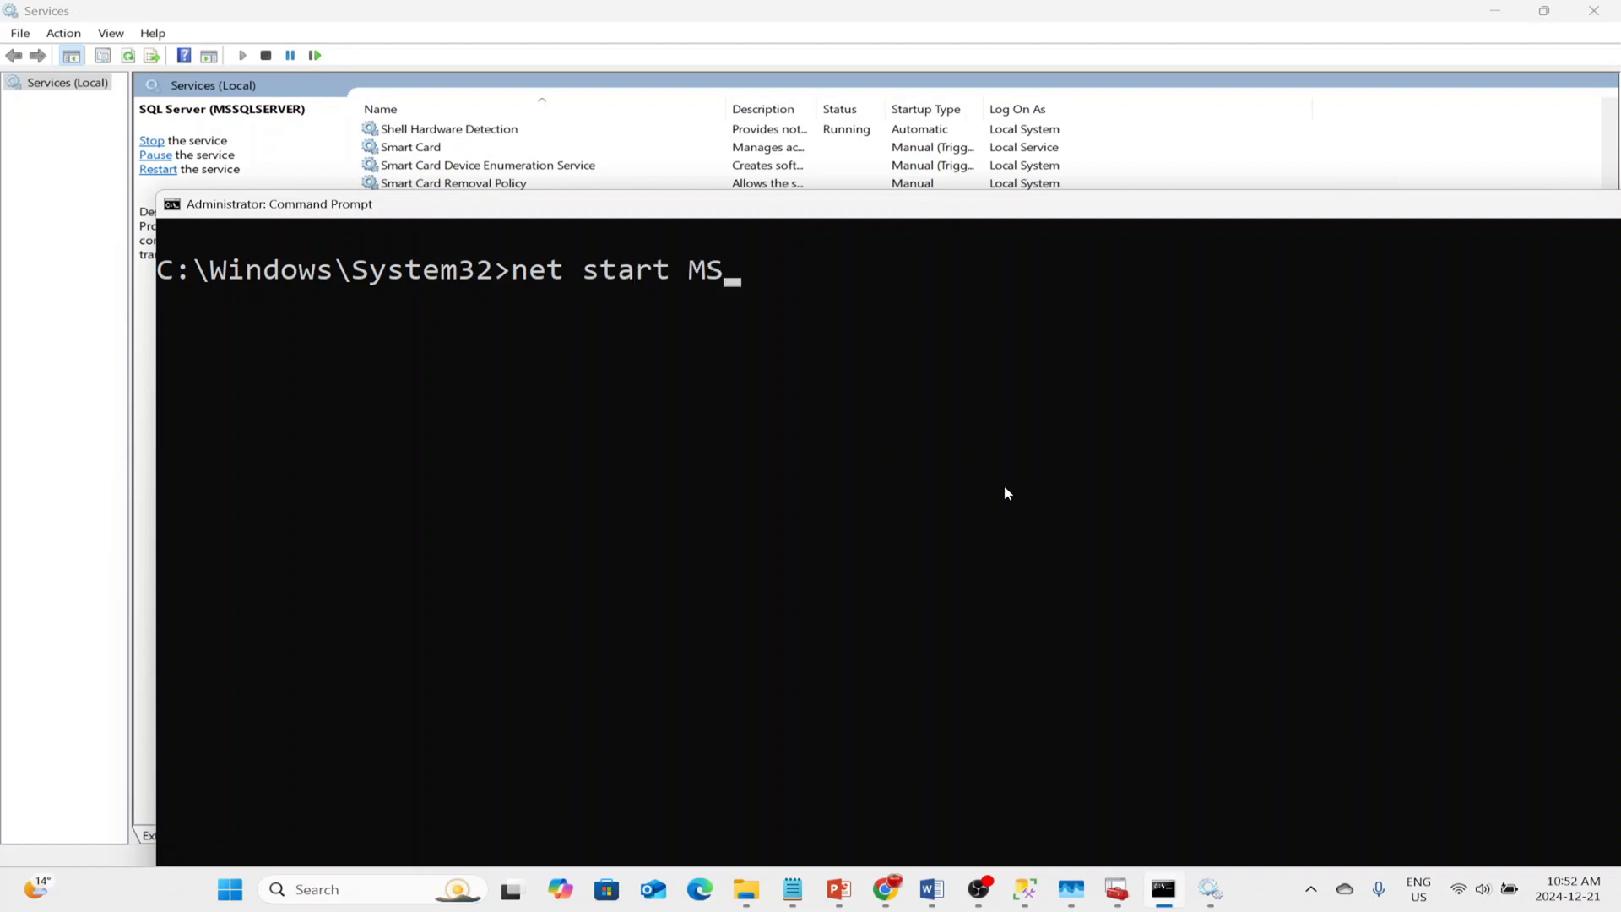
{"action": "type", "text": "SQLSERVE"}
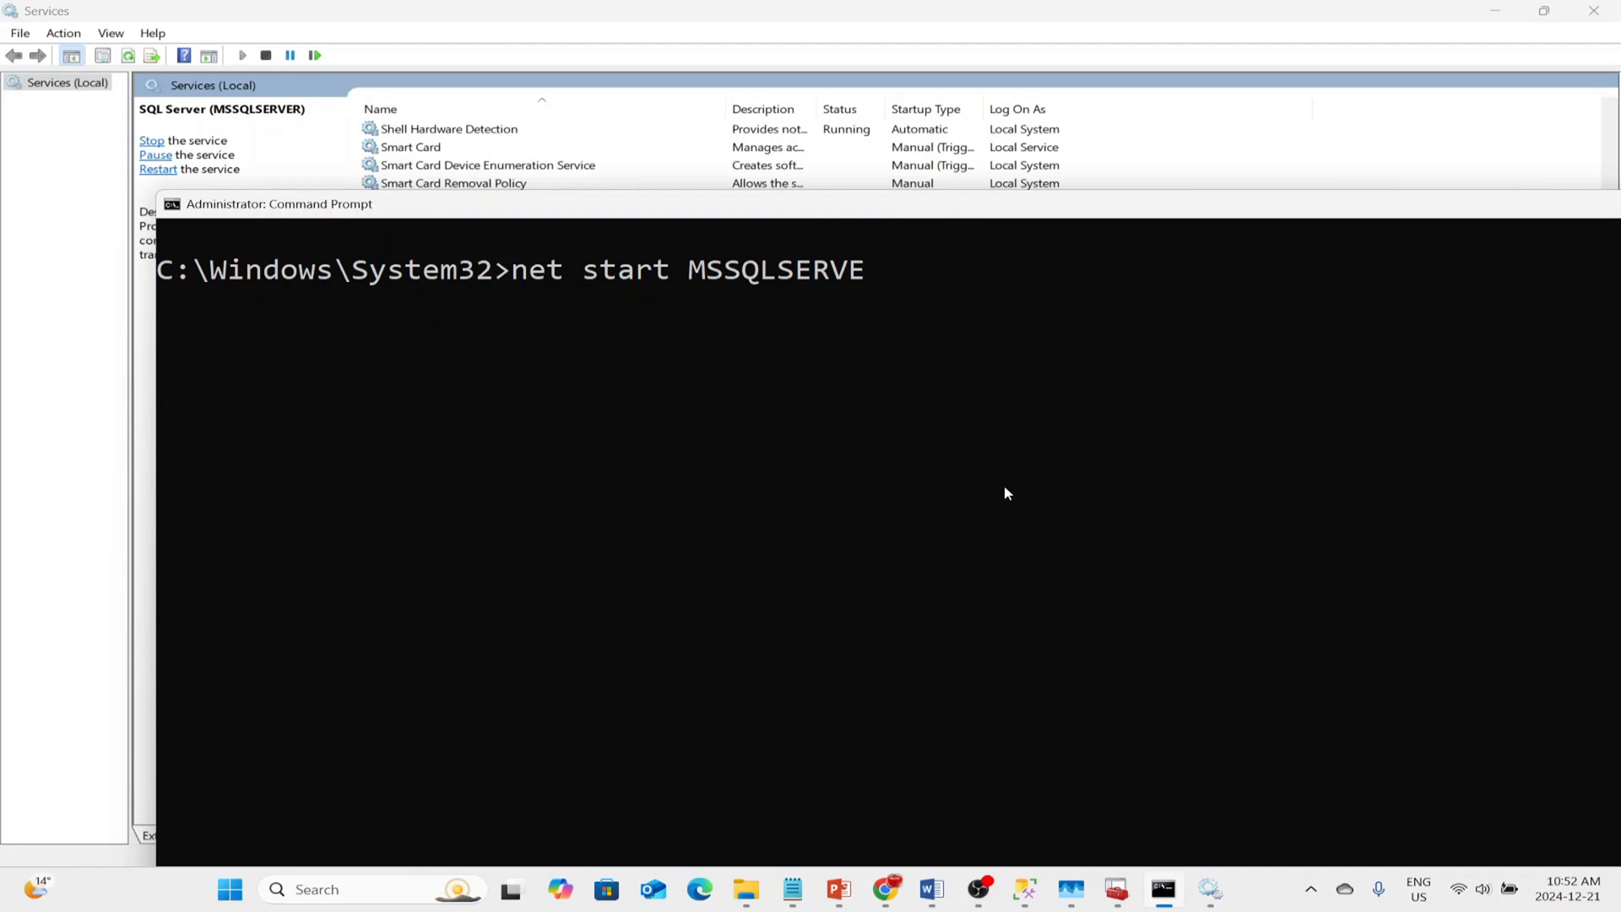
{"action": "type", "text": "R /"}
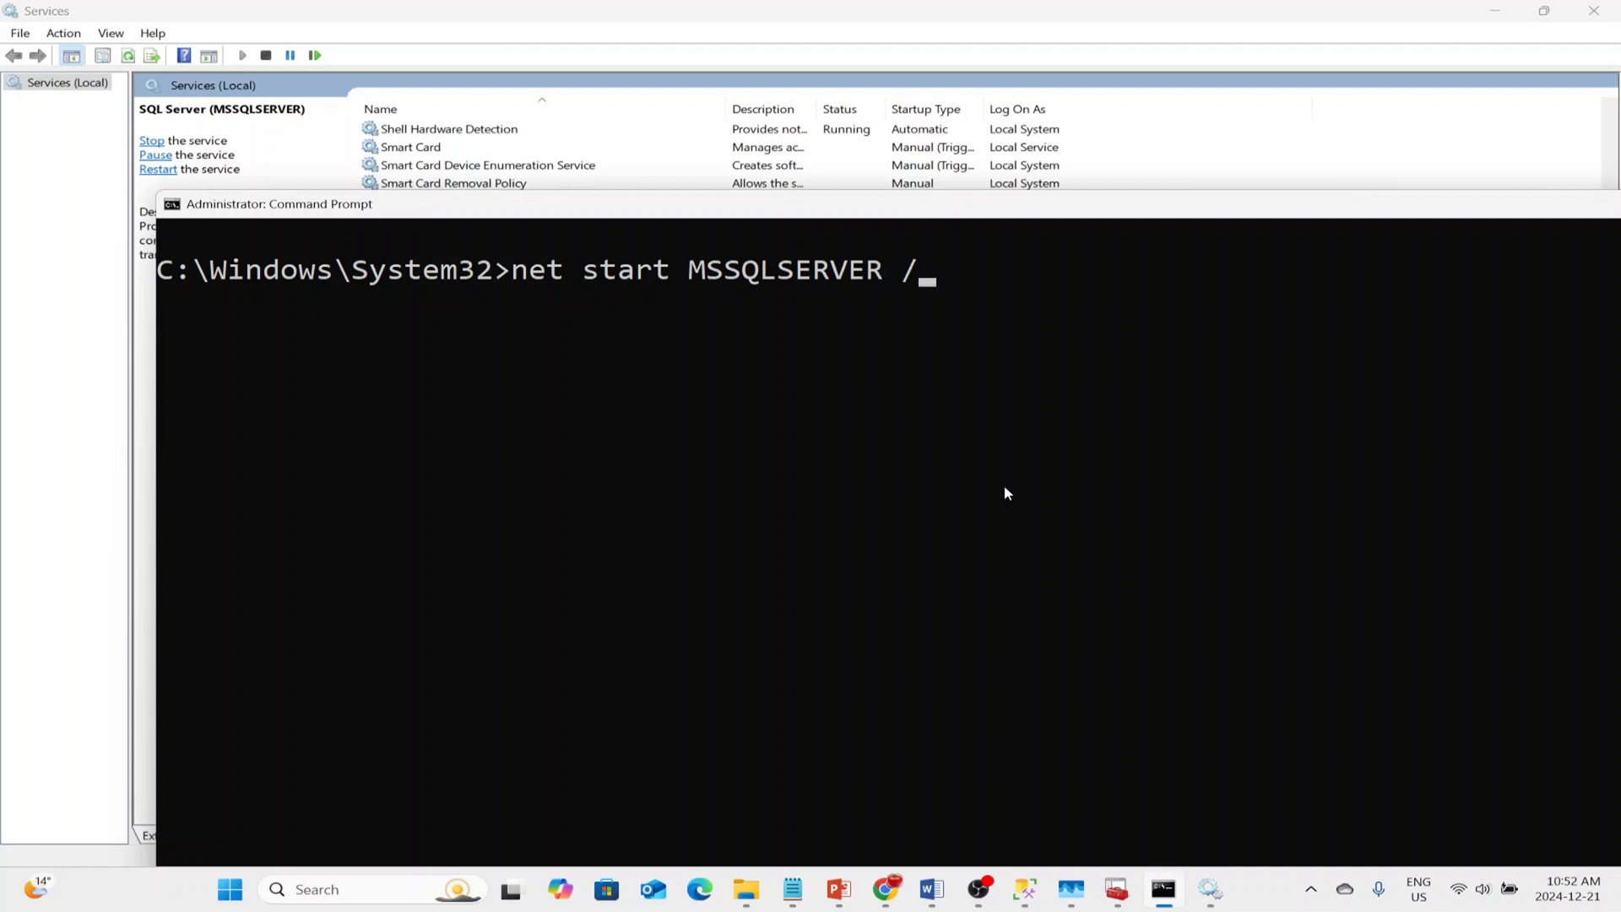
{"action": "type", "text": "m"}
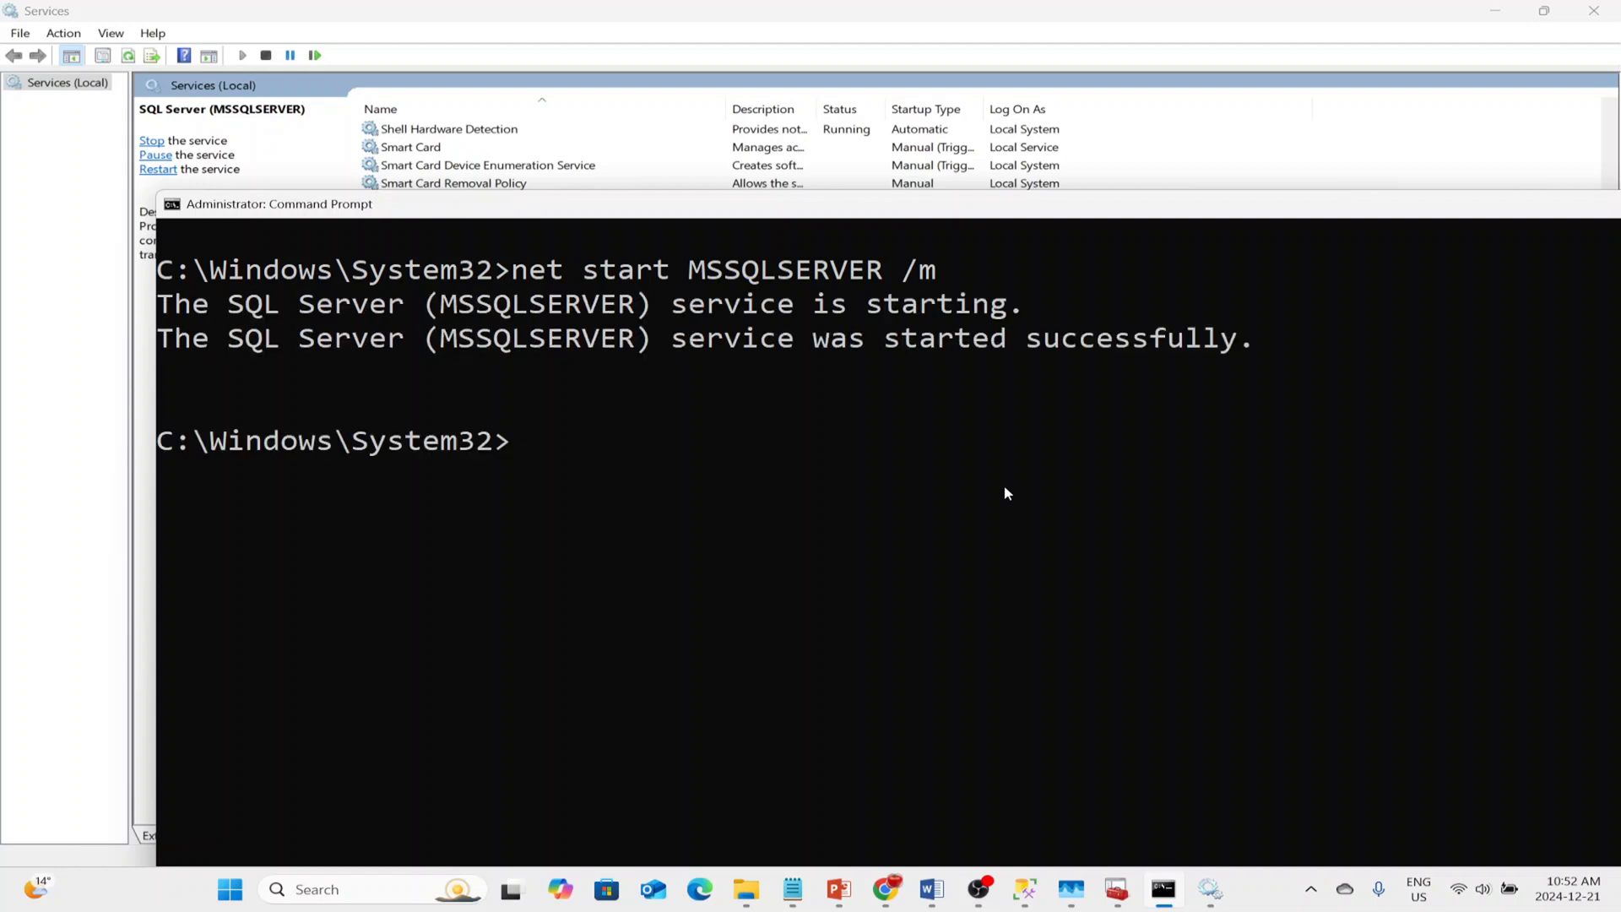
{"action": "mouse_move", "coordinate": [1070, 889]}
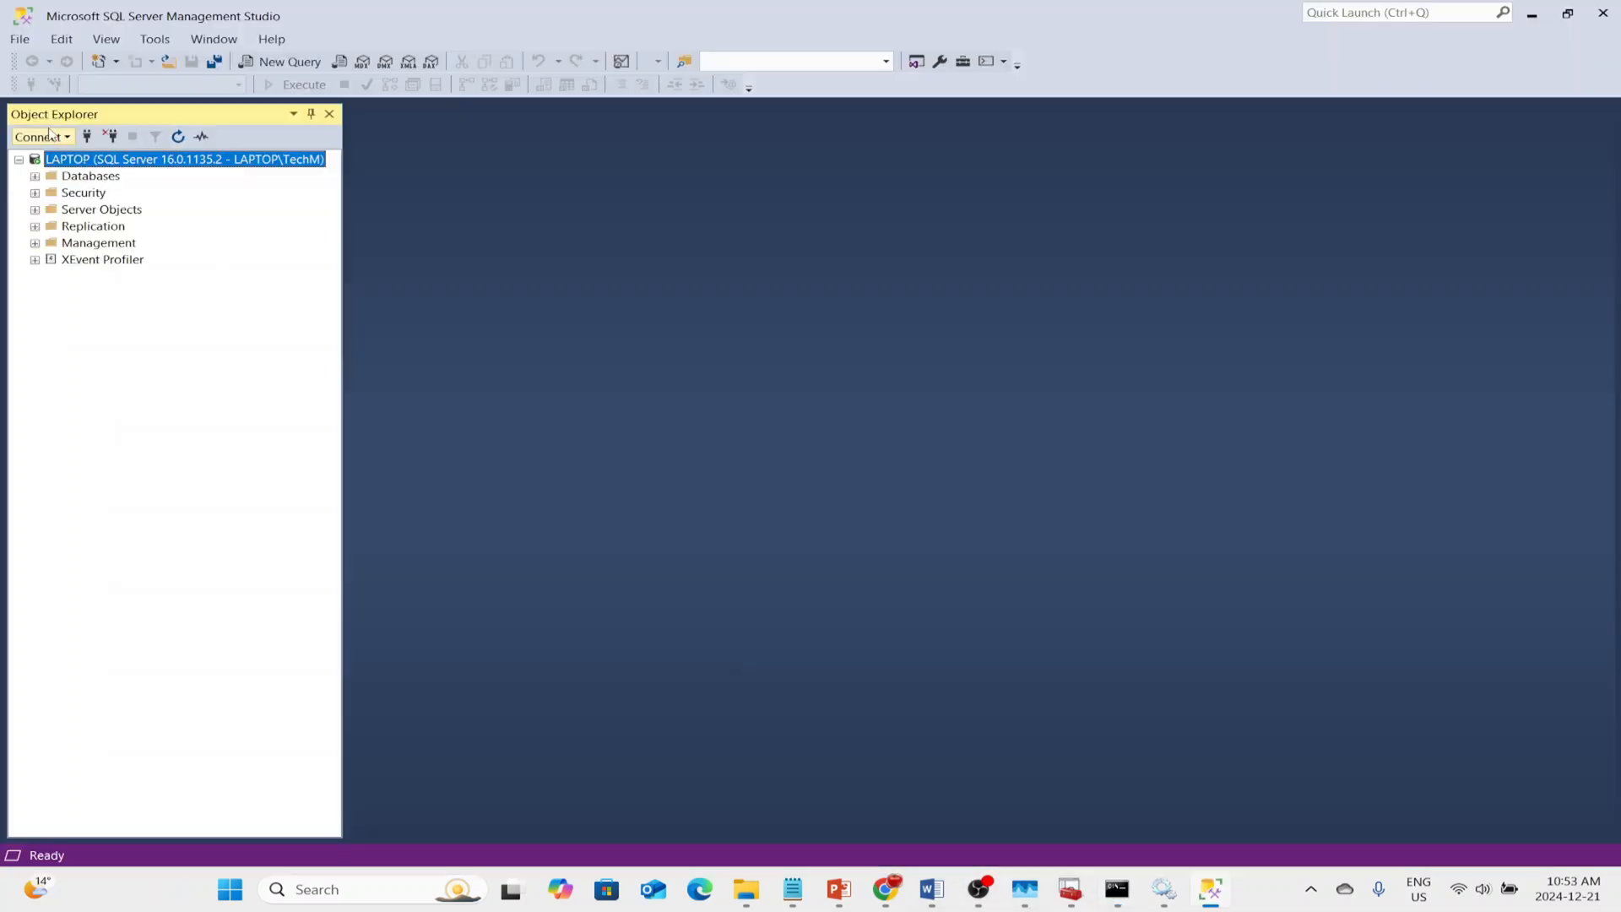
Attempt a SQL Server Authentication login and dismiss the single-user mode error
{"action": "left_click", "coordinate": [40, 137]}
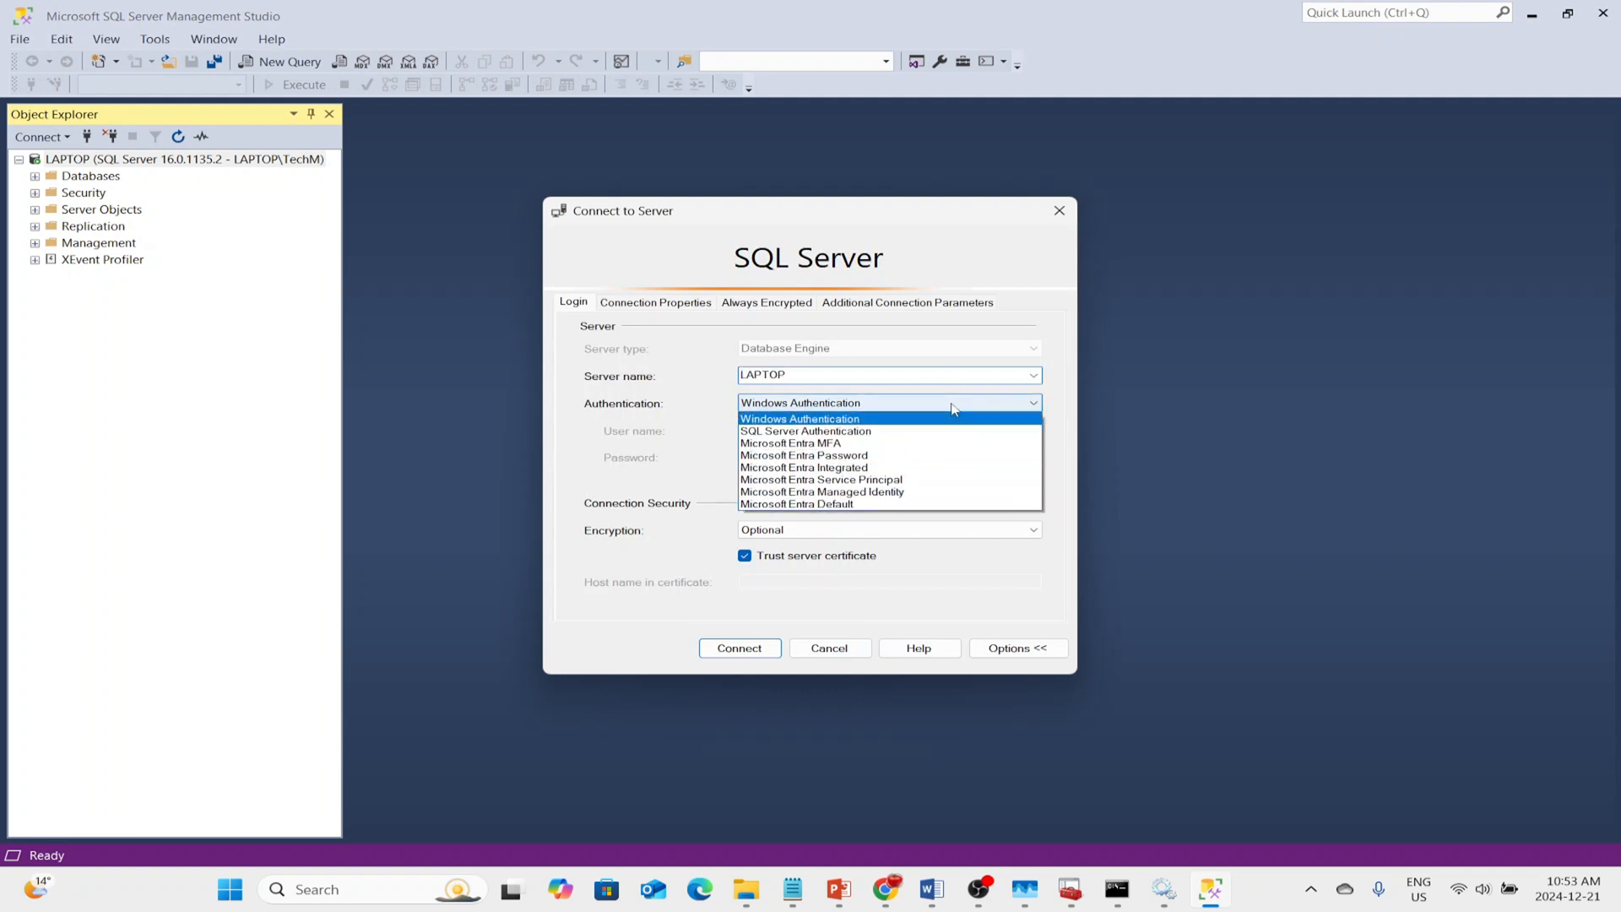
{"action": "left_click", "coordinate": [806, 431]}
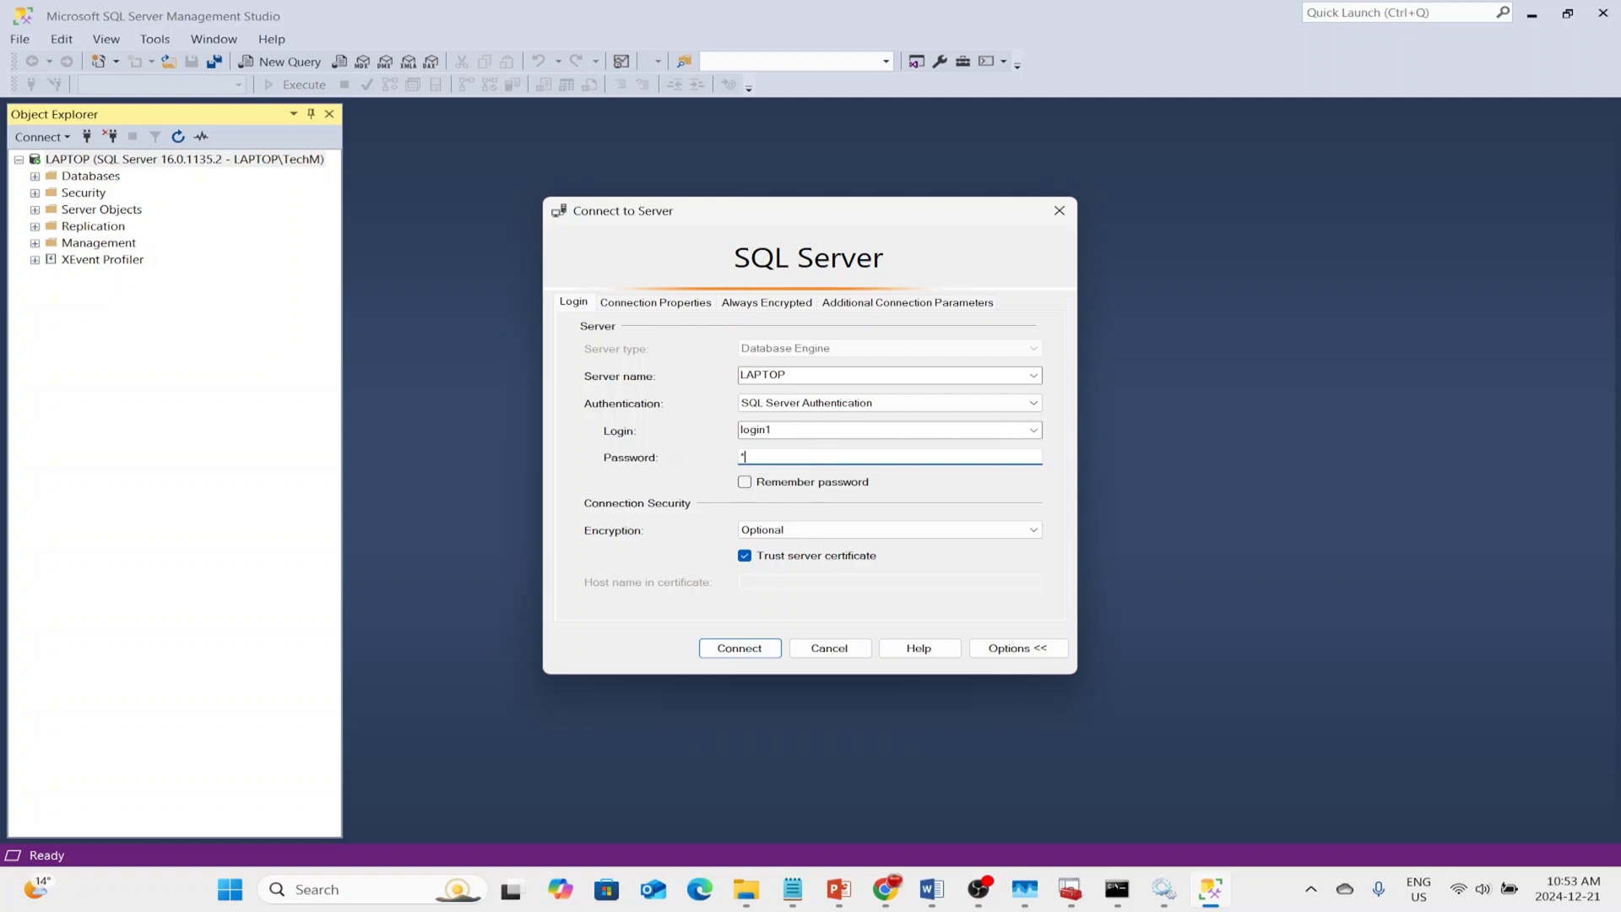
{"action": "type", "text": "****"}
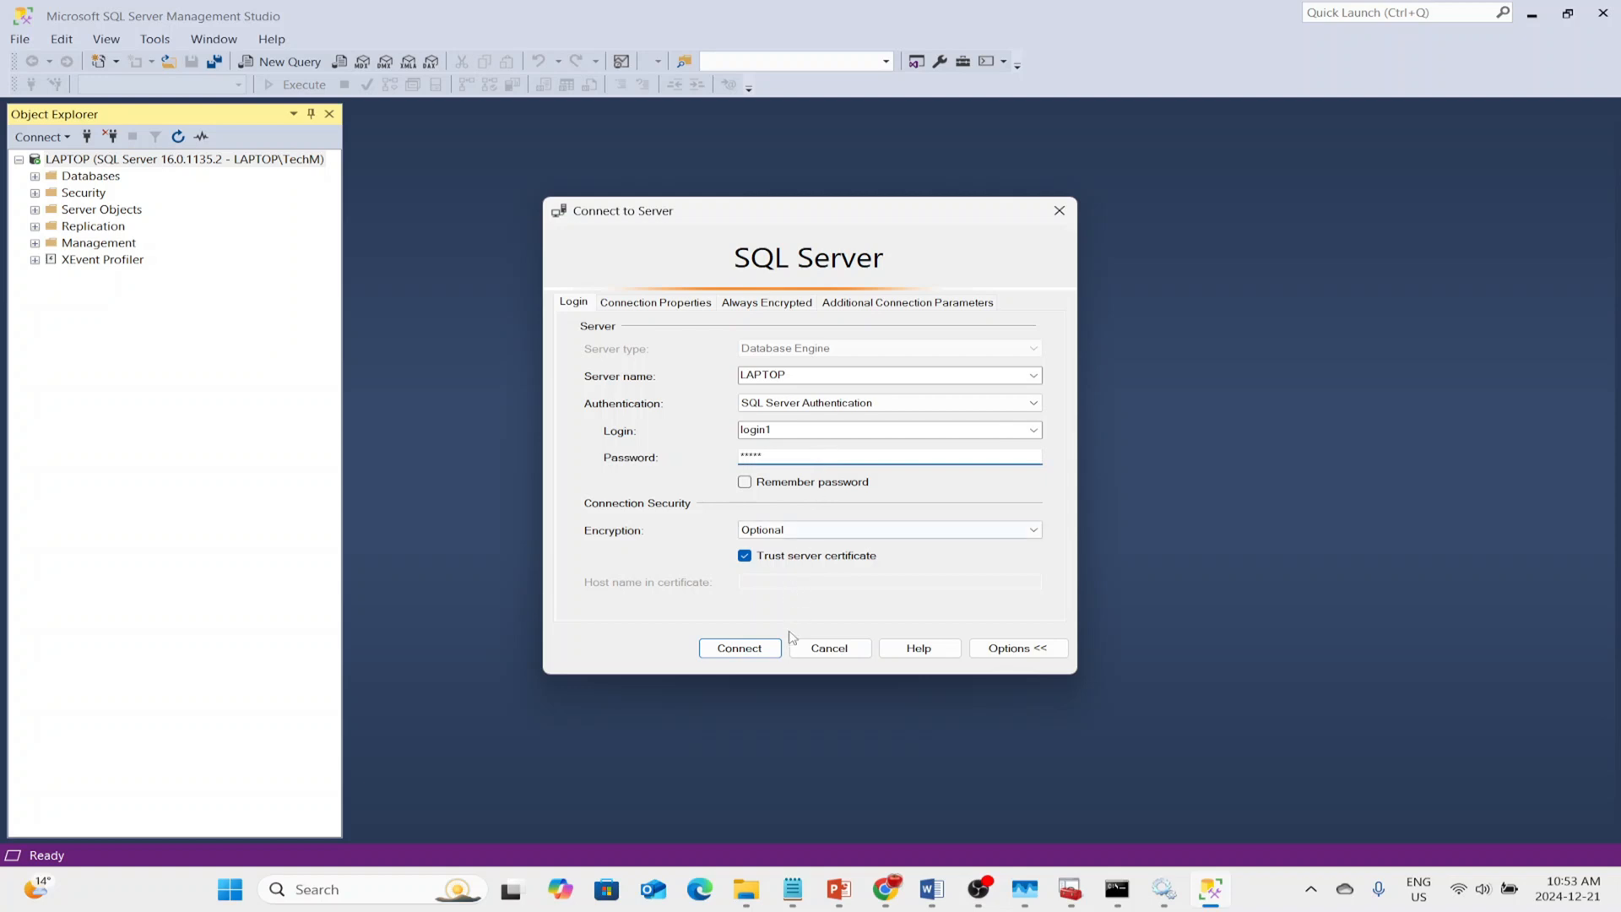
{"action": "left_click", "coordinate": [737, 648]}
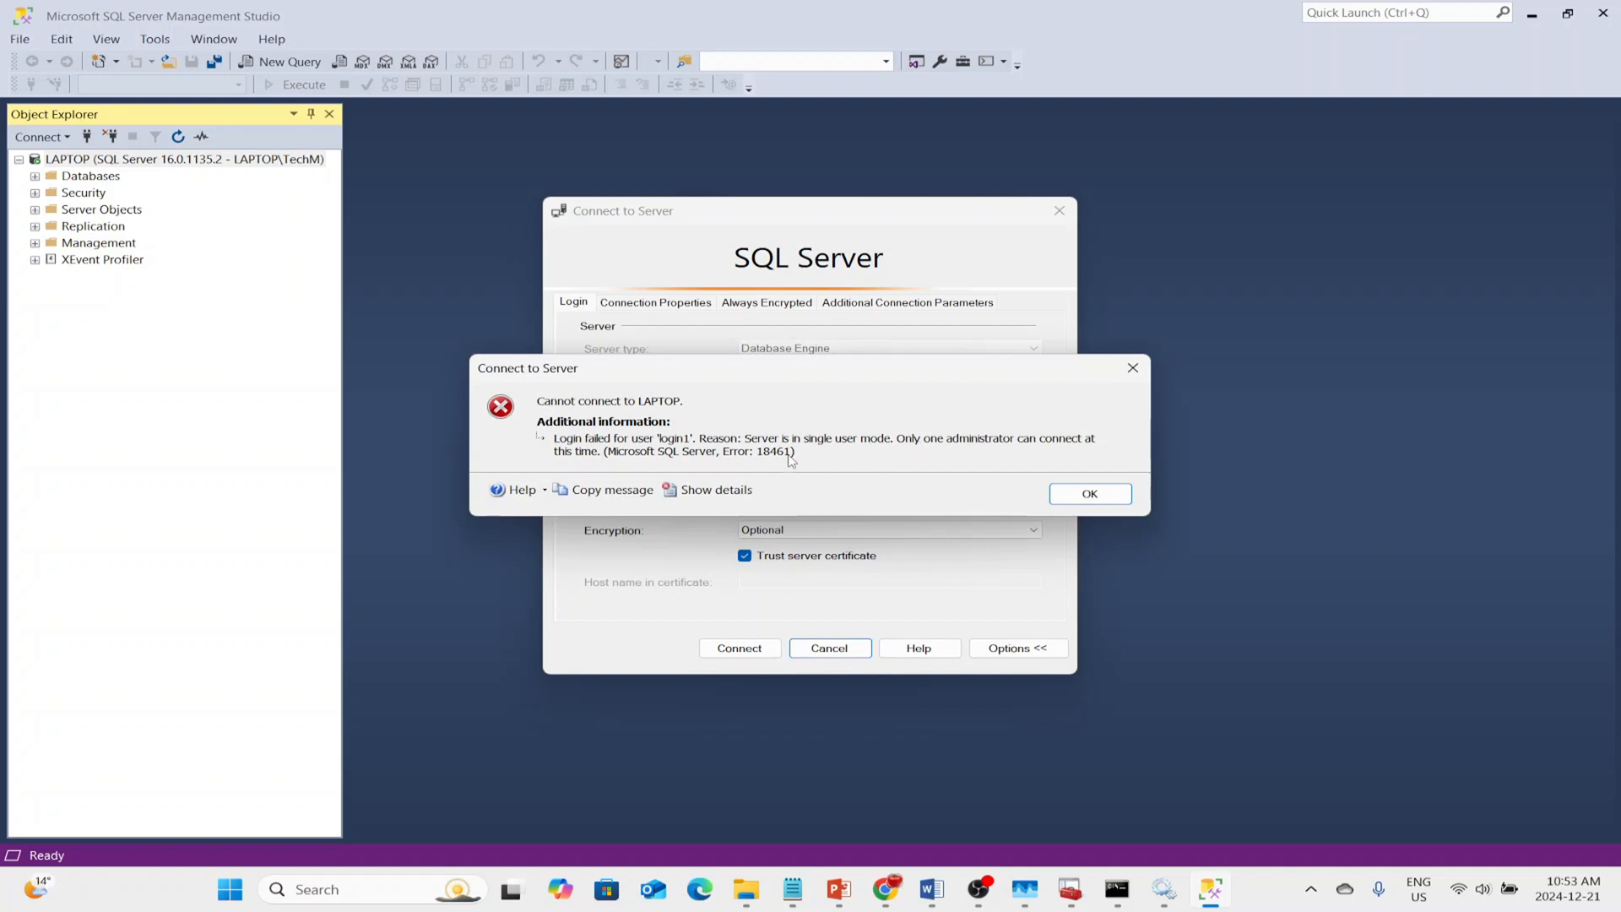
{"action": "mouse_move", "coordinate": [1084, 446]}
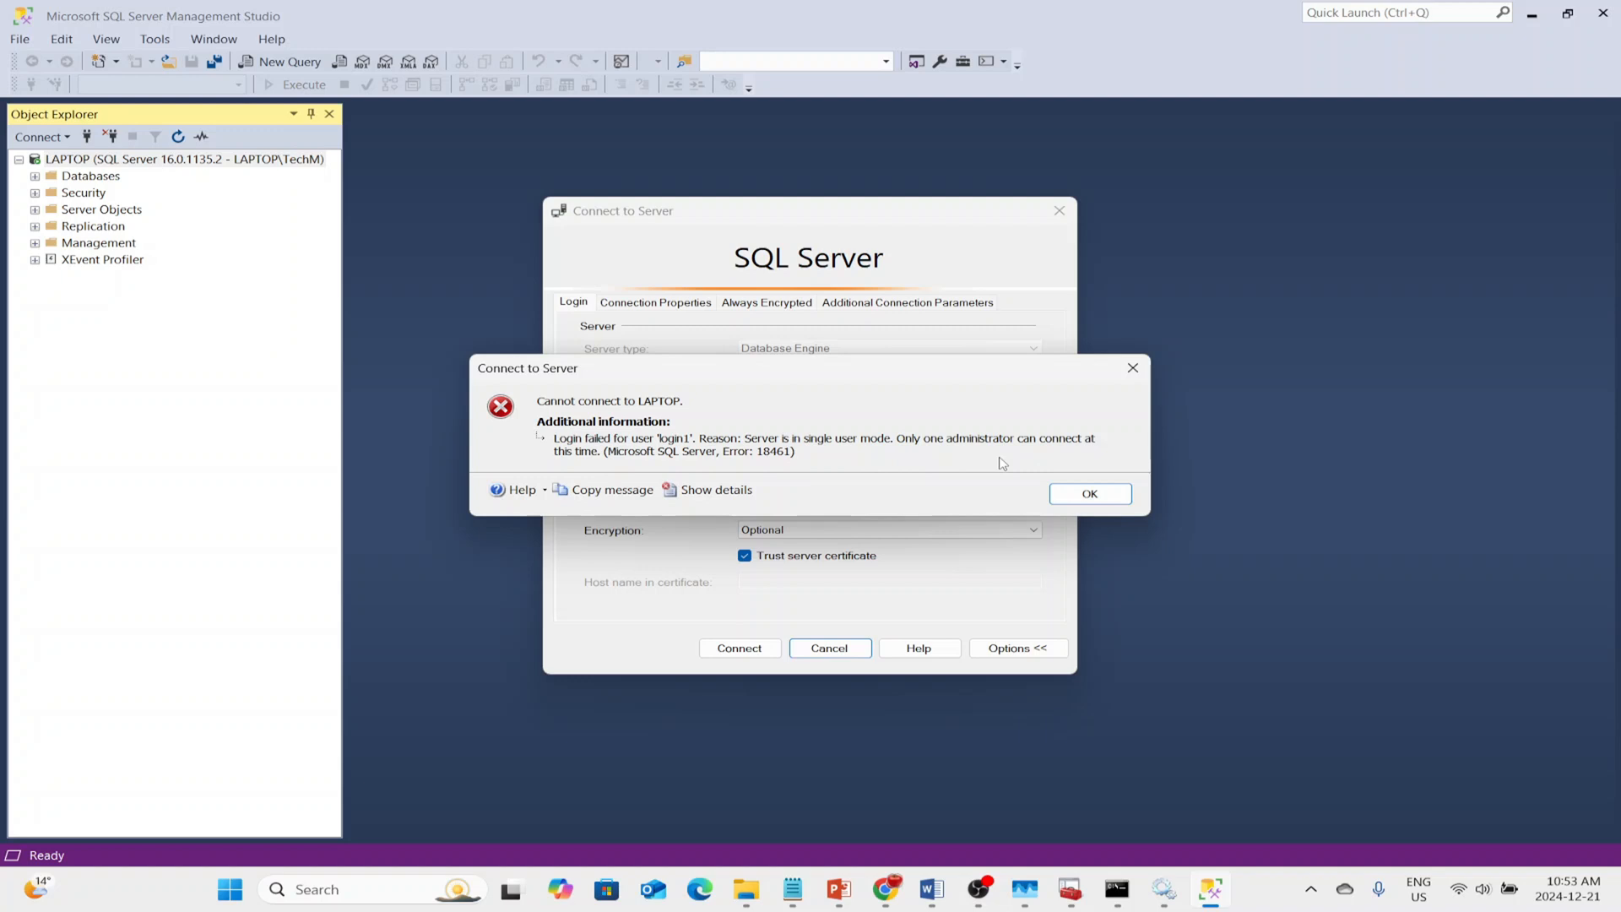
{"action": "left_click", "coordinate": [1087, 493]}
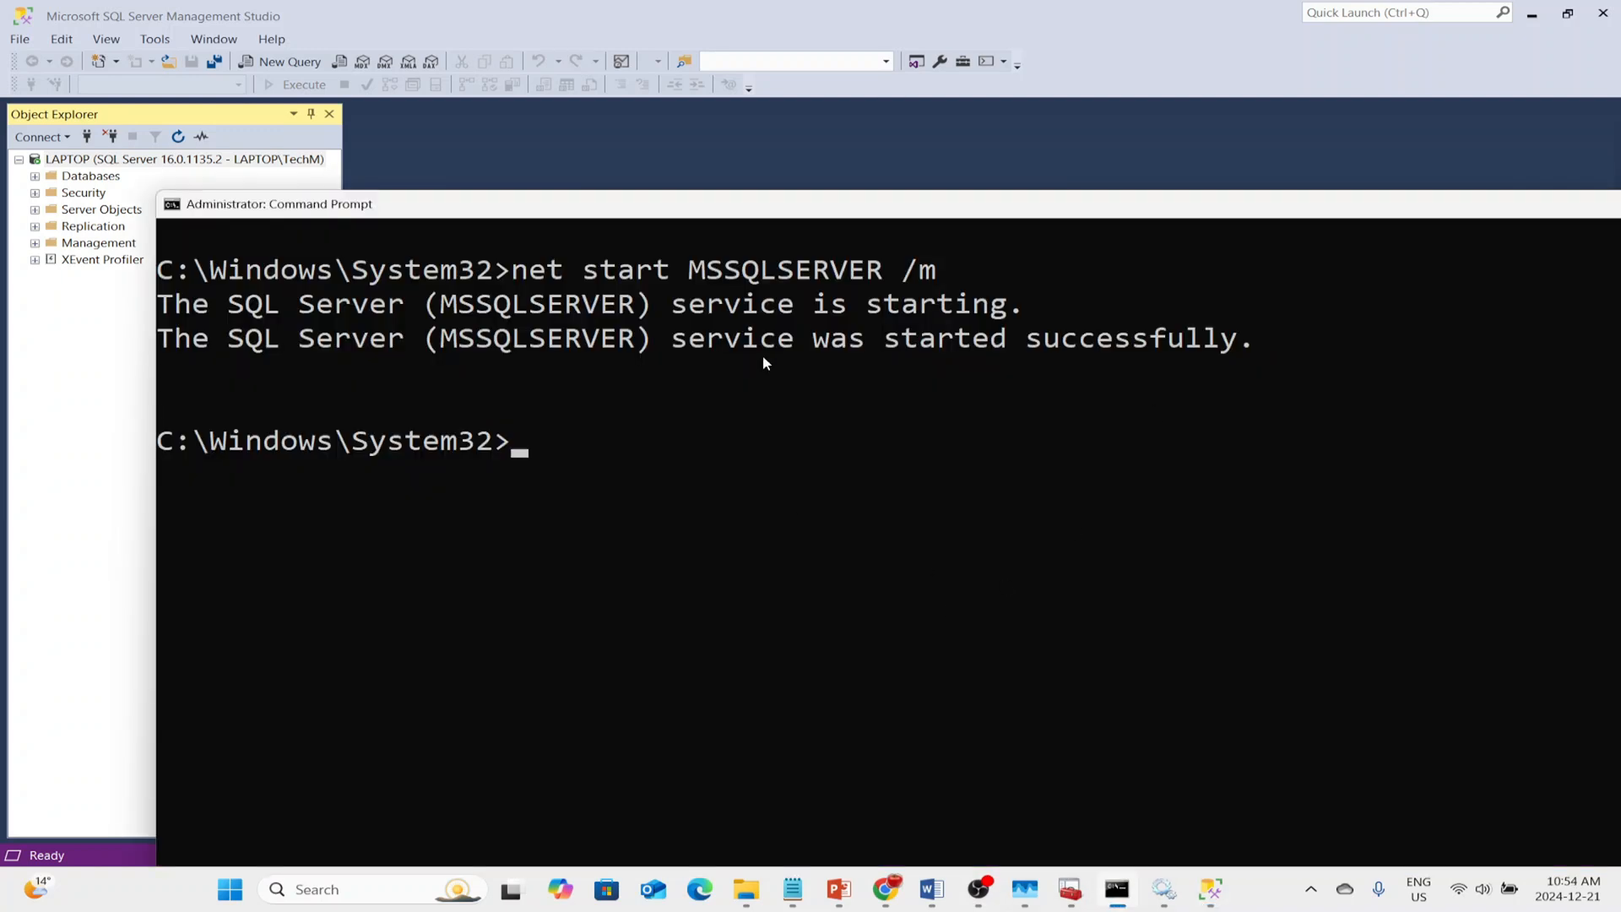
Stop the MSSQLSERVER service with net stop, then enter net start MSSQLSERVER /m
{"action": "type", "text": "net s"}
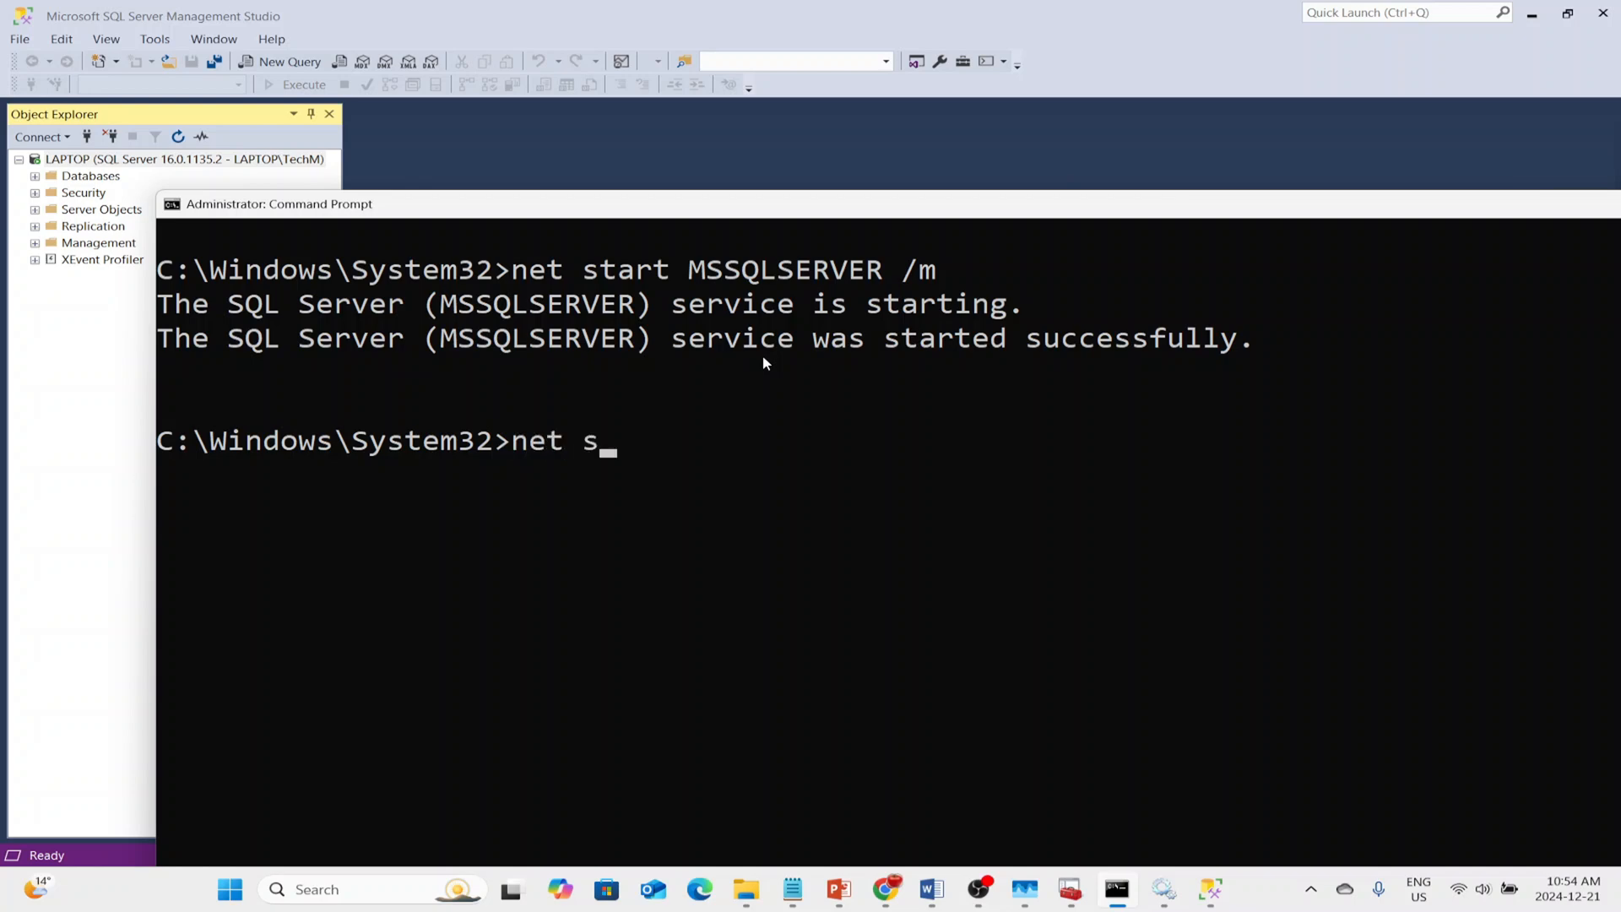
{"action": "type", "text": "top"}
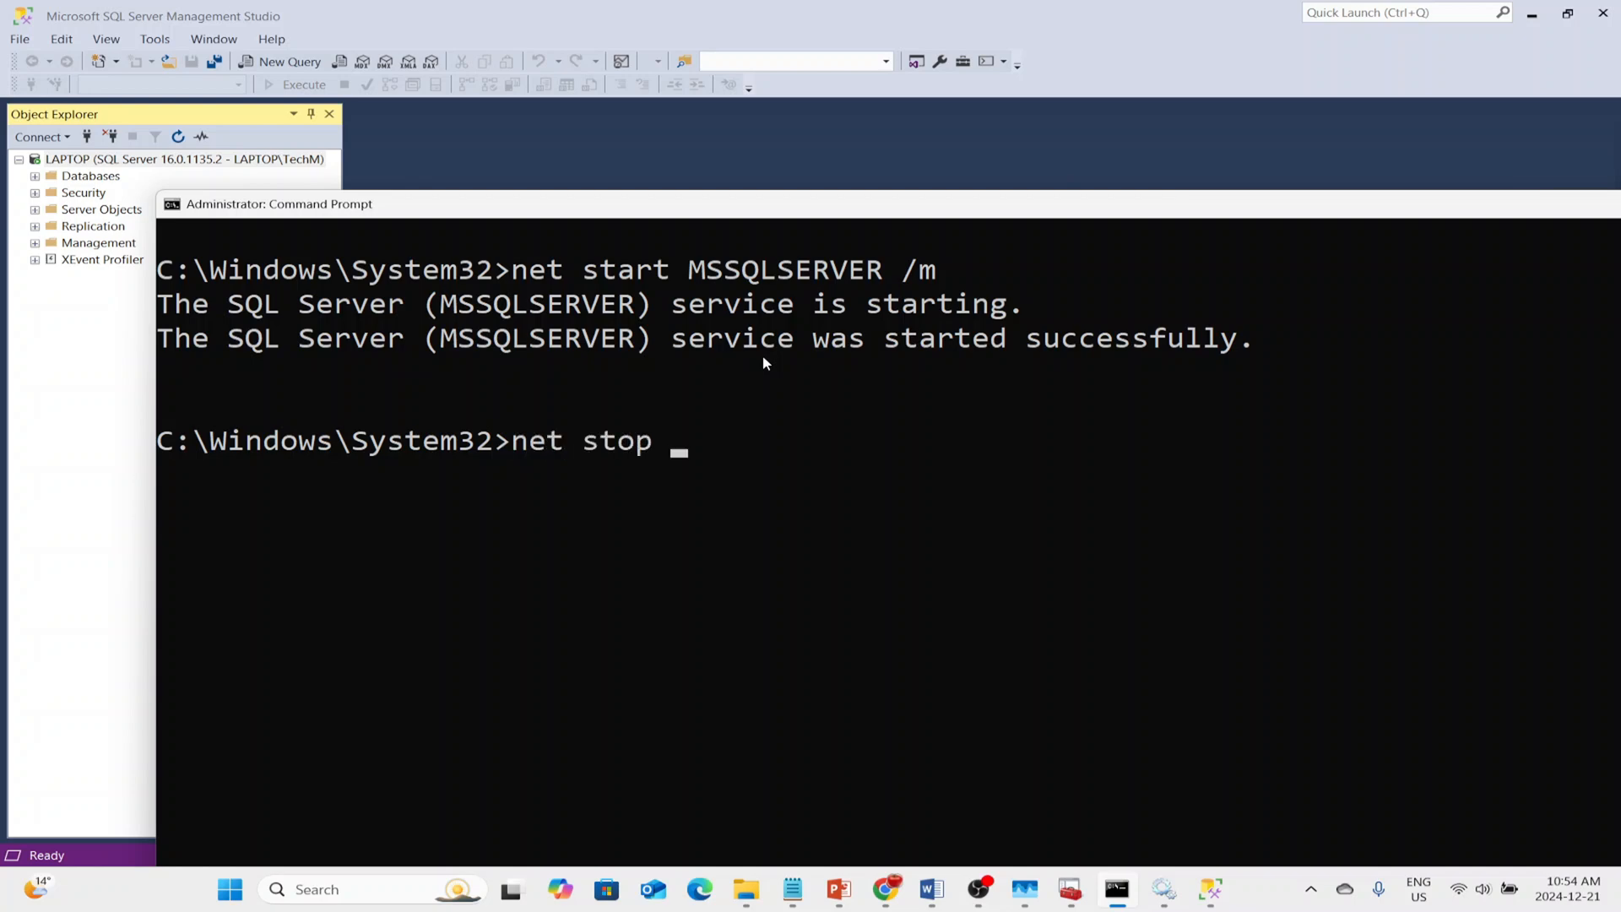
{"action": "type", "text": "MS"}
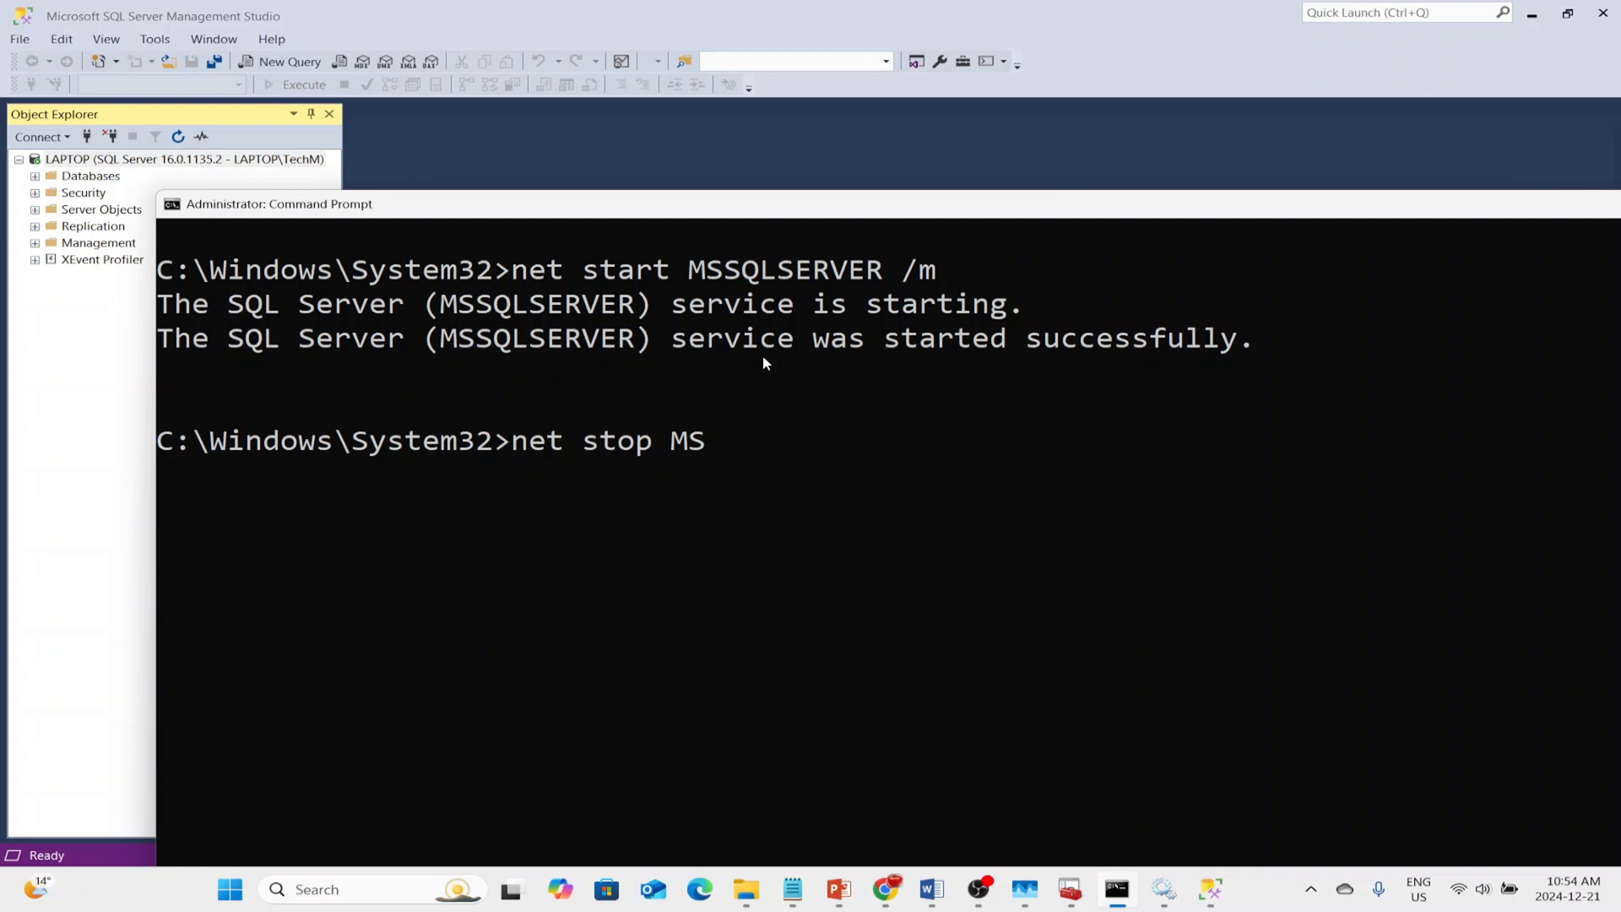
{"action": "type", "text": "SQLSERVER"}
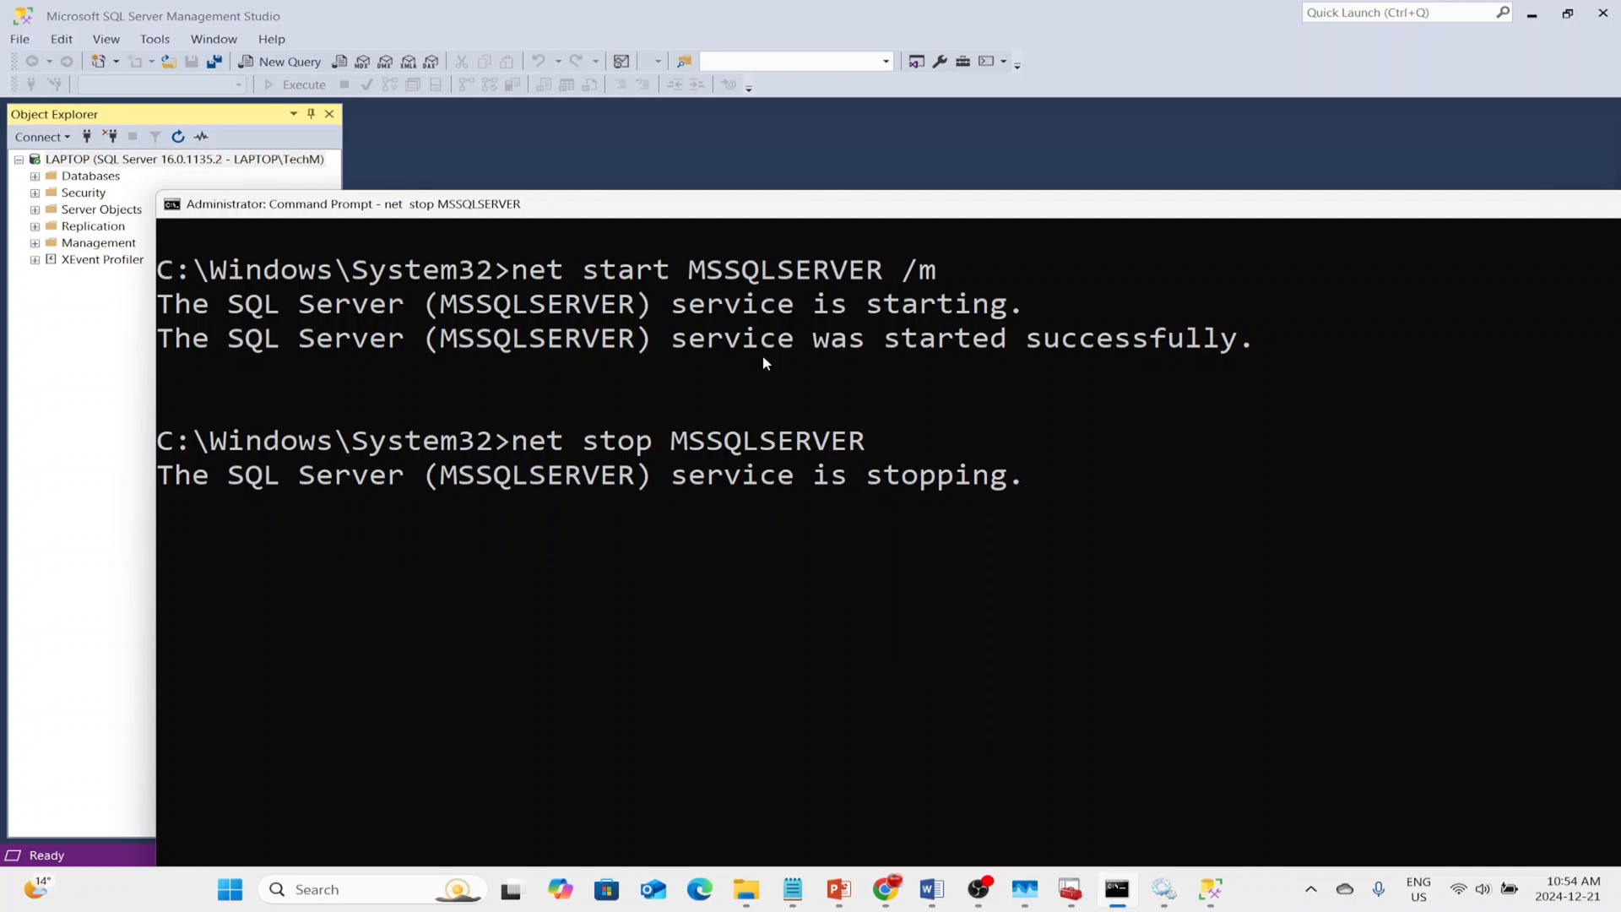
{"action": "type", "text": "net start MSSQLSERVER /m"}
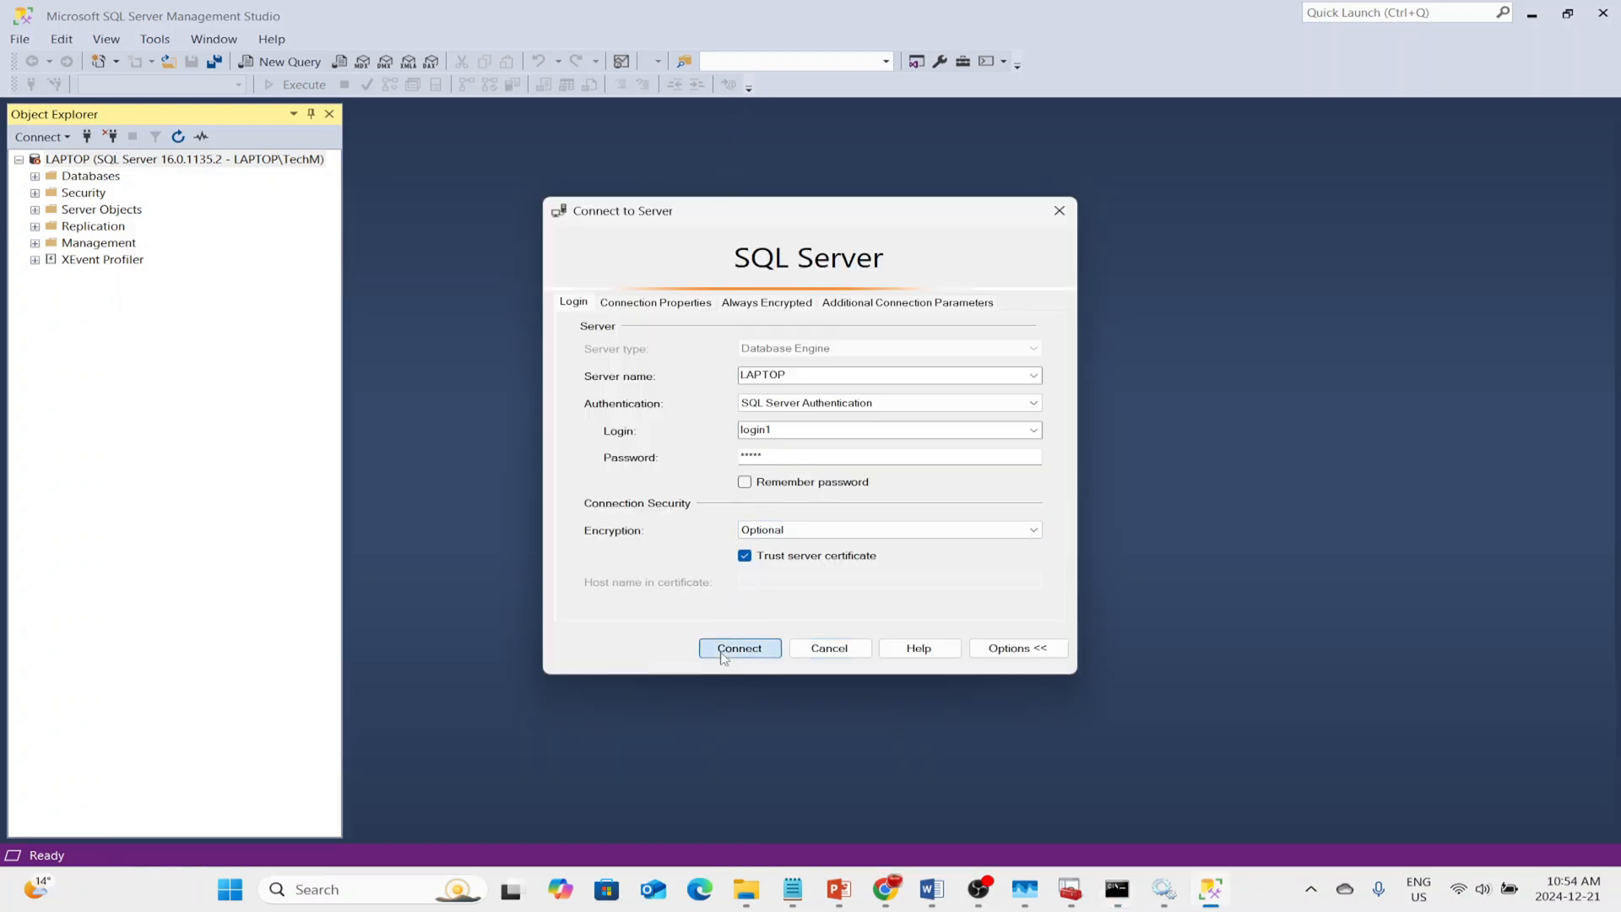
Connect as login1, then select the original LAPTOP\TechM server node in Object Explorer
{"action": "left_click", "coordinate": [737, 649]}
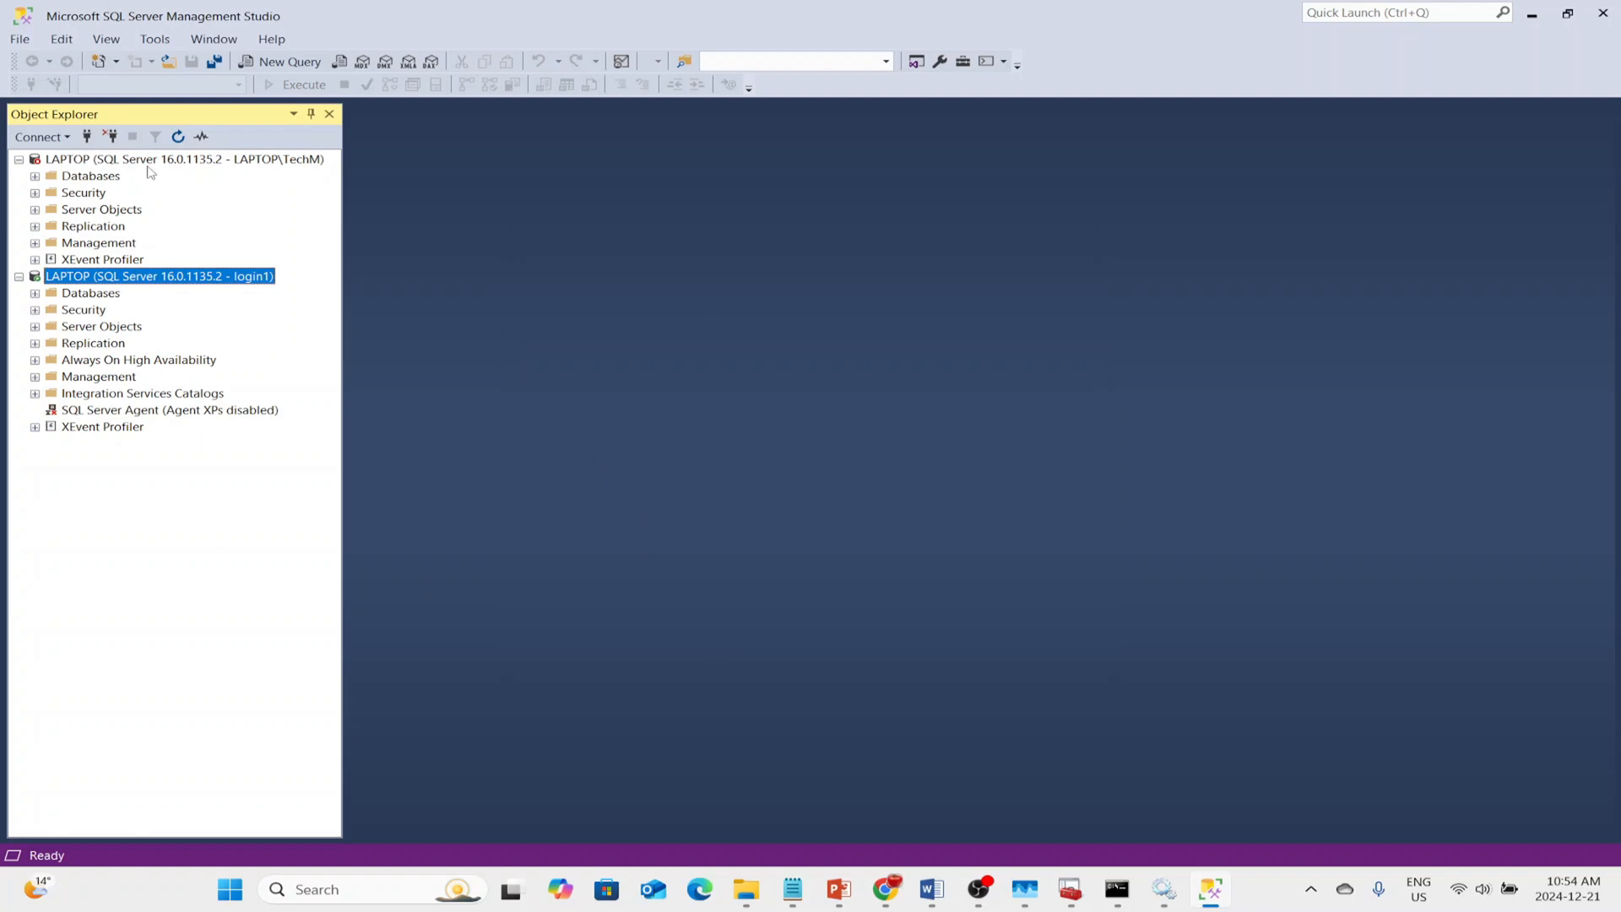
{"action": "left_click", "coordinate": [184, 160]}
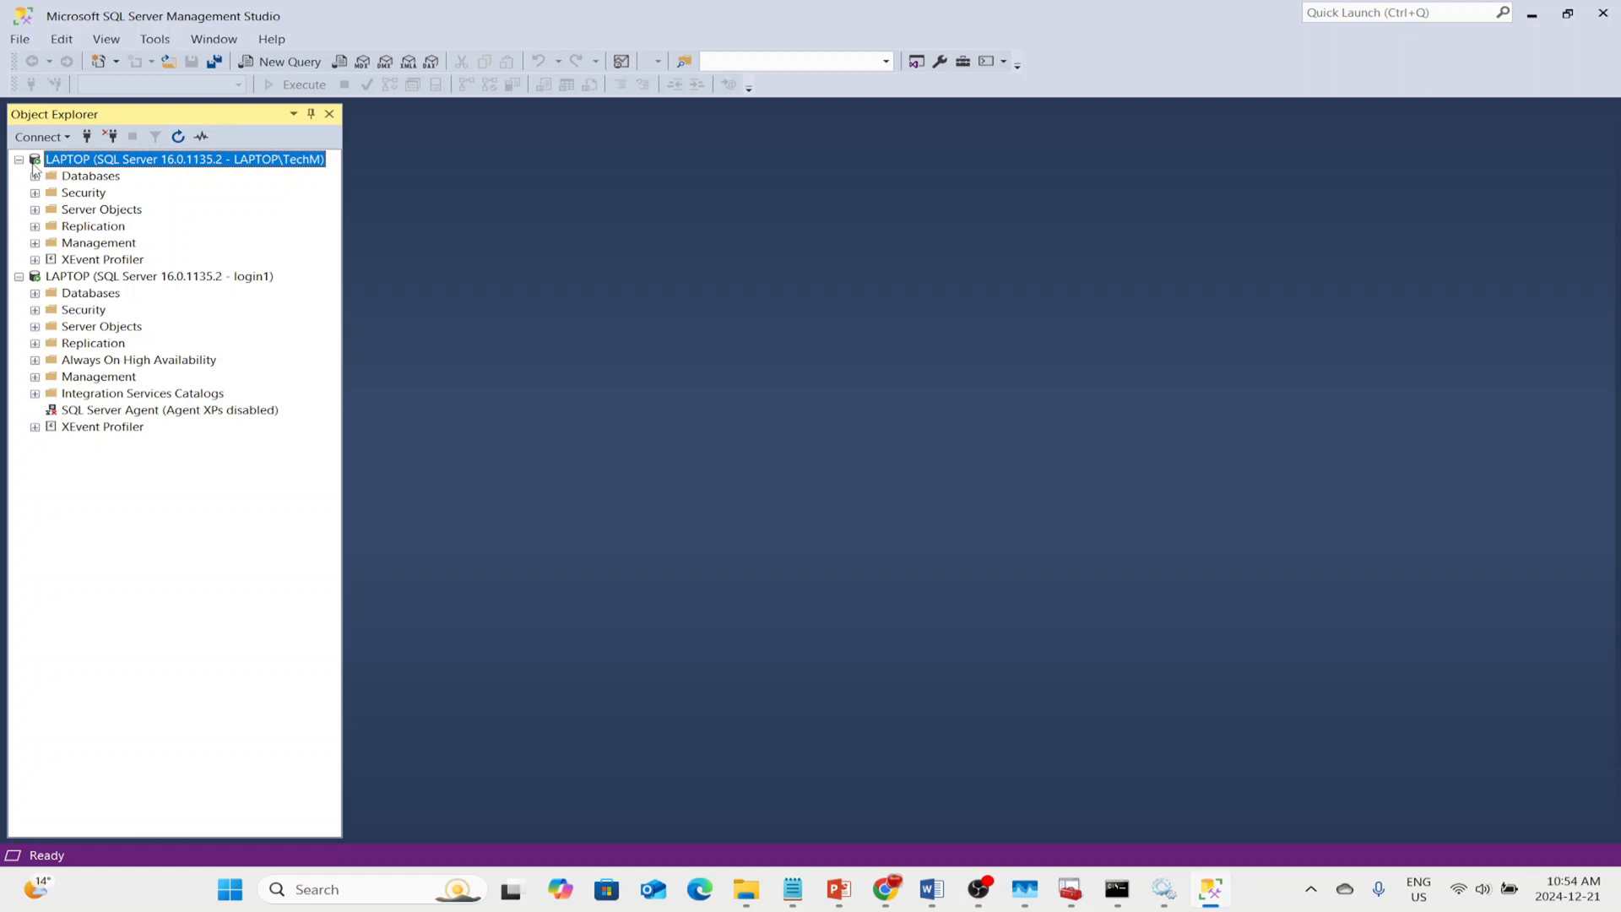
{"action": "mouse_move", "coordinate": [327, 292]}
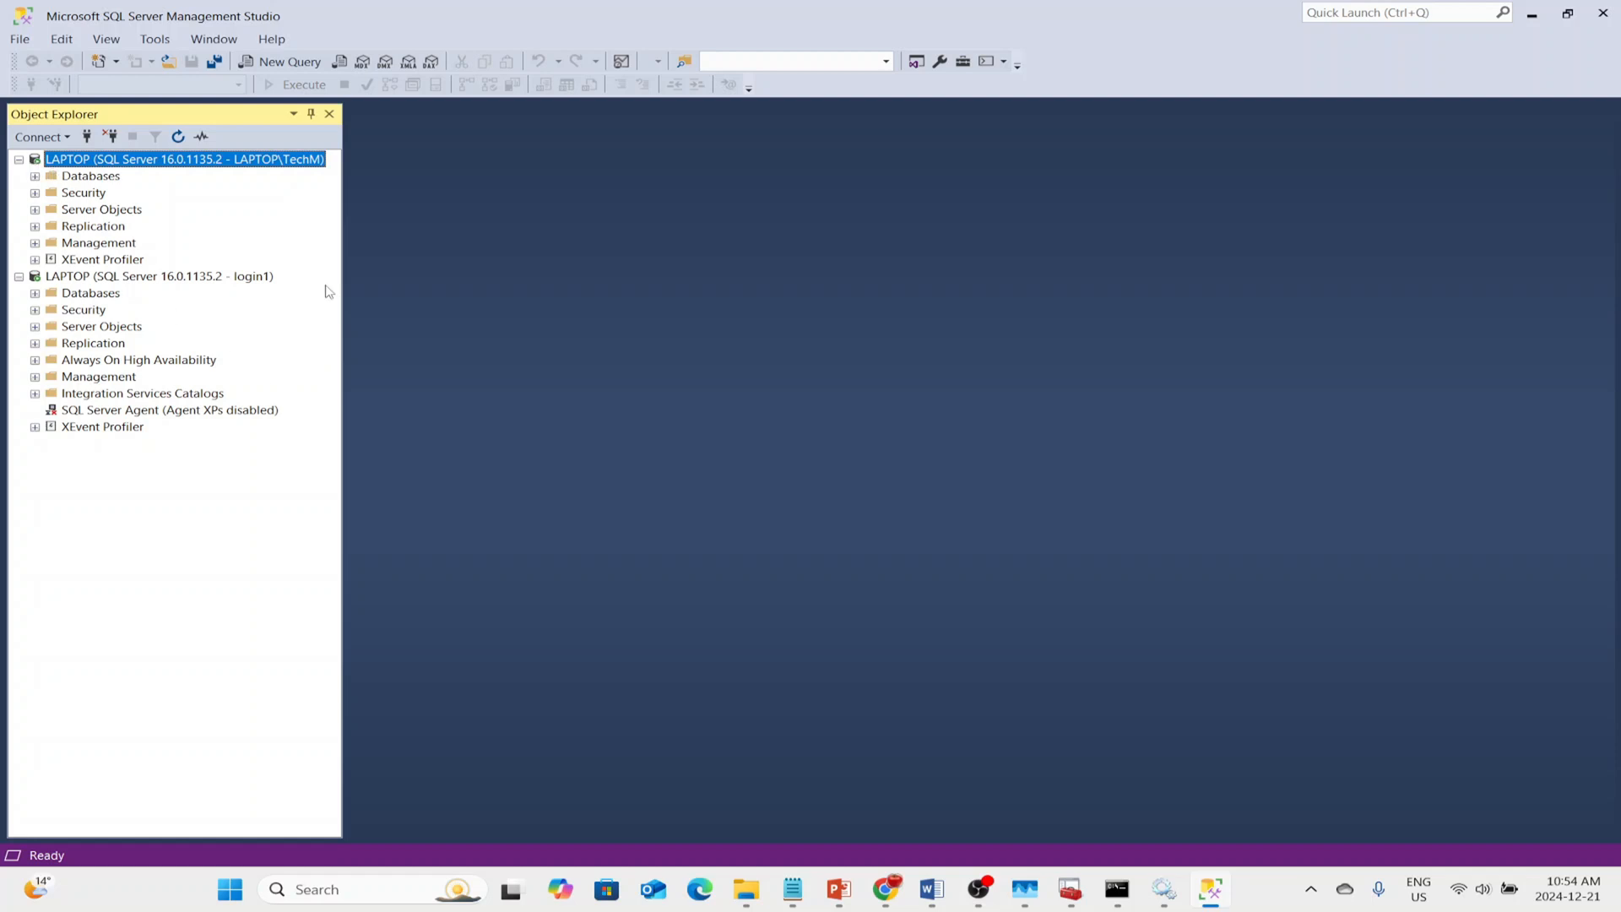